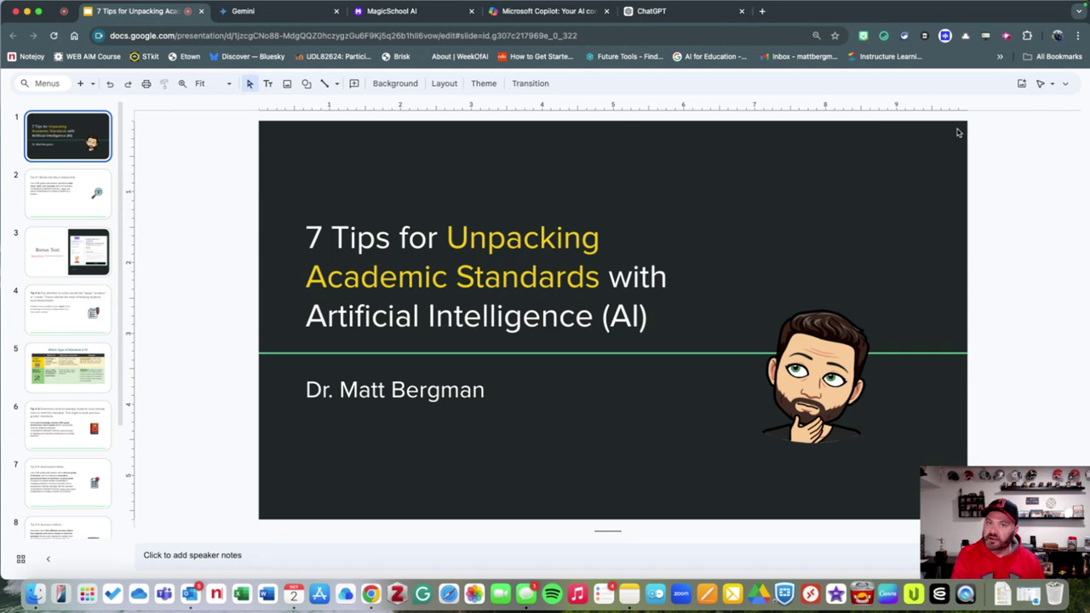
{"action": "mouse_move", "coordinate": [843, 128]}
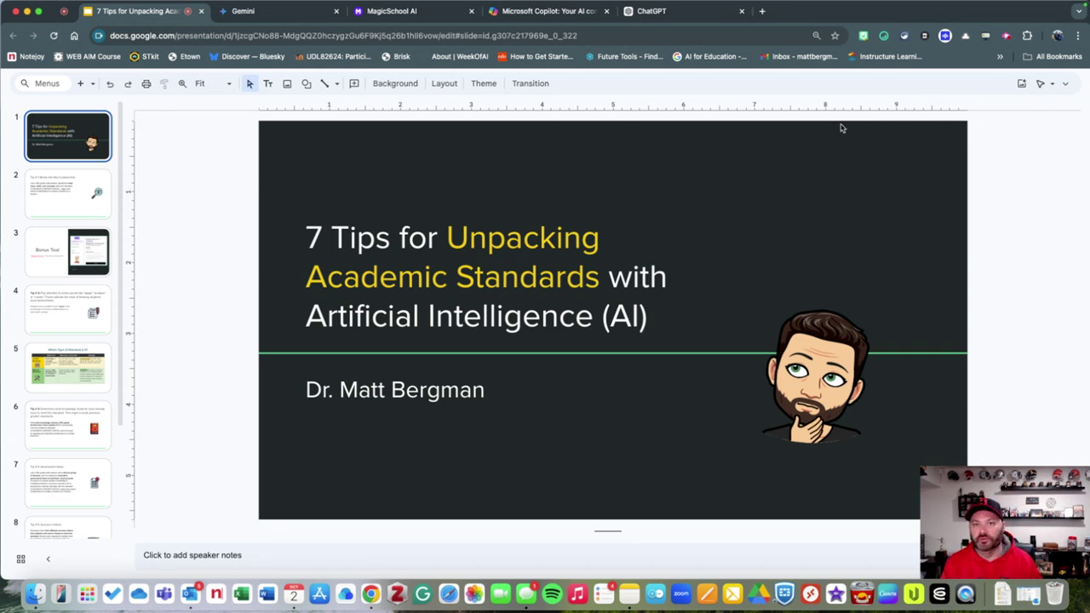
{"action": "mouse_move", "coordinate": [58, 210]}
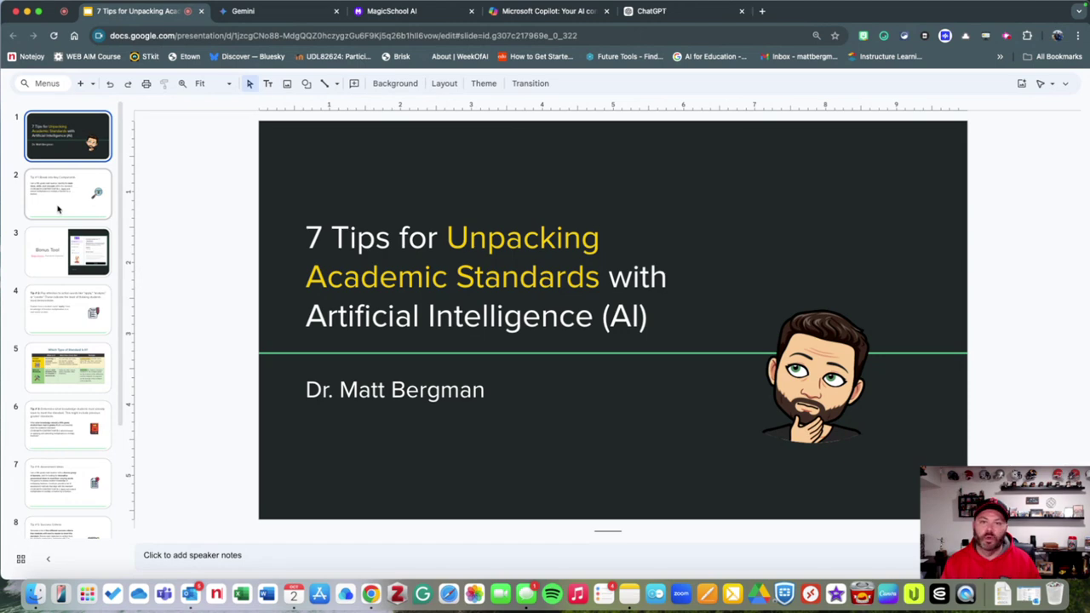
Step: Open the Tip # 1: Break into Key Components slide with its fifth-grade math prompt
{"action": "left_click", "coordinate": [68, 194]}
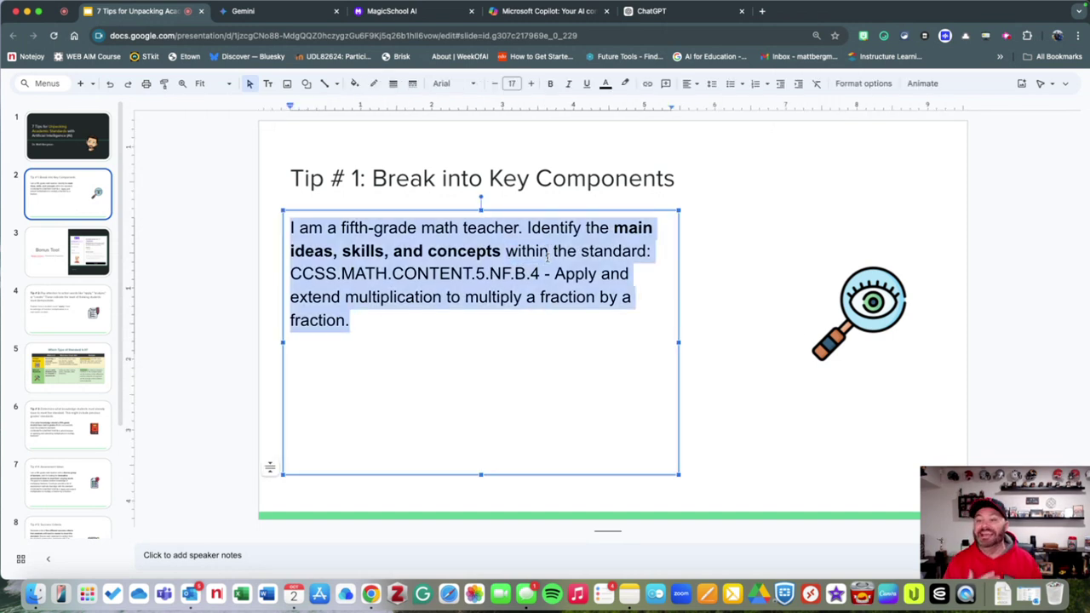
{"action": "mouse_move", "coordinate": [659, 358]}
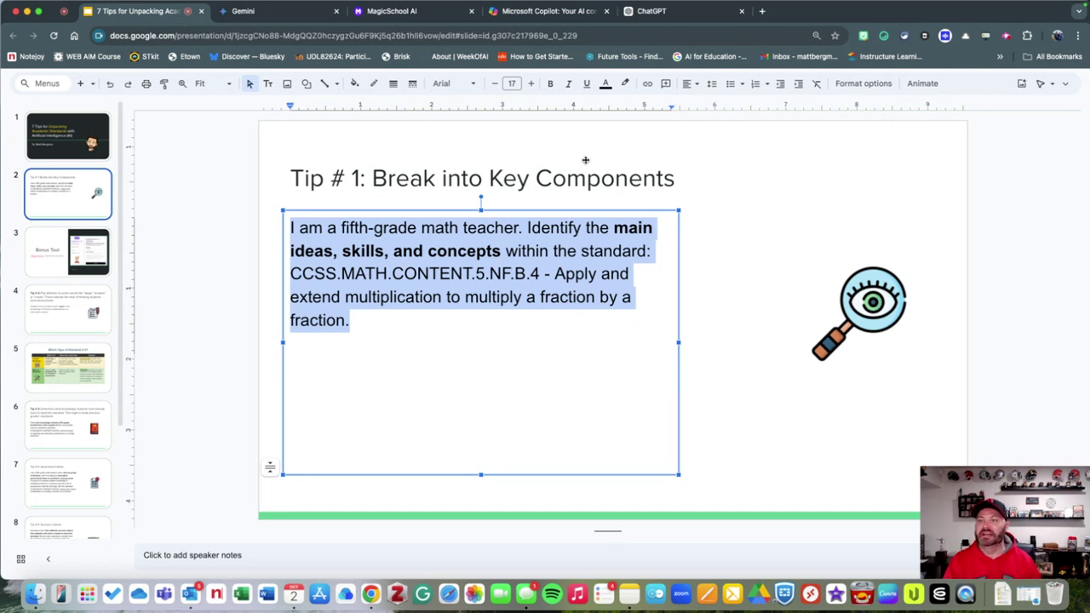
Step: Run the fifth-grade fraction standard prompt in Gemini and scroll through its main-ideas reply
{"action": "left_click", "coordinate": [273, 11]}
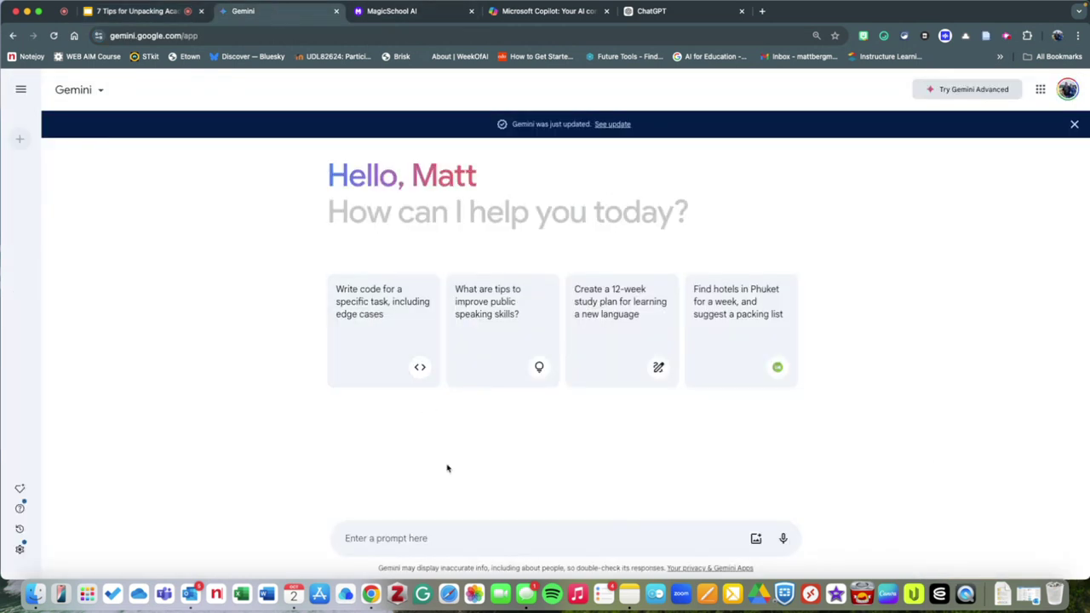
{"action": "type", "text": "I am a fifth-grade math teacher. Identify the main ideas, skills, and concepts within the standard: CCSS.MATH.CONTENT.5.NF.B.4 - Apply and extend multiplication to multiply a fraction by a fraction."}
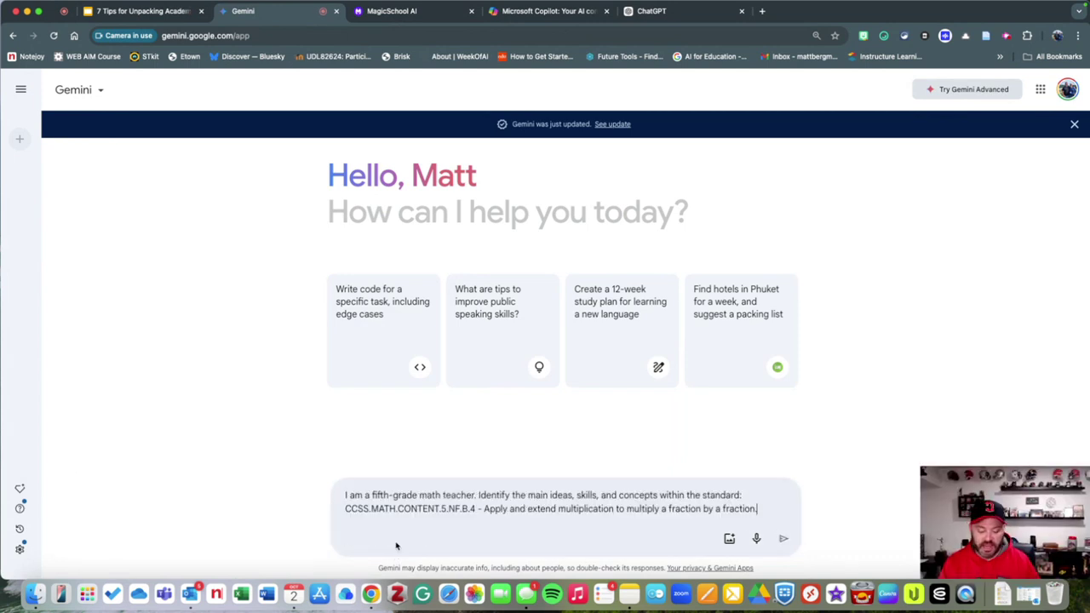
{"action": "left_click", "coordinate": [783, 538]}
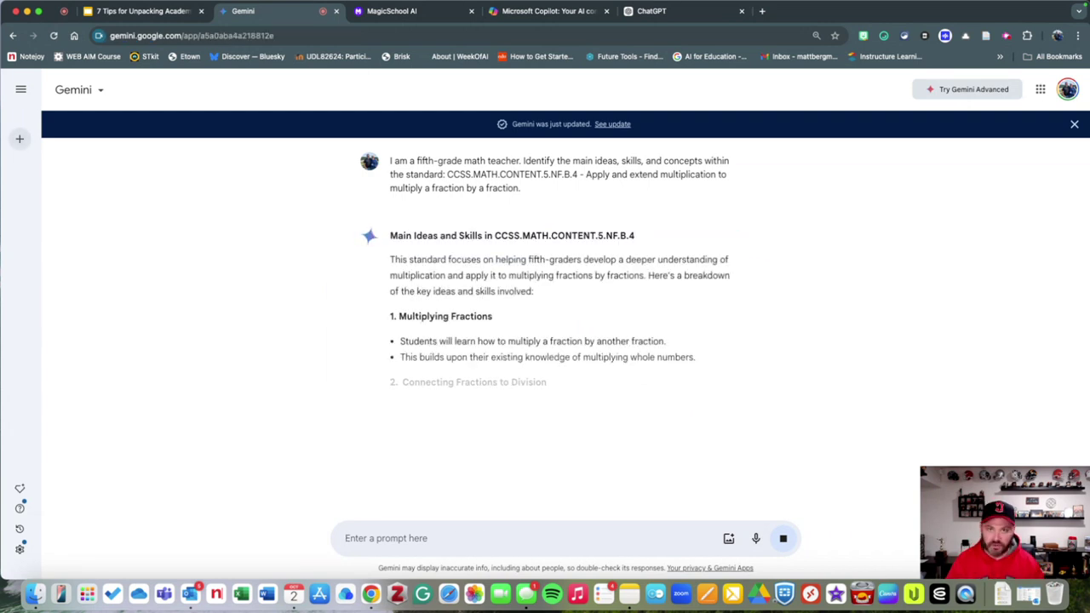
{"action": "scroll", "scroll_direction": "down", "scroll_amount": 3}
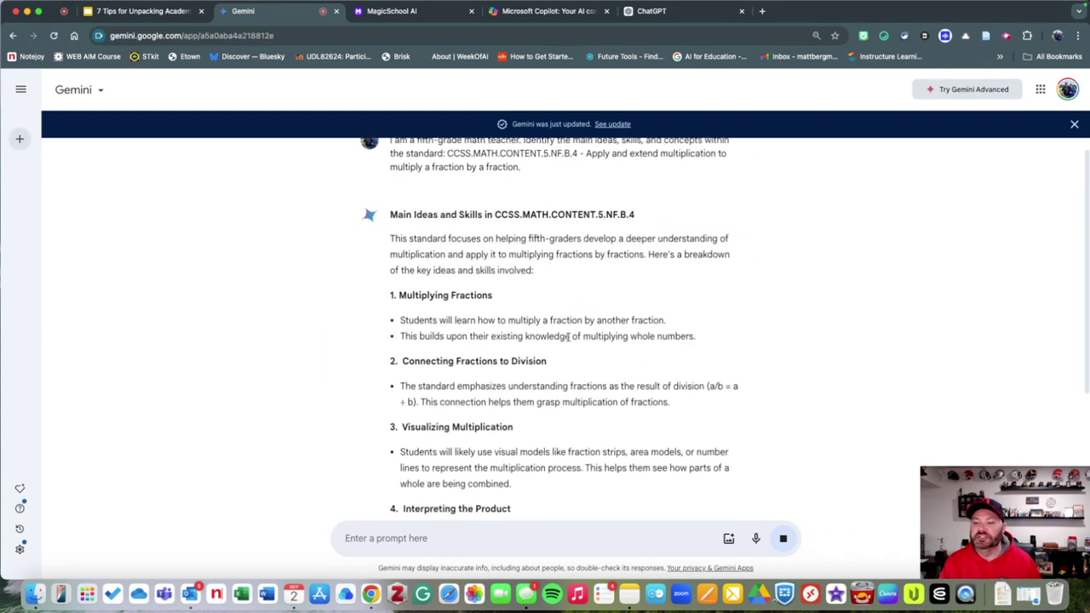
{"action": "scroll", "scroll_direction": "down", "scroll_amount": 3}
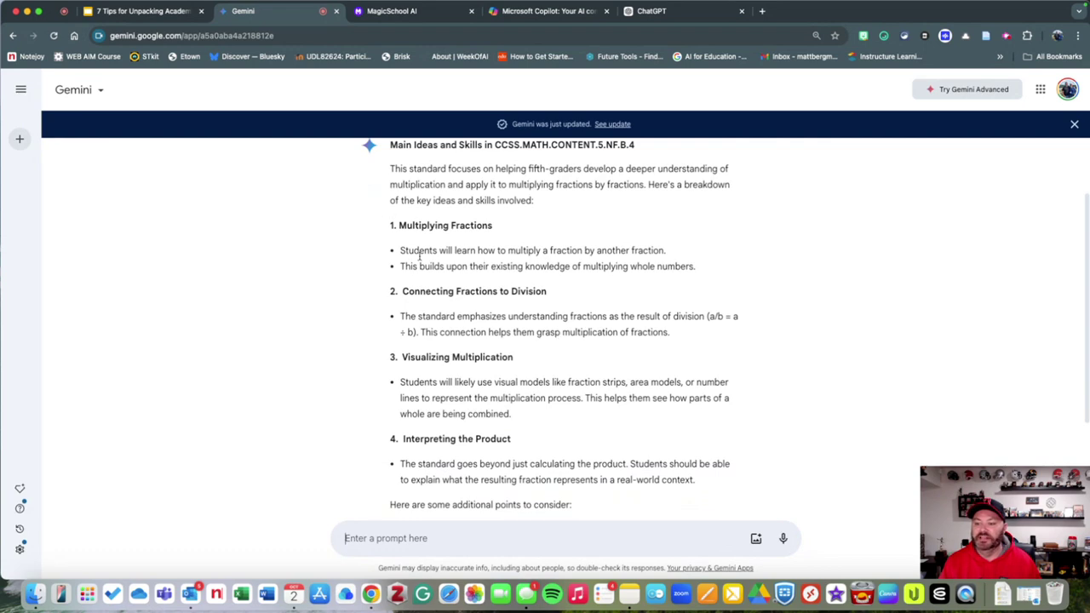
{"action": "scroll", "scroll_direction": "down", "scroll_amount": 3}
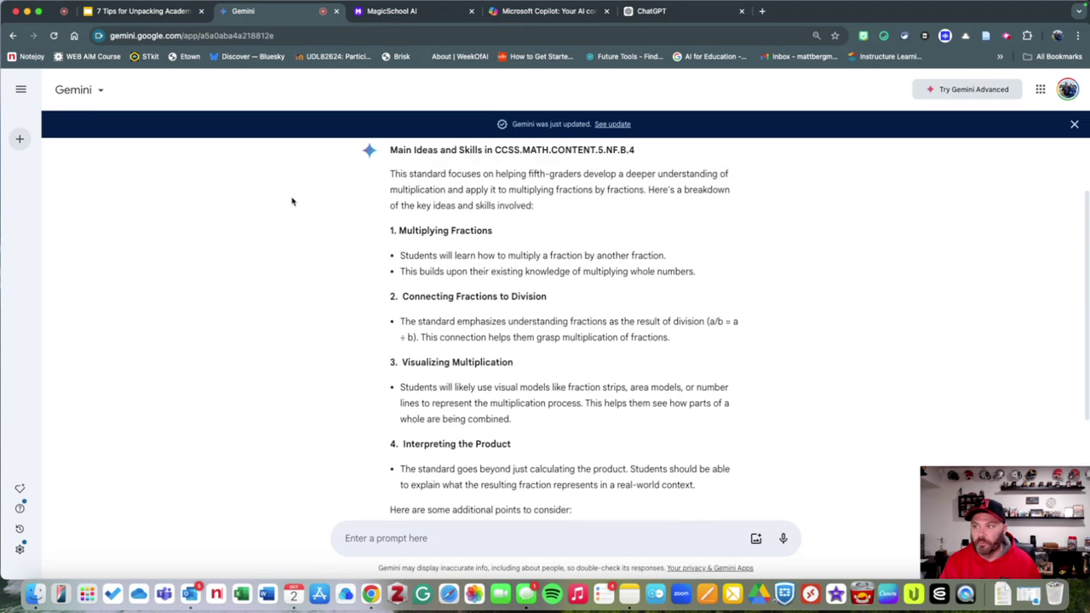
Step: Return to the slide deck and open the Bonus Tool slide
{"action": "left_click", "coordinate": [141, 10]}
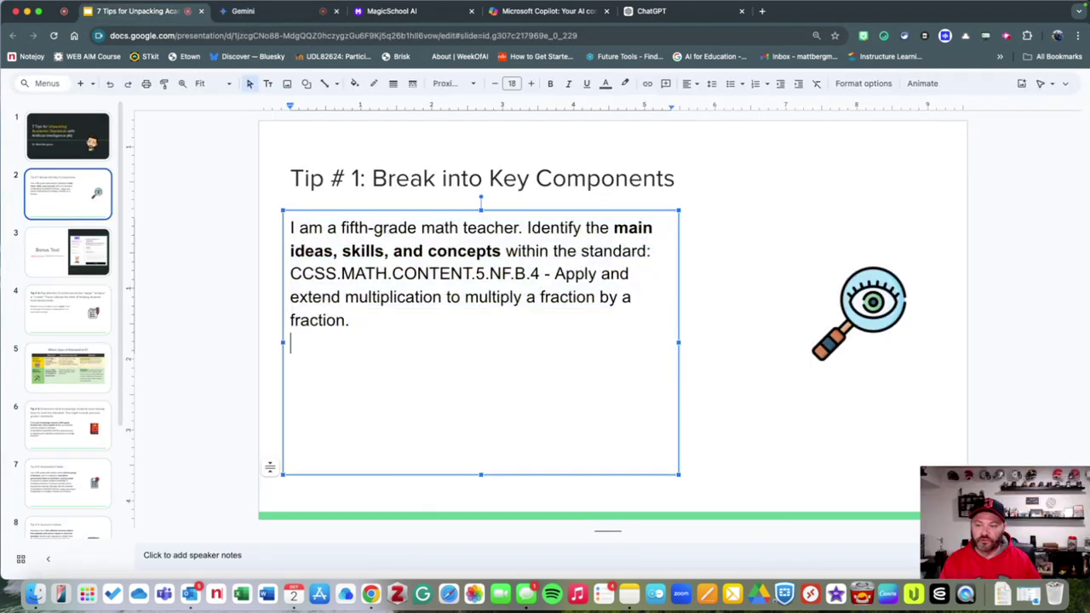
{"action": "left_click", "coordinate": [806, 255]}
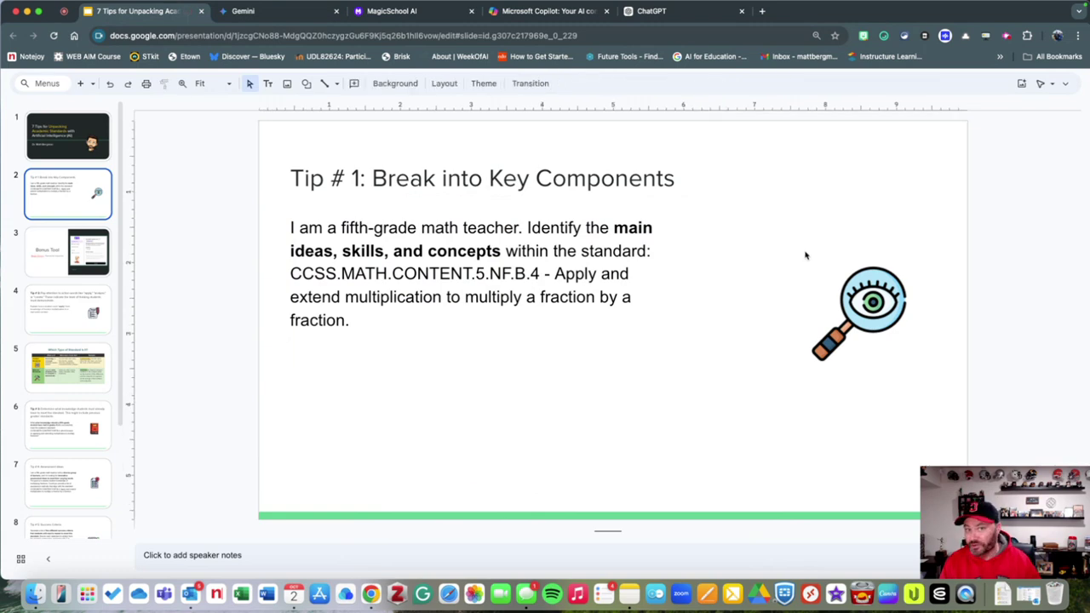
{"action": "left_click", "coordinate": [68, 252]}
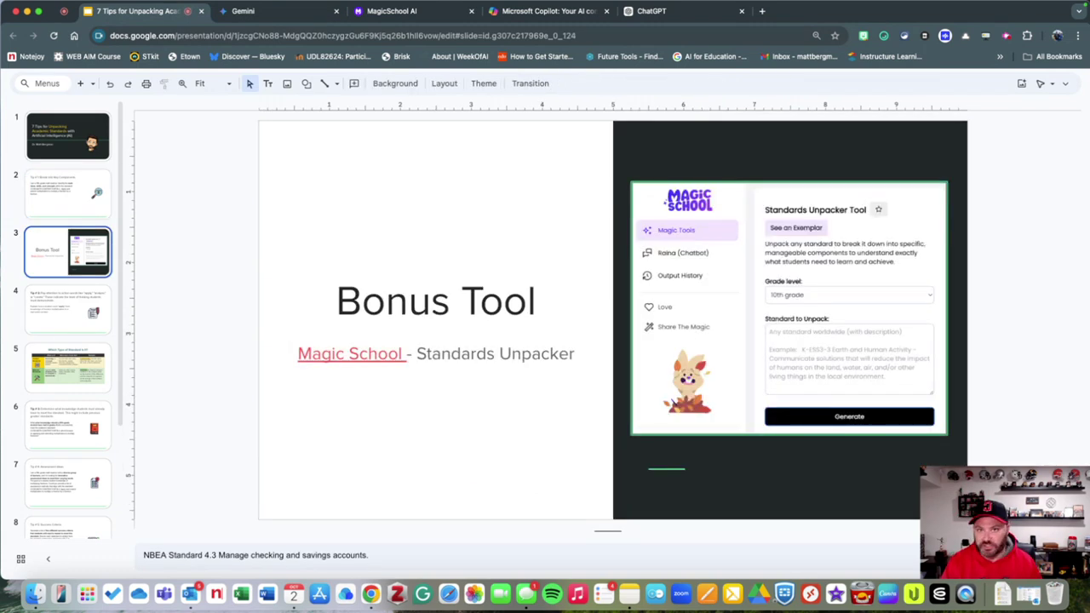
Step: Review MagicSchool AI's Standards Unpacker breakdown of 9th-grade government benchmark 3-A
{"action": "left_click", "coordinate": [392, 11]}
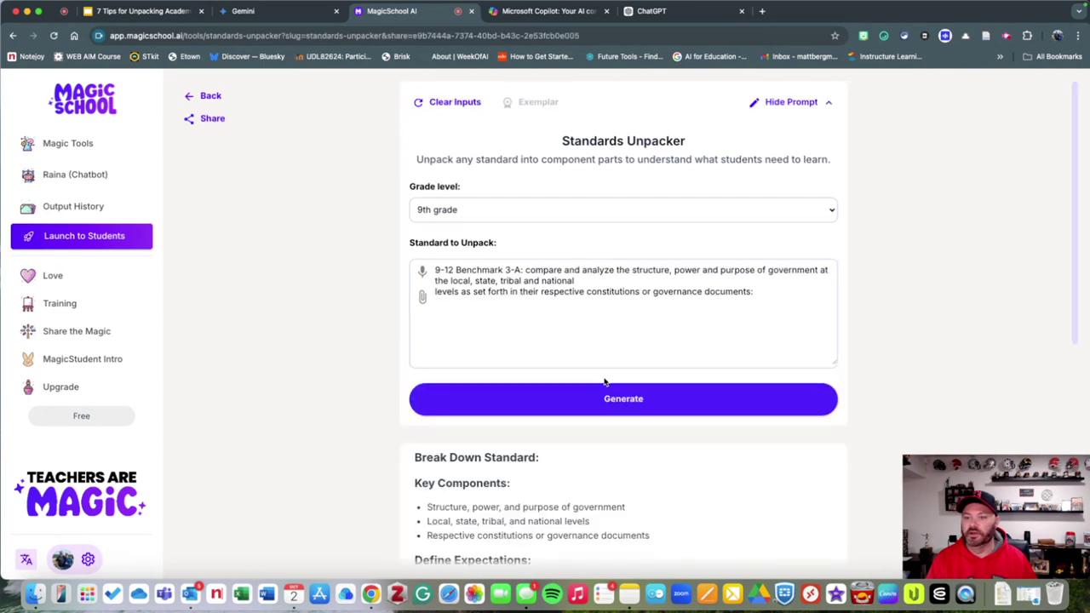
{"action": "mouse_move", "coordinate": [539, 102]}
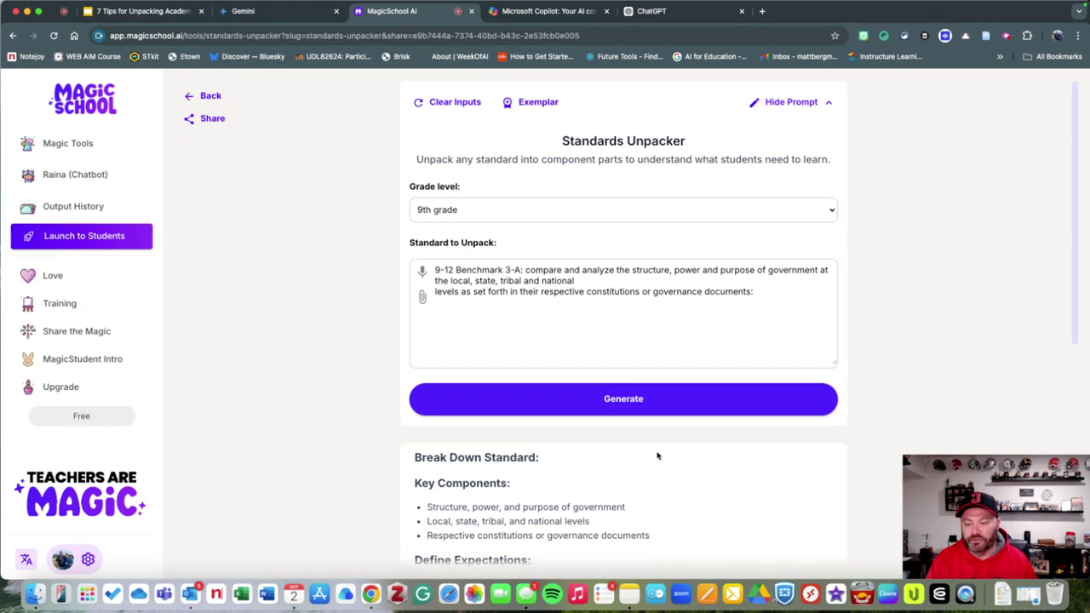
{"action": "scroll", "scroll_direction": "down", "scroll_amount": 3}
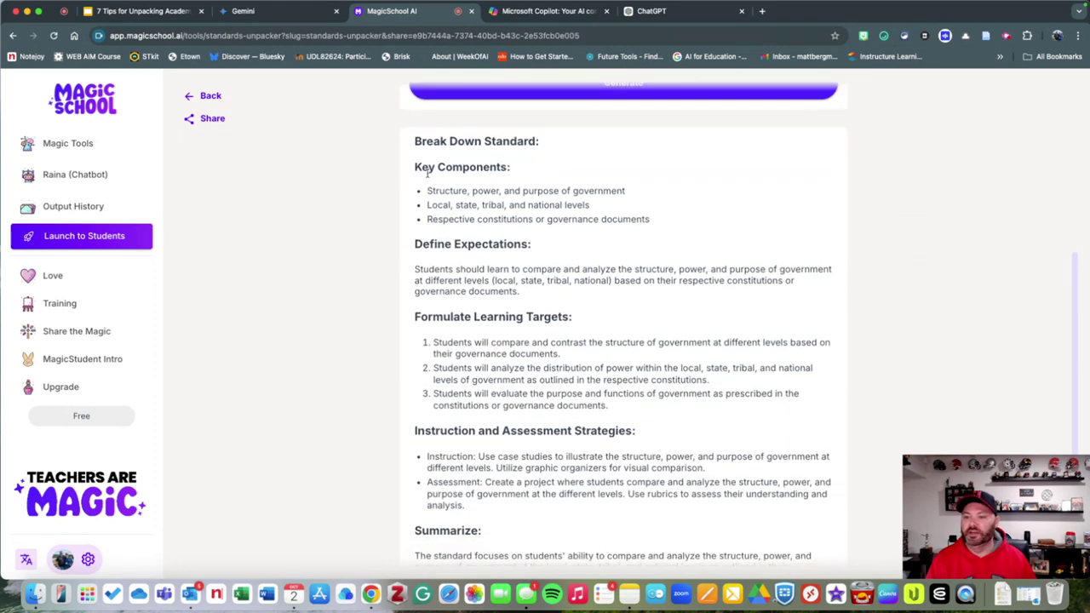
{"action": "mouse_move", "coordinate": [402, 267]}
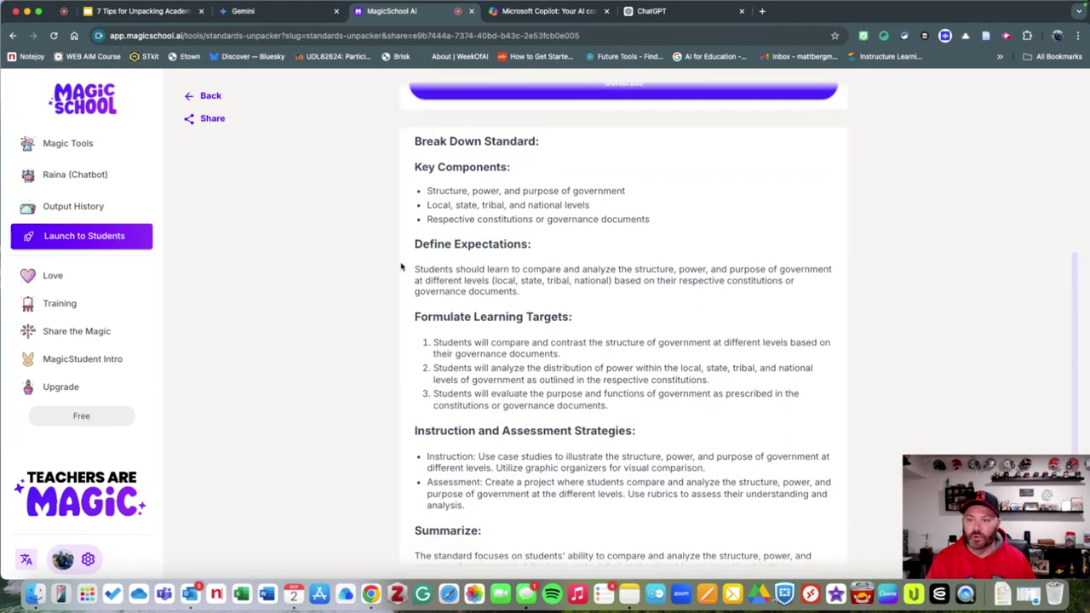
{"action": "scroll", "scroll_direction": "down", "scroll_amount": 3}
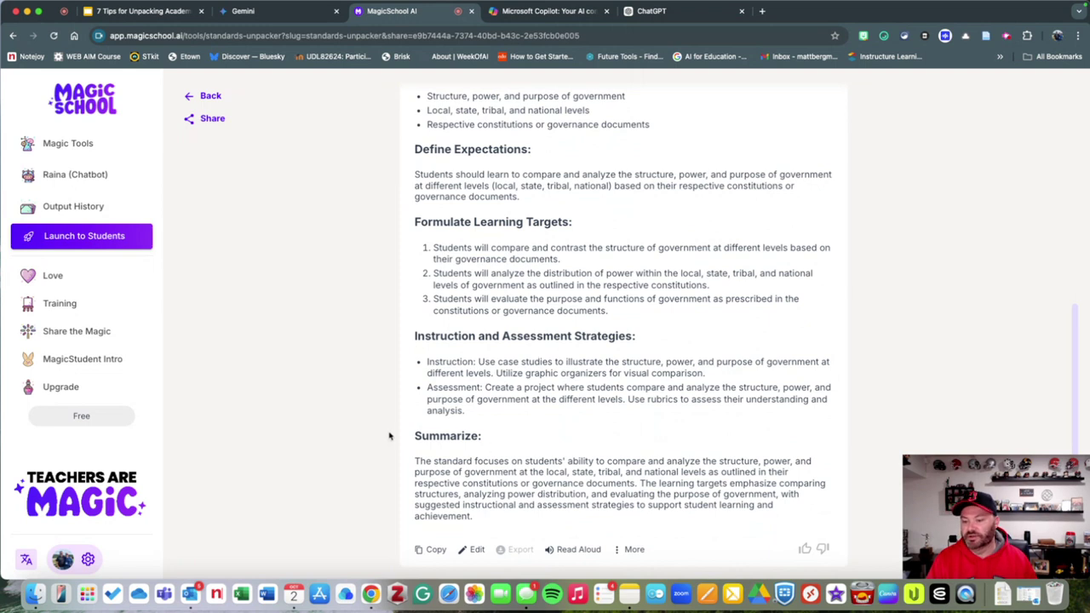
{"action": "mouse_move", "coordinate": [481, 450]}
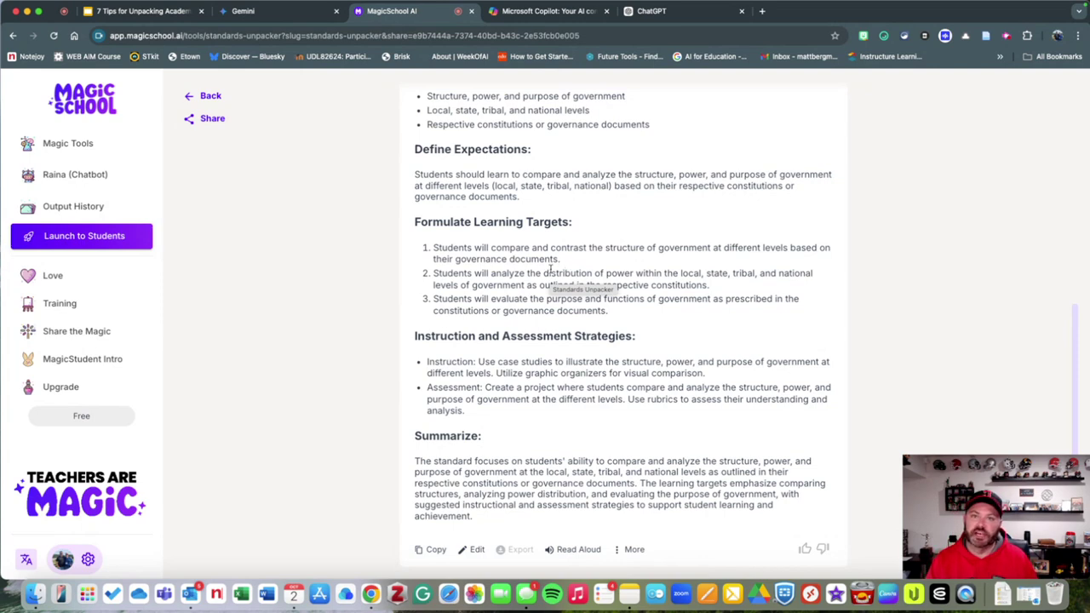
{"action": "mouse_move", "coordinate": [611, 227]}
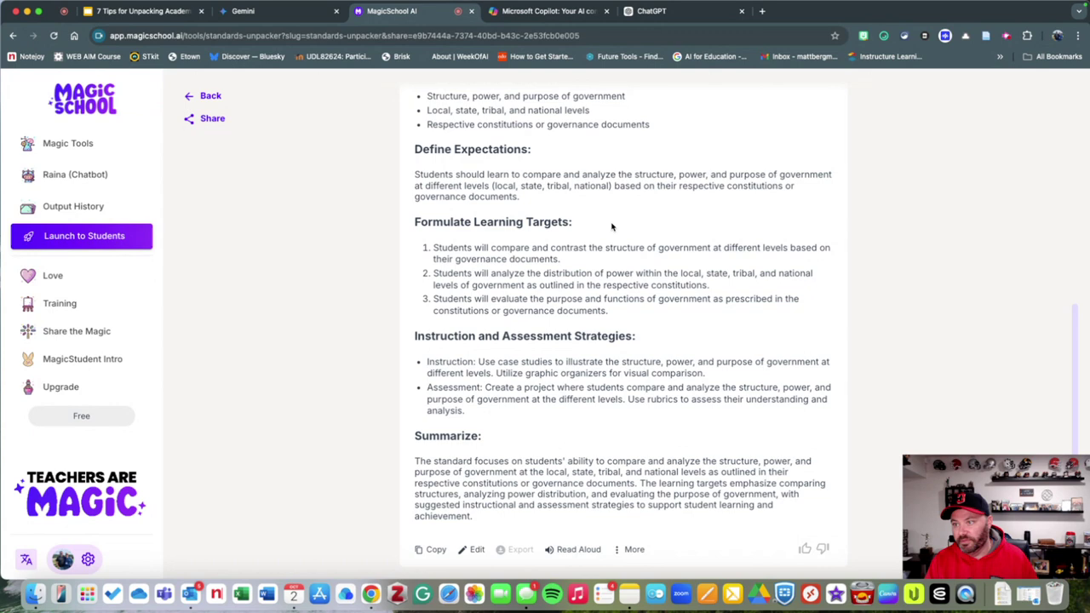
Step: Send the fifth-grade fraction multiplication prompt to a new ChatGPT chat
{"action": "left_click", "coordinate": [652, 11]}
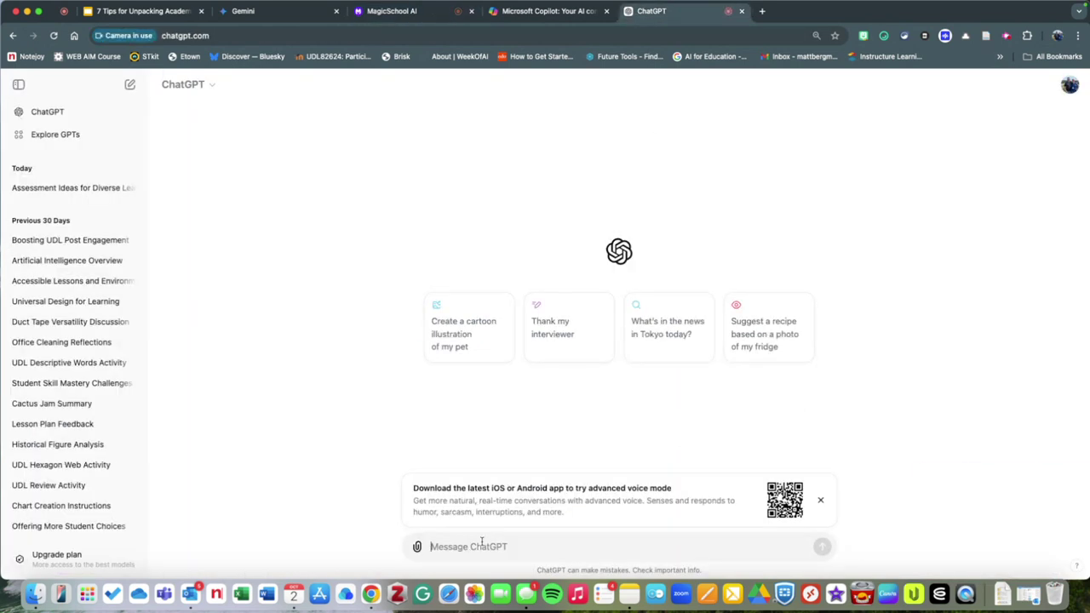
{"action": "type", "text": "I am a fifth-grade math teacher. Identify the main ideas, skills, and concepts within the standard: CCSS.MATH.CONTENT.5.NF.B.4 - Apply and extend multiplication to multiply a fraction by a fraction."}
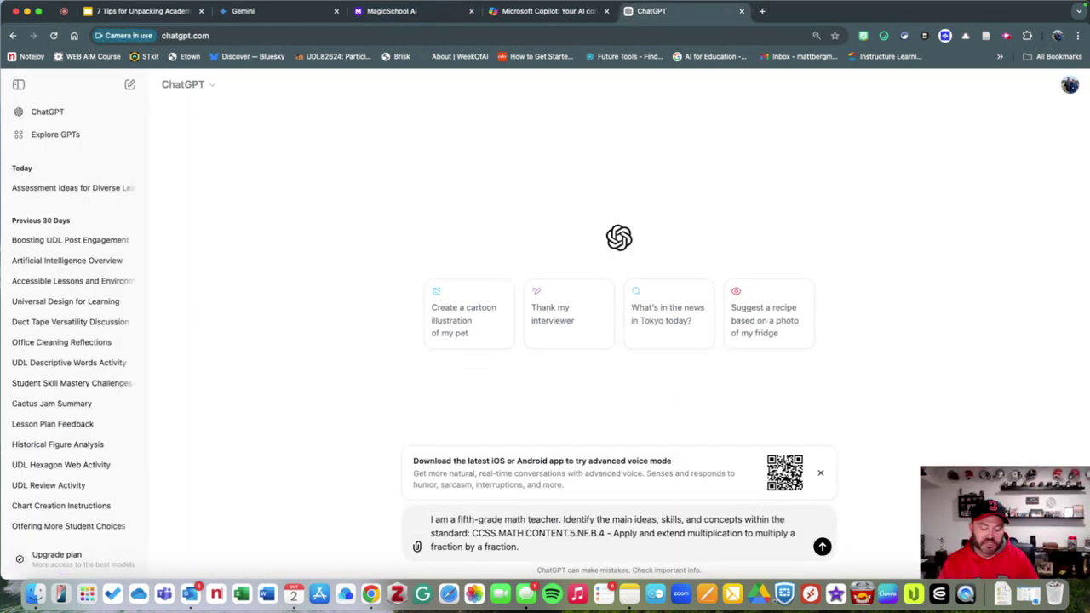
{"action": "left_click", "coordinate": [821, 546]}
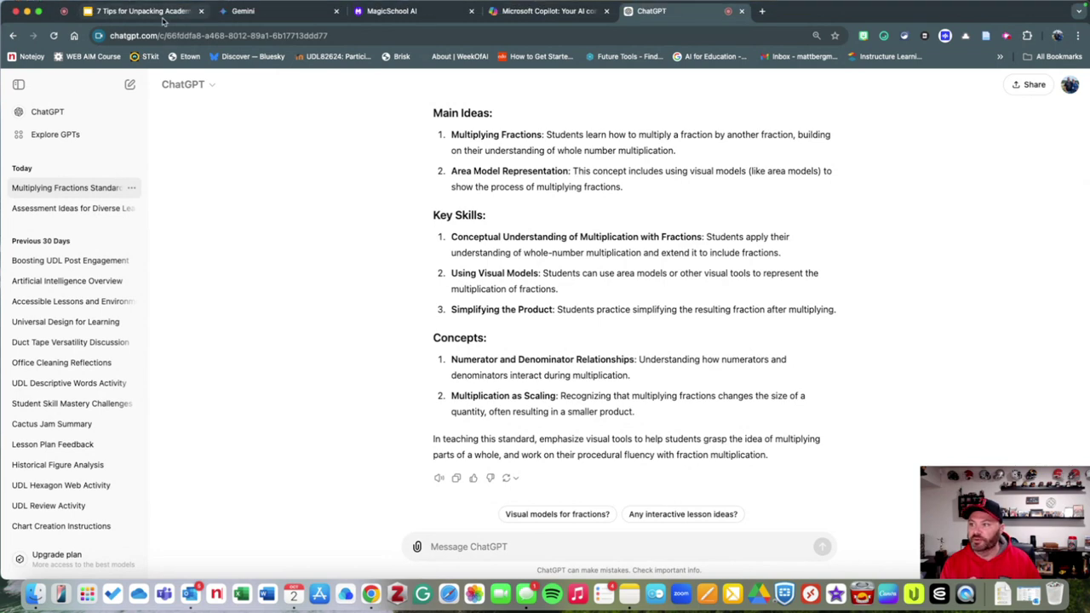
Step: Back in the deck, open the Tip # 2 action-words slide and its apply-knowledge prompt
{"action": "left_click", "coordinate": [141, 11]}
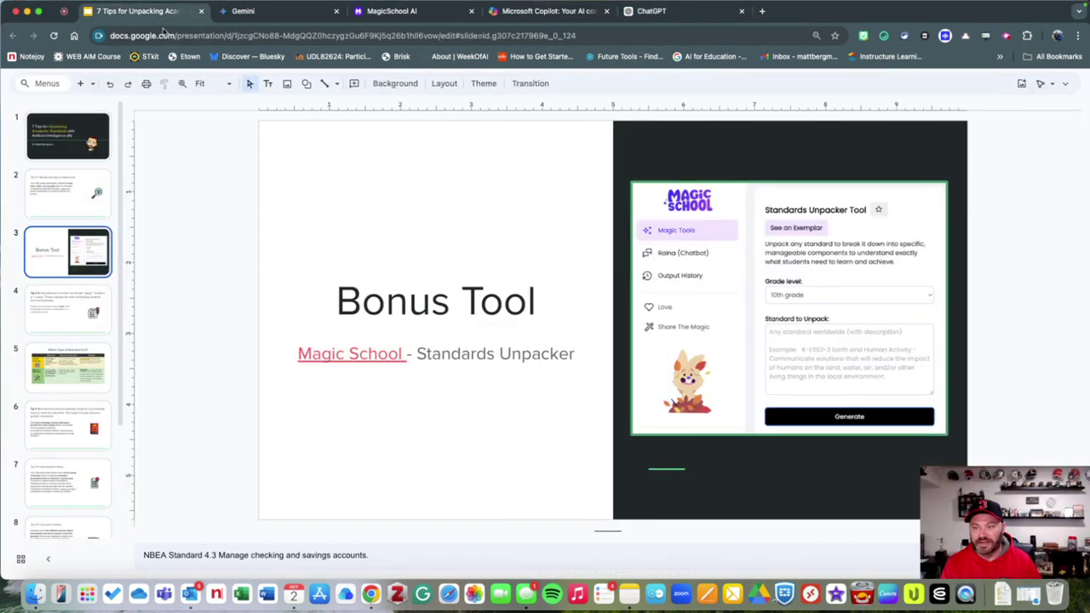
{"action": "left_click", "coordinate": [68, 309]}
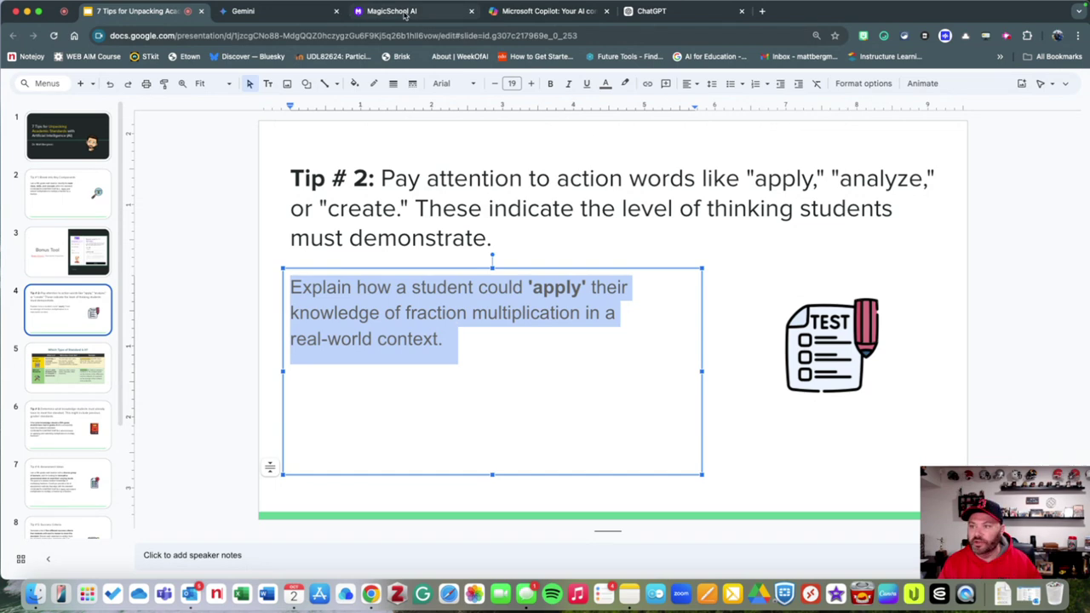
Step: Ask Gemini how students apply fraction multiplication in real-world contexts and read the examples
{"action": "left_click", "coordinate": [243, 11]}
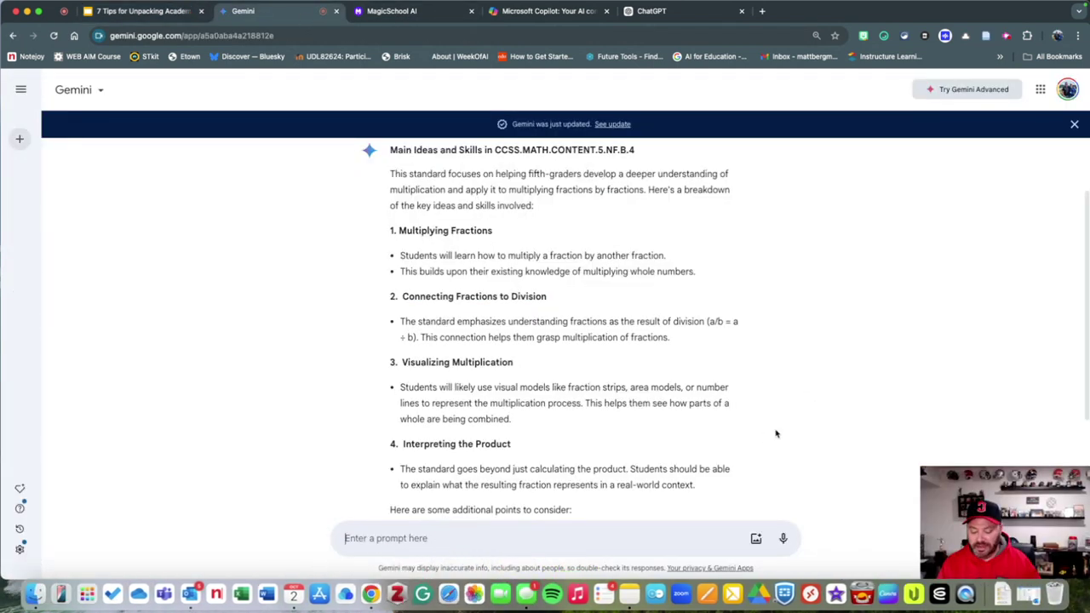
{"action": "type", "text": "Explain how a student could 'apply' their knowledge of fraction multiplication in a real-world context."}
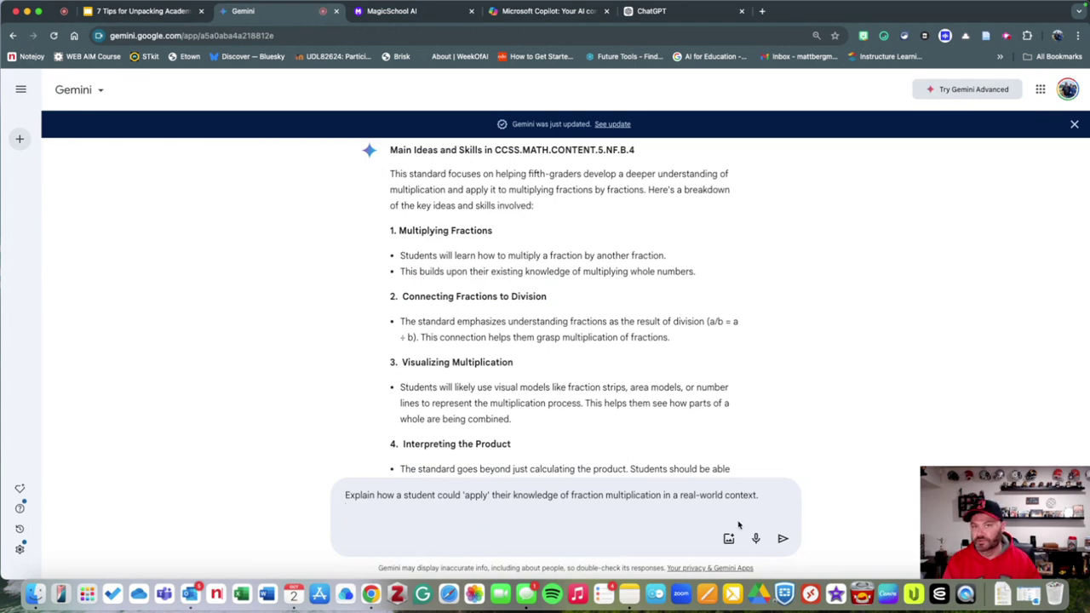
{"action": "mouse_move", "coordinate": [798, 511]}
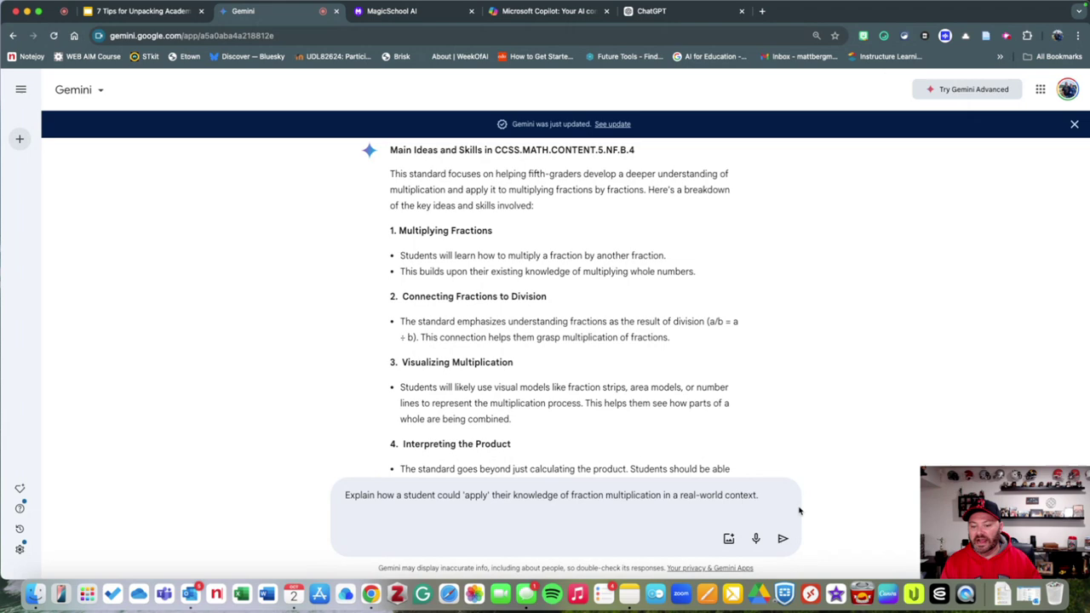
{"action": "left_click", "coordinate": [782, 538]}
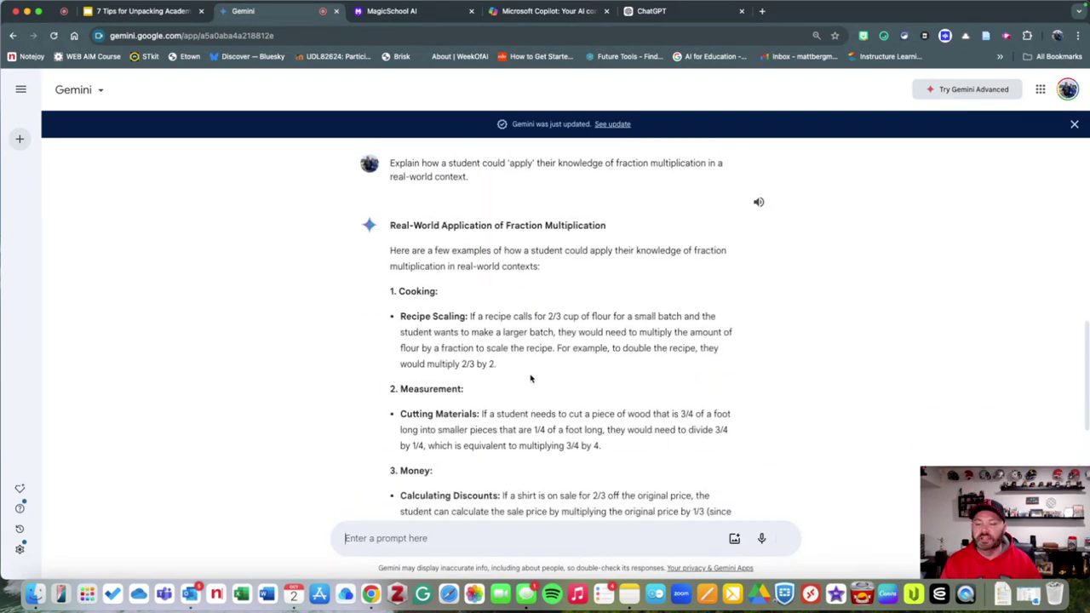
{"action": "scroll", "scroll_direction": "down", "scroll_amount": 3}
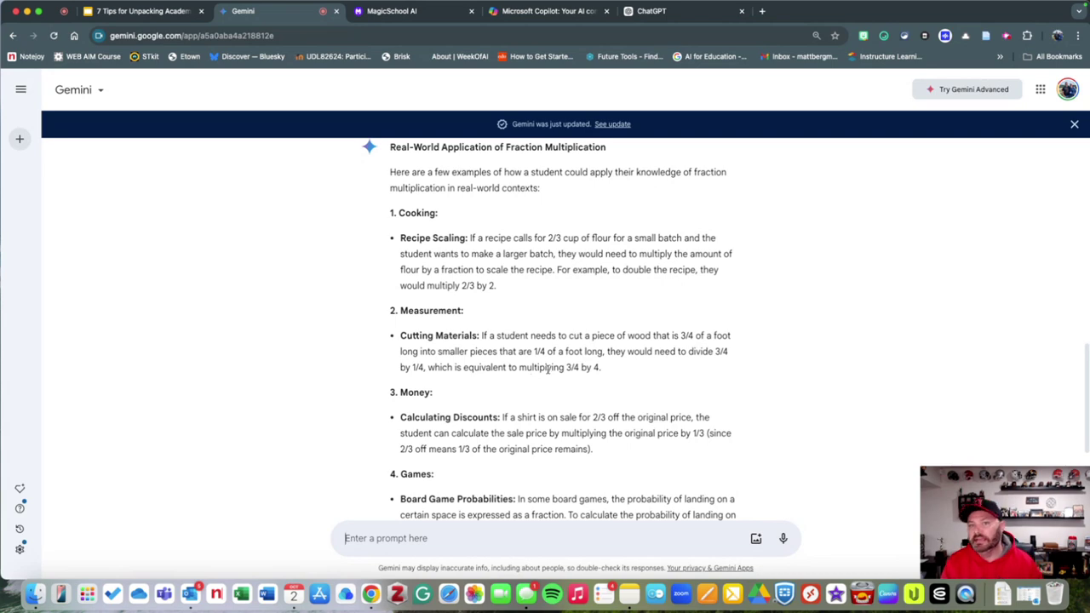
{"action": "scroll", "scroll_direction": "down", "scroll_amount": 3}
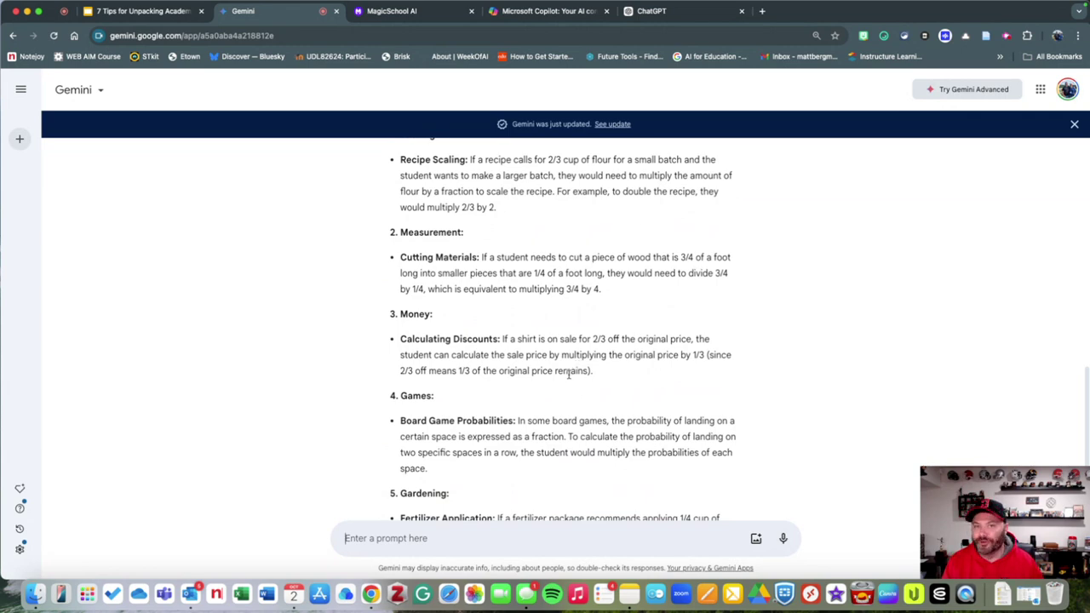
Step: Display the 'Which Type of Standard Is It?' slide contrasting content and methods standards
{"action": "left_click", "coordinate": [140, 11]}
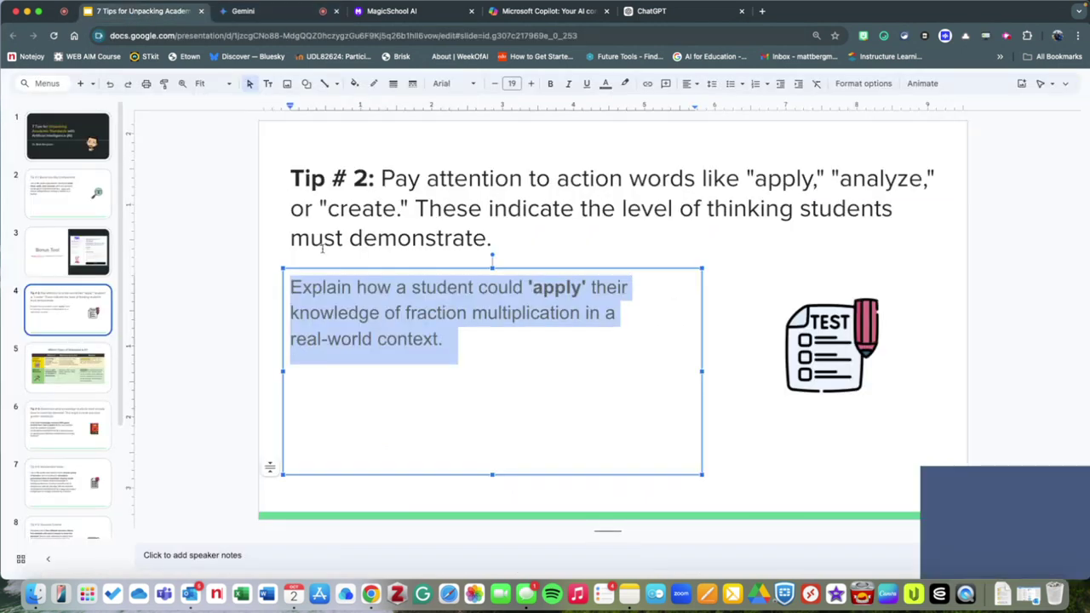
{"action": "left_click", "coordinate": [68, 366]}
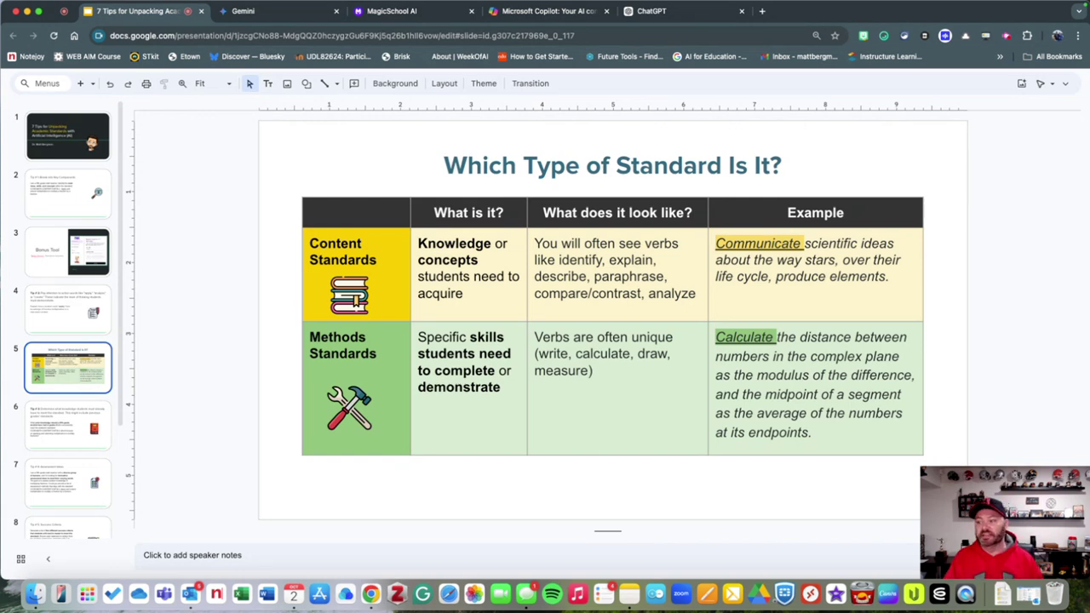
Step: Open the Tip # 3 prerequisite-knowledge slide with its K-4 prior-knowledge prompt
{"action": "left_click", "coordinate": [68, 424]}
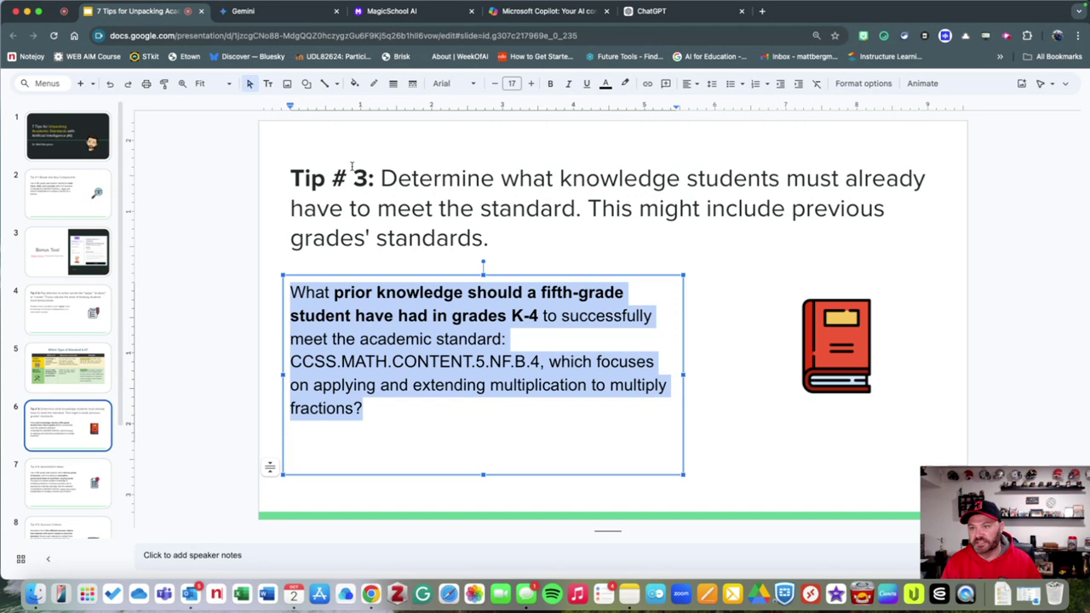
Step: Ask Copilot what K-4 prior knowledge fifth graders need and review its five concepts
{"action": "left_click", "coordinate": [550, 10]}
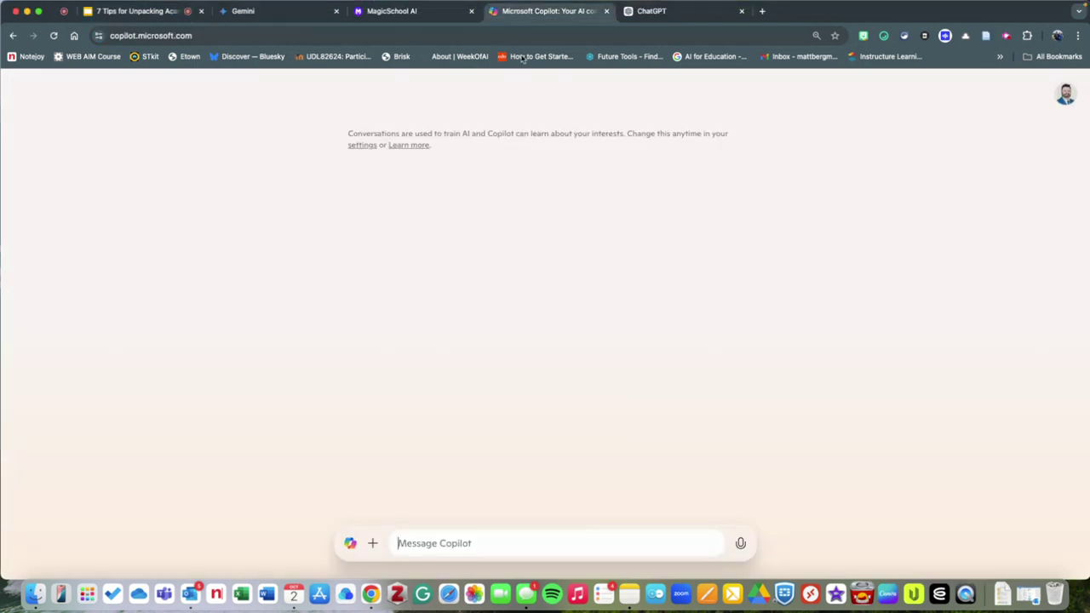
{"action": "type", "text": "What prior knowledge should a fifth-grade student have had in grades K-4 to successfully meet the academic standard: CCSS.MATH.CONTENT.5.NF.B.4, which focuses on applying and extending multiplication to multiply fractions?"}
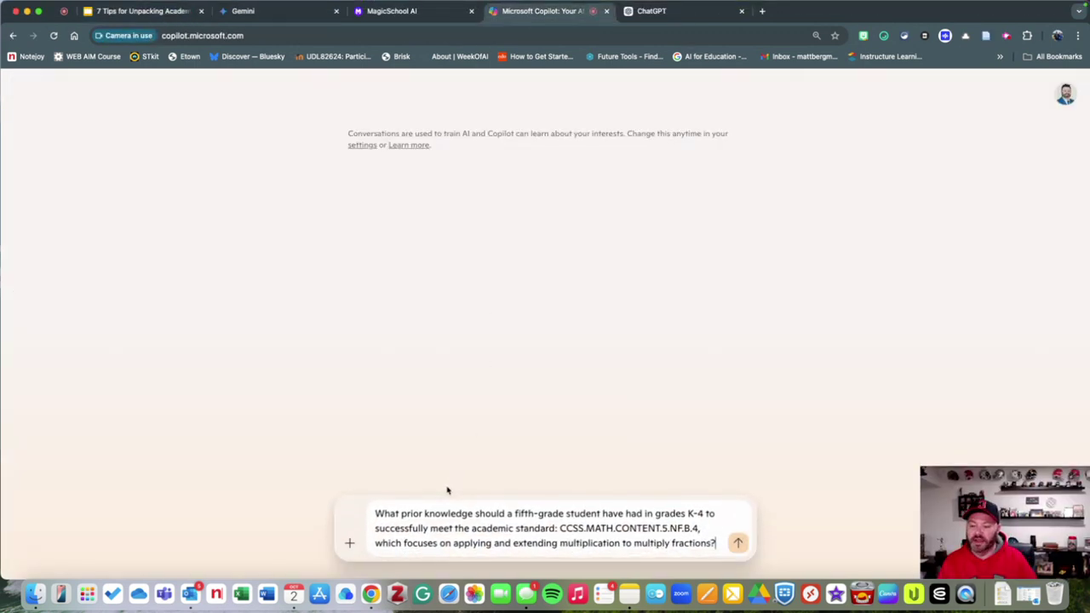
{"action": "left_click", "coordinate": [738, 542]}
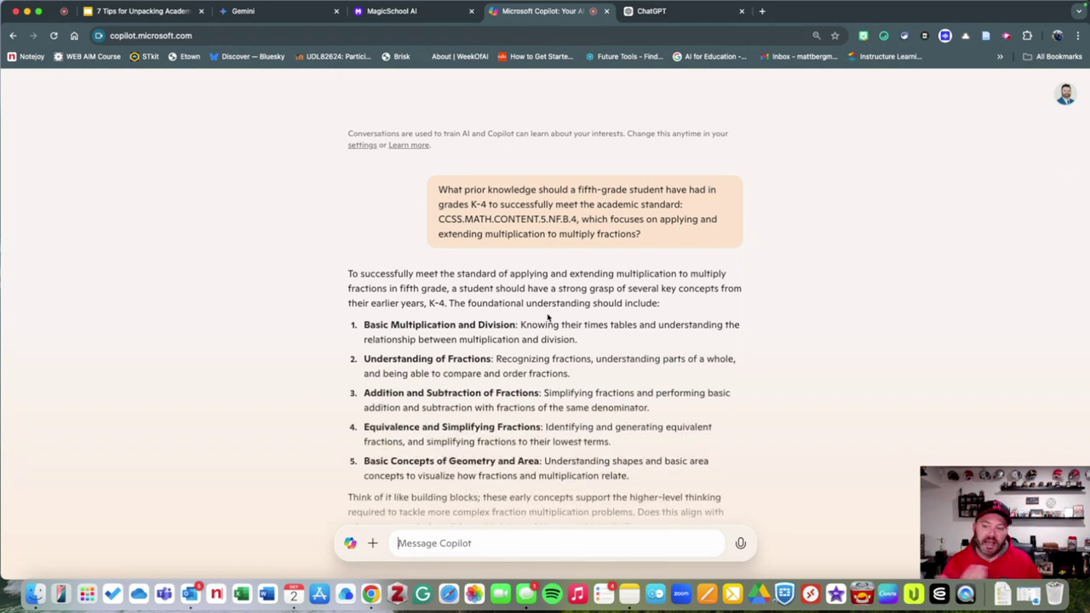
{"action": "scroll", "scroll_direction": "down", "scroll_amount": 3}
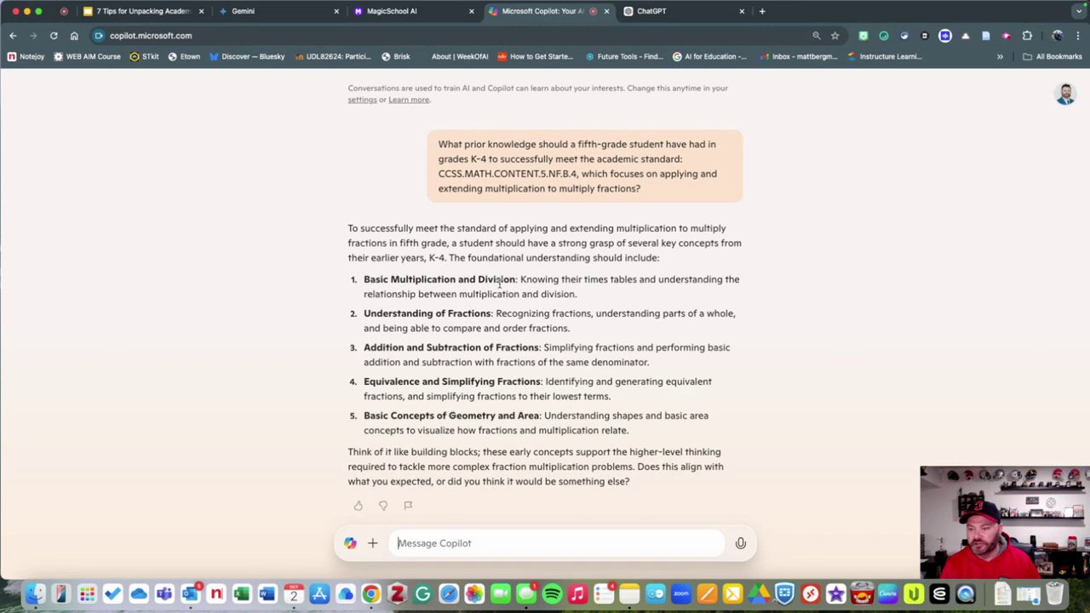
{"action": "mouse_move", "coordinate": [505, 375]}
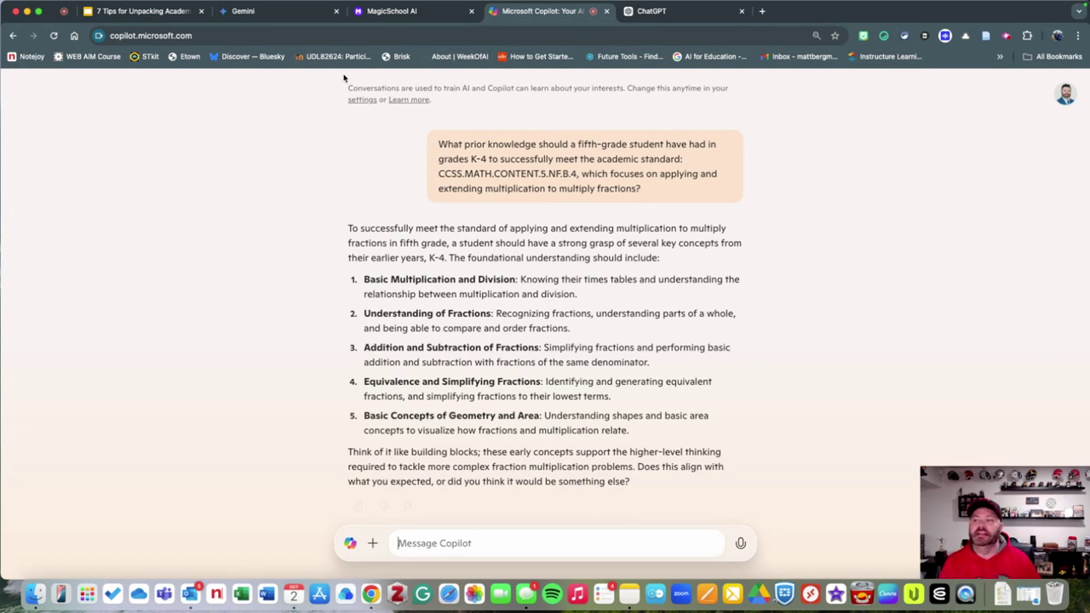
{"action": "left_click", "coordinate": [144, 11]}
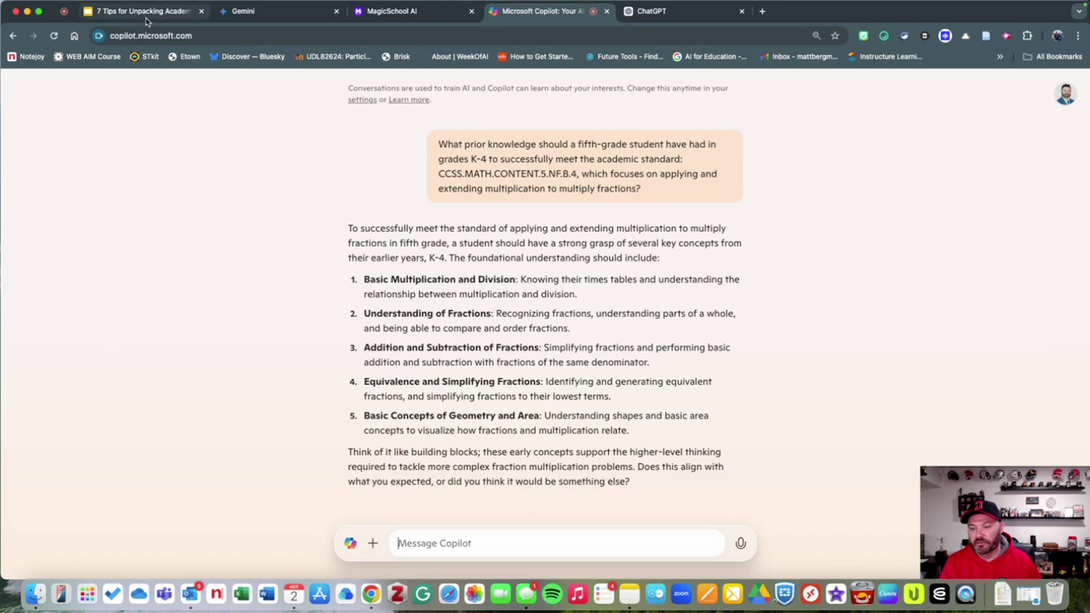
Step: Get the Tip # 4 Assessment Ideas prompt from the deck, then bring Gemini forward
{"action": "left_click", "coordinate": [140, 10]}
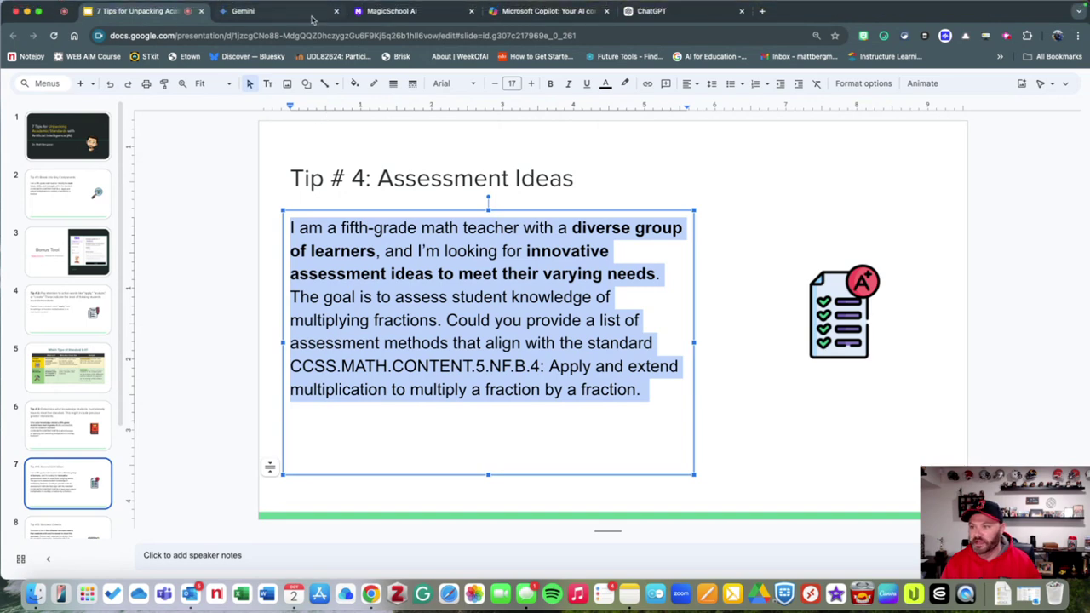
{"action": "left_click", "coordinate": [243, 11]}
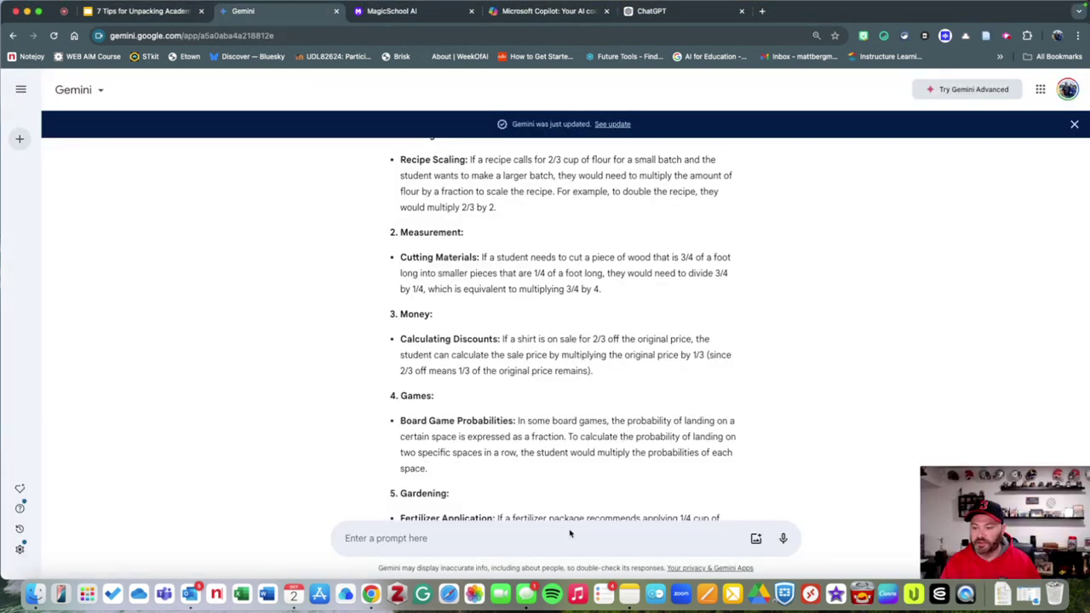
Step: Scroll through Gemini's assessment ideas such as Fraction Skit, Interactive Quiz and Fraction Race
{"action": "scroll", "scroll_direction": "down", "scroll_amount": 3}
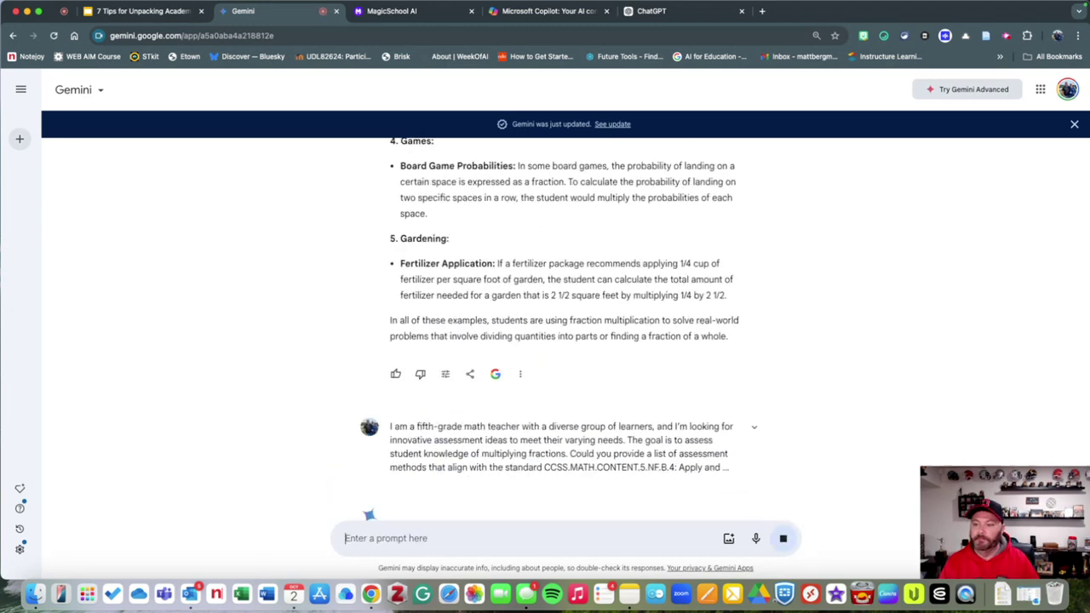
{"action": "scroll", "scroll_direction": "down", "scroll_amount": 3}
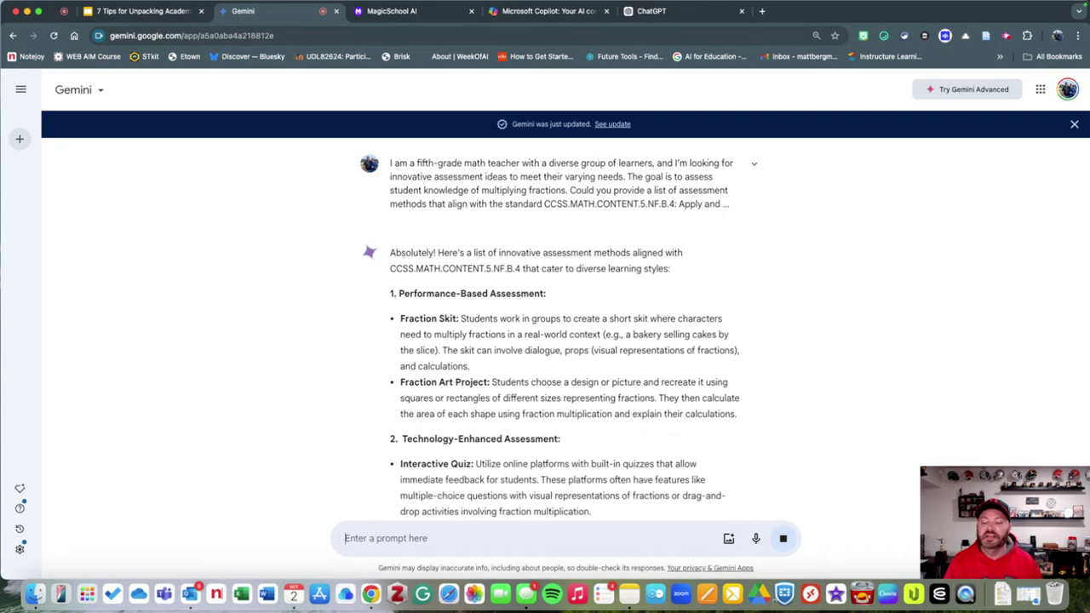
{"action": "scroll", "scroll_direction": "down", "scroll_amount": 3}
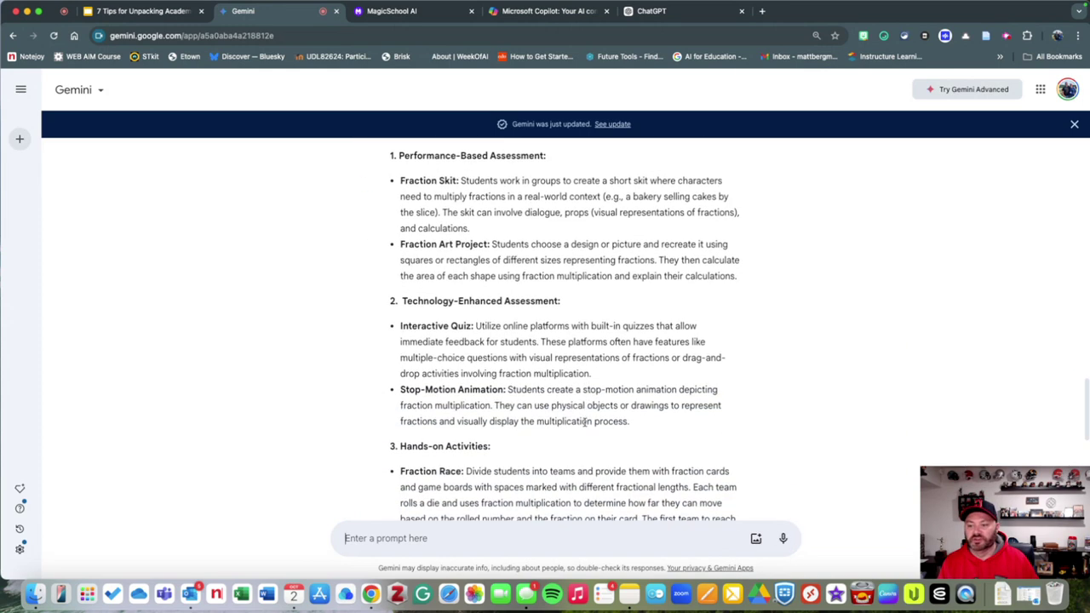
{"action": "scroll", "scroll_direction": "down", "scroll_amount": 3}
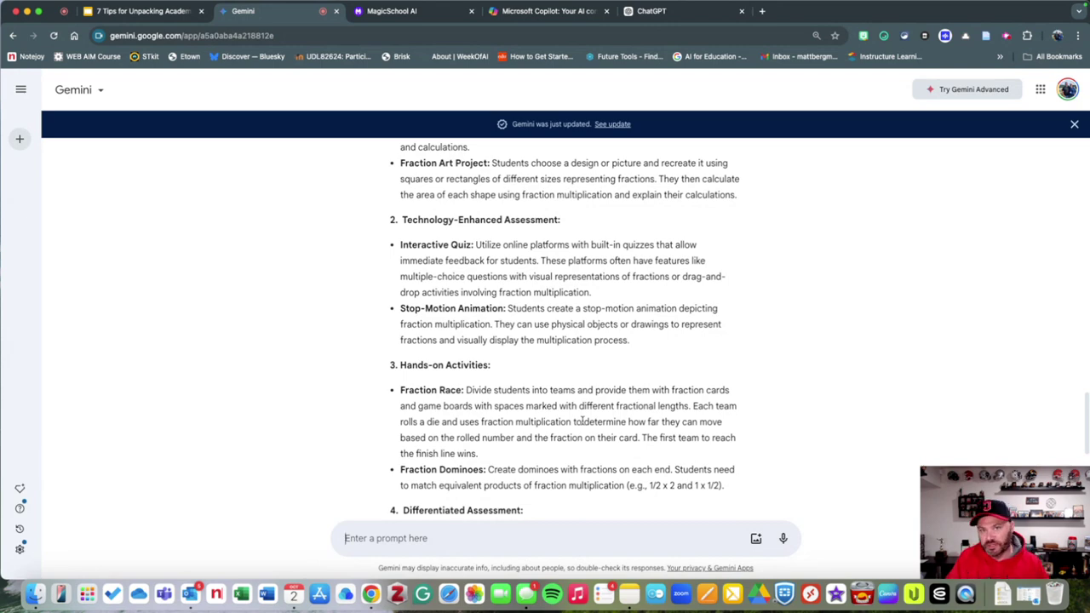
{"action": "mouse_move", "coordinate": [358, 232]}
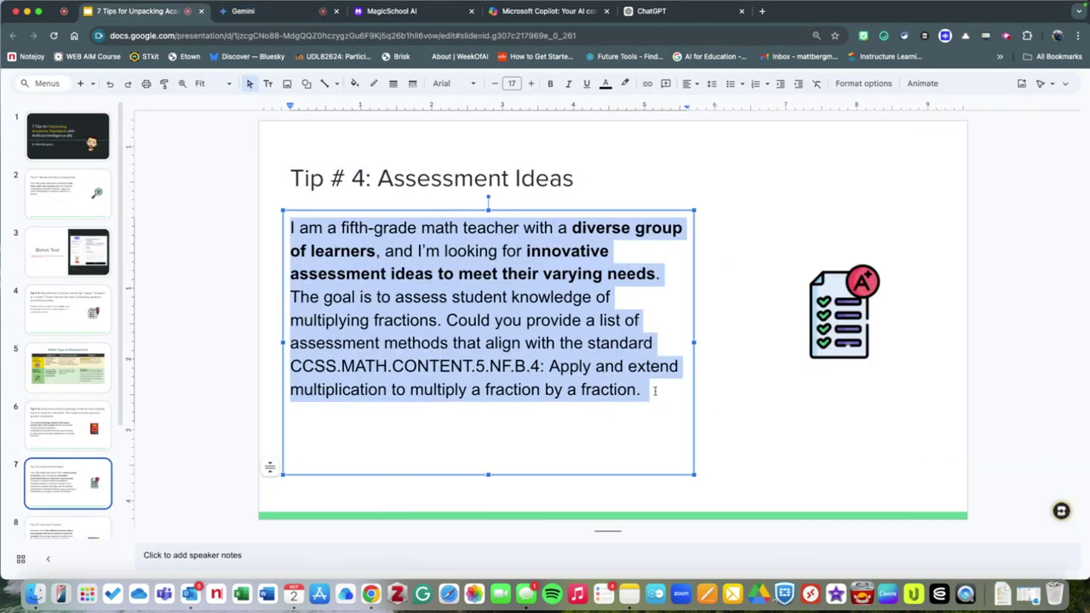
Step: Show the Tip # 5 Success Criteria slide and bring its prompt into ChatGPT
{"action": "left_click", "coordinate": [68, 505]}
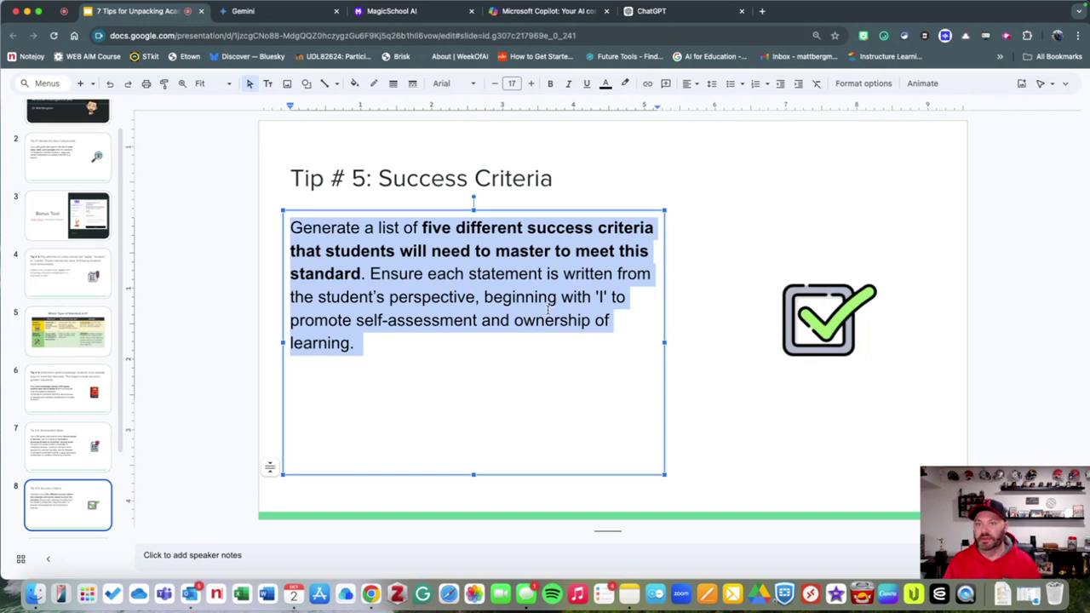
{"action": "left_click", "coordinate": [652, 11]}
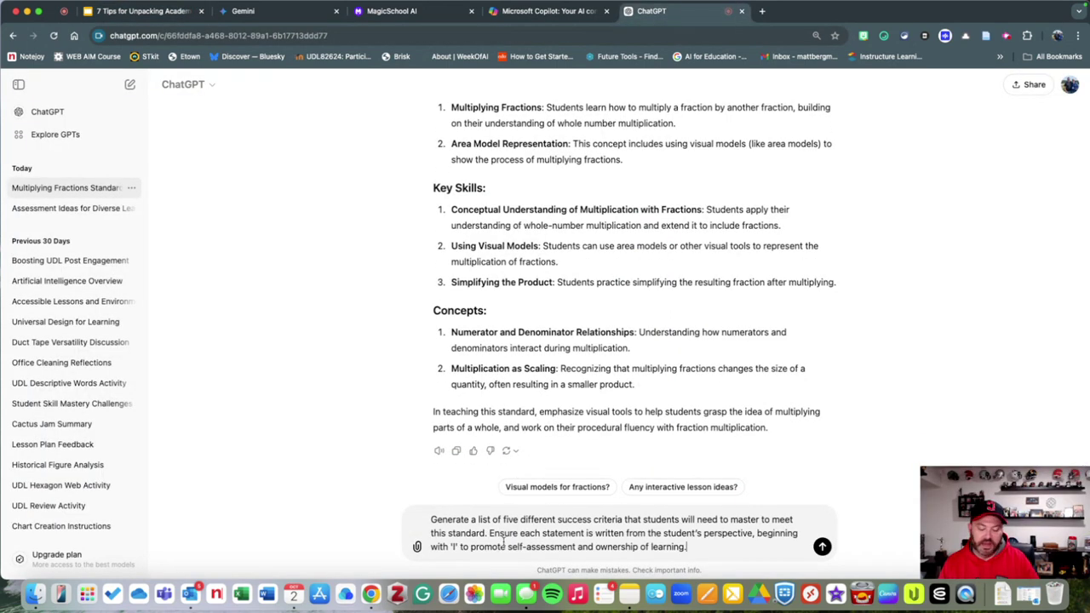
Step: Send the success-criteria prompt to ChatGPT for five 'I can' statements, then return to Slides
{"action": "left_click", "coordinate": [822, 546]}
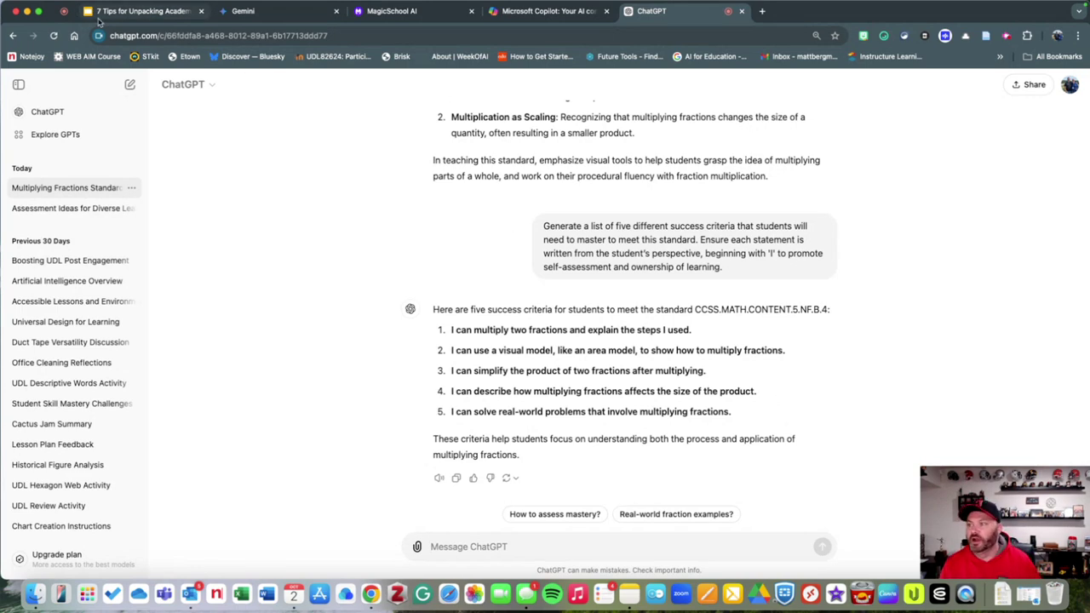
{"action": "left_click", "coordinate": [140, 11]}
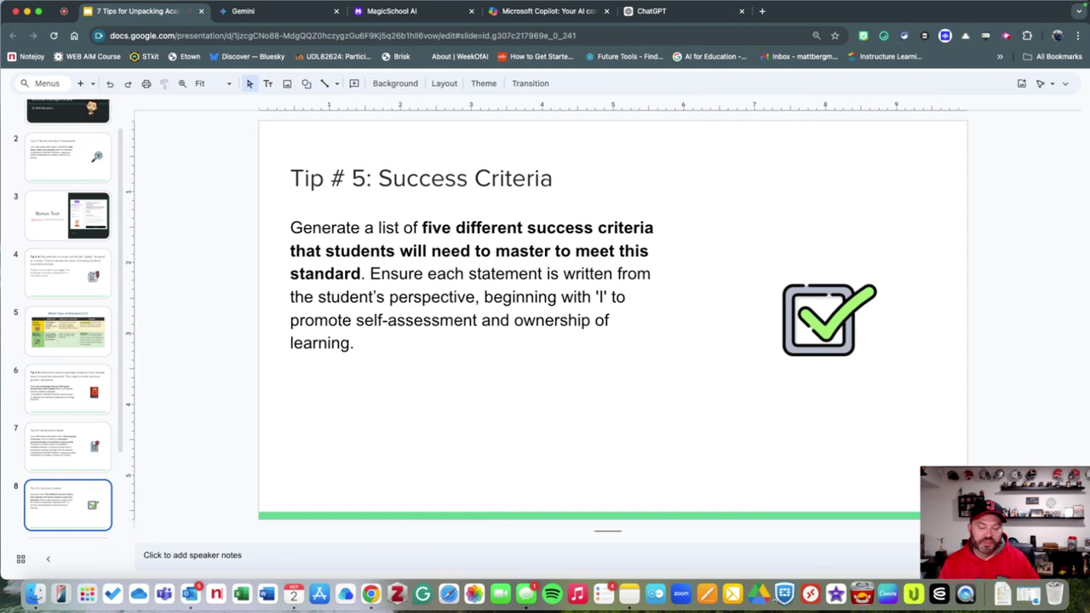
Step: Open the Tip # 6 Scaffolds and Supports slide and select its multilingual-students prompt
{"action": "left_click", "coordinate": [68, 505]}
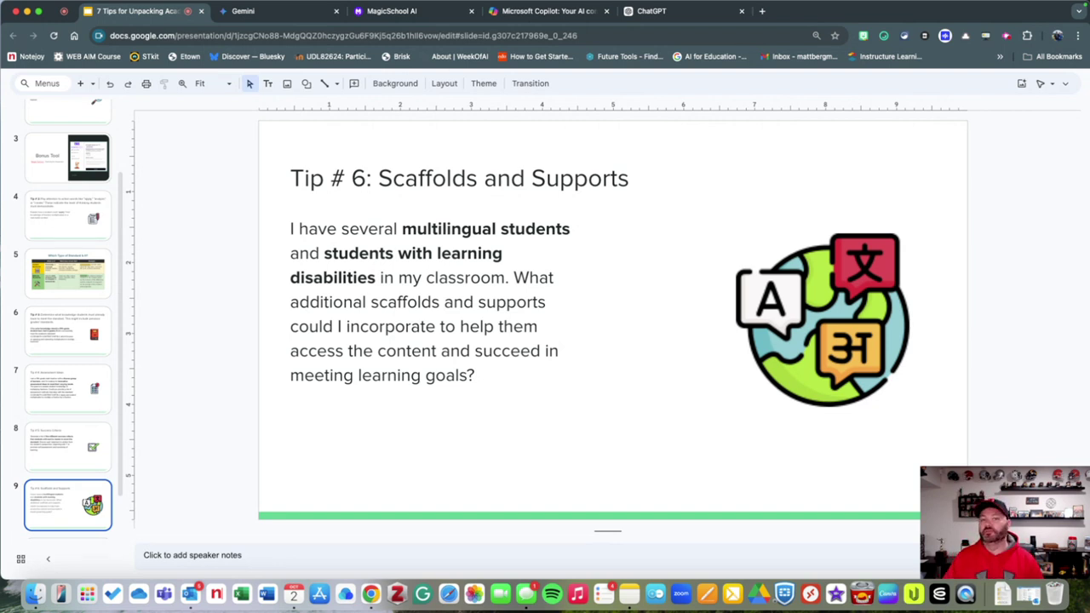
{"action": "triple_click", "coordinate": [417, 301]}
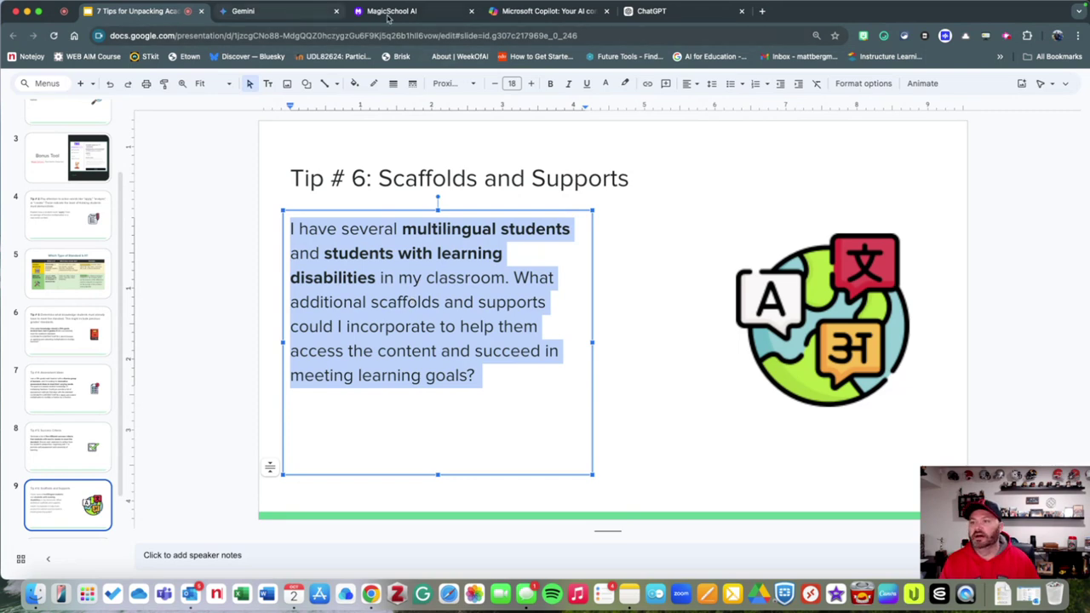
{"action": "left_click", "coordinate": [273, 11]}
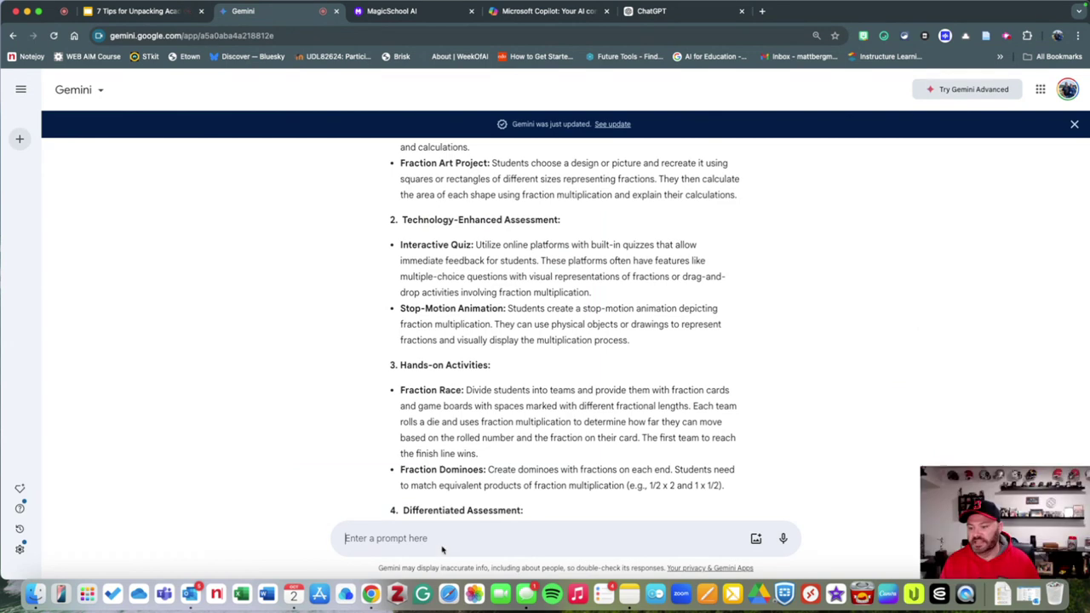
Step: Ask Gemini for scaffolds for multilingual students and students with learning disabilities, and review the strategies
{"action": "type", "text": "I have several multilingual students and students with learning disabilities in my classroom. What additional scaffolds and supports could I incorporate to help them access the content and succeed in meeting learning goals?"}
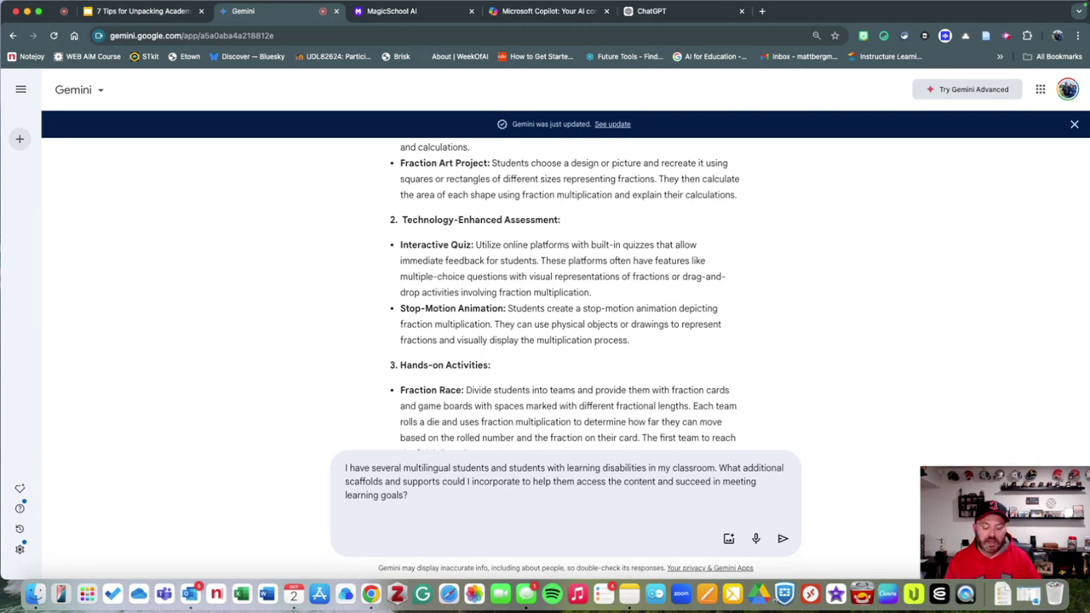
{"action": "left_click", "coordinate": [782, 538]}
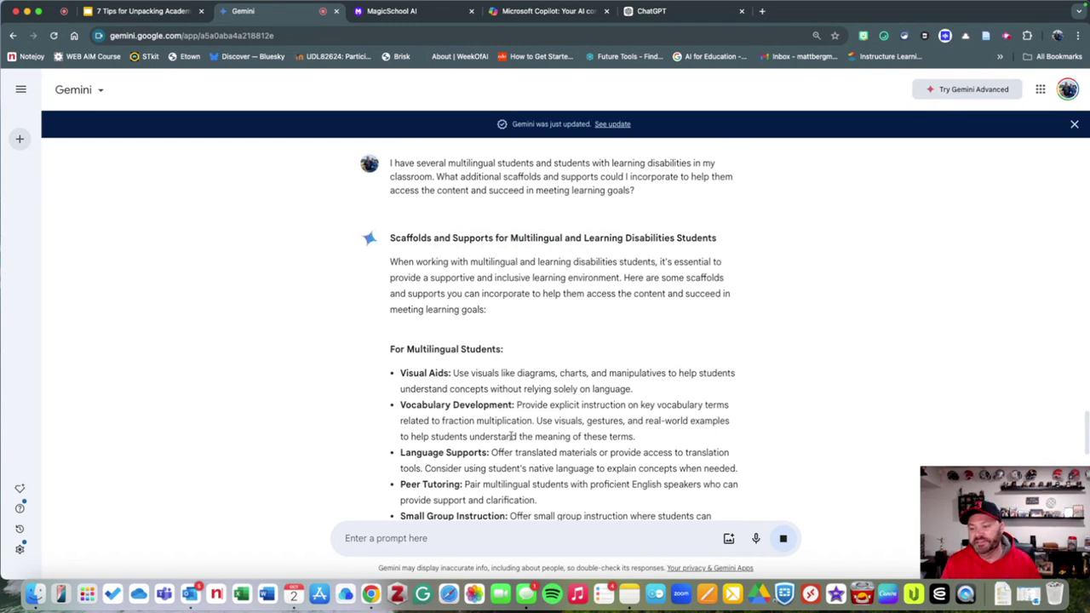
{"action": "scroll", "scroll_direction": "down", "scroll_amount": 3}
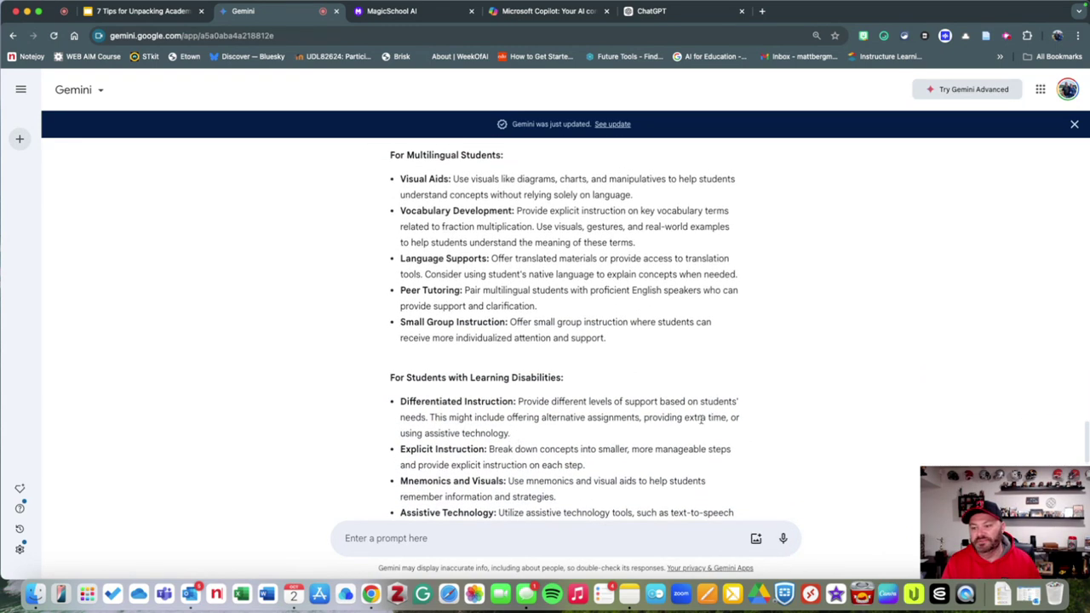
{"action": "scroll", "scroll_direction": "down", "scroll_amount": 3}
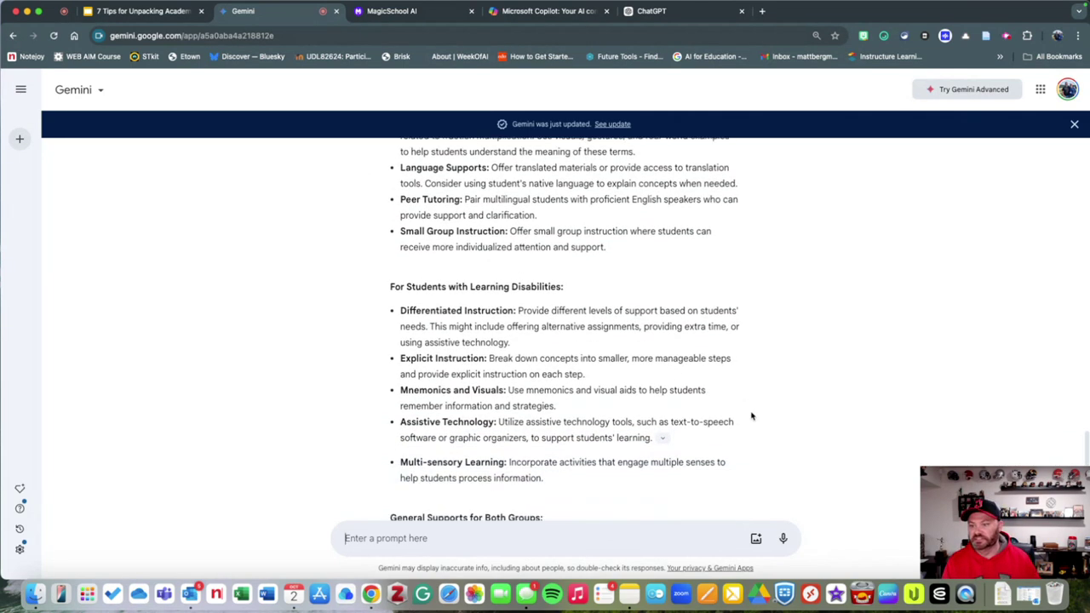
{"action": "scroll", "scroll_direction": "down", "scroll_amount": 3}
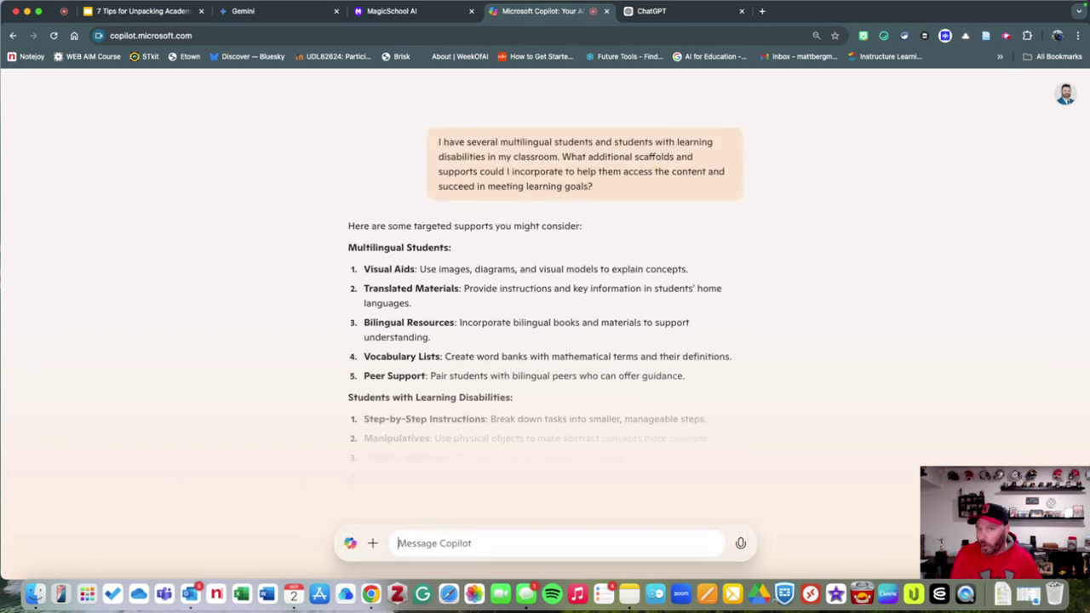
Step: Ask Copilot 'Give me some example manipulatives for this topic'
{"action": "scroll", "scroll_direction": "down", "scroll_amount": 3}
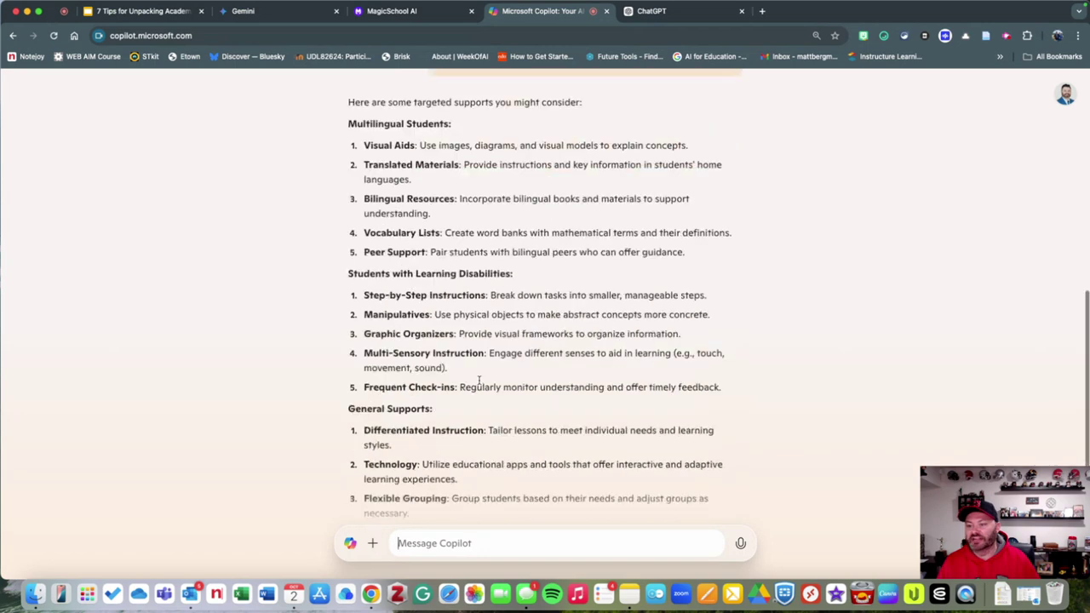
{"action": "scroll", "scroll_direction": "down", "scroll_amount": 3}
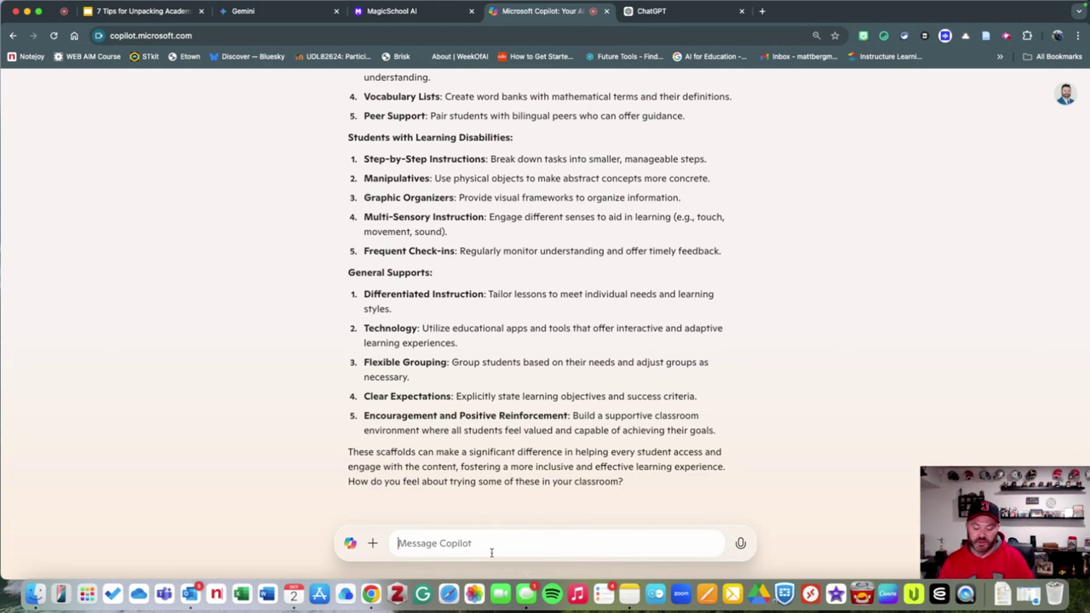
{"action": "type", "text": "Give"}
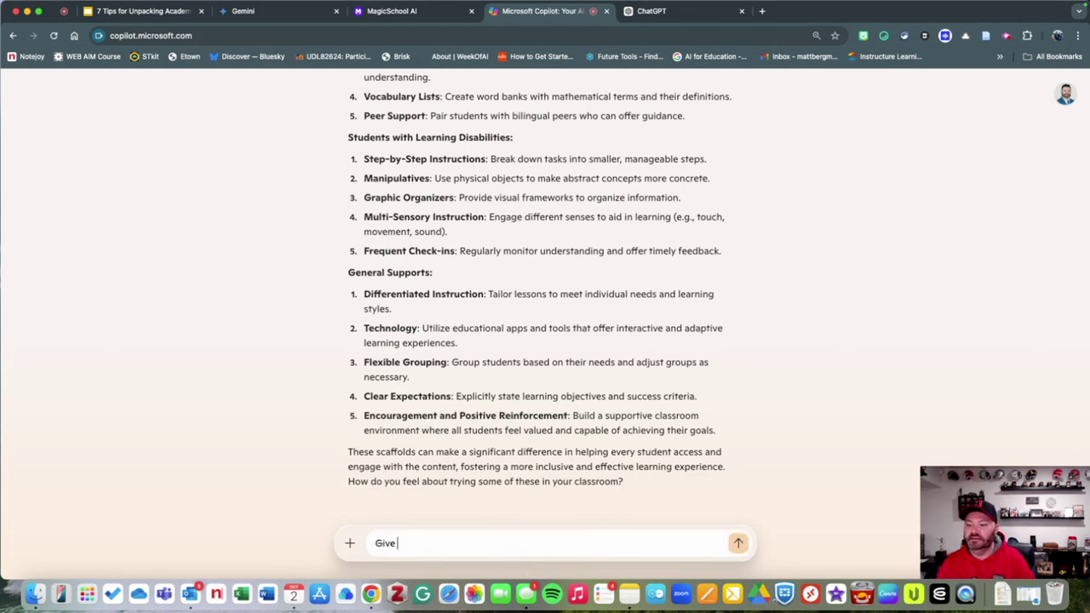
{"action": "type", "text": "me some examples"}
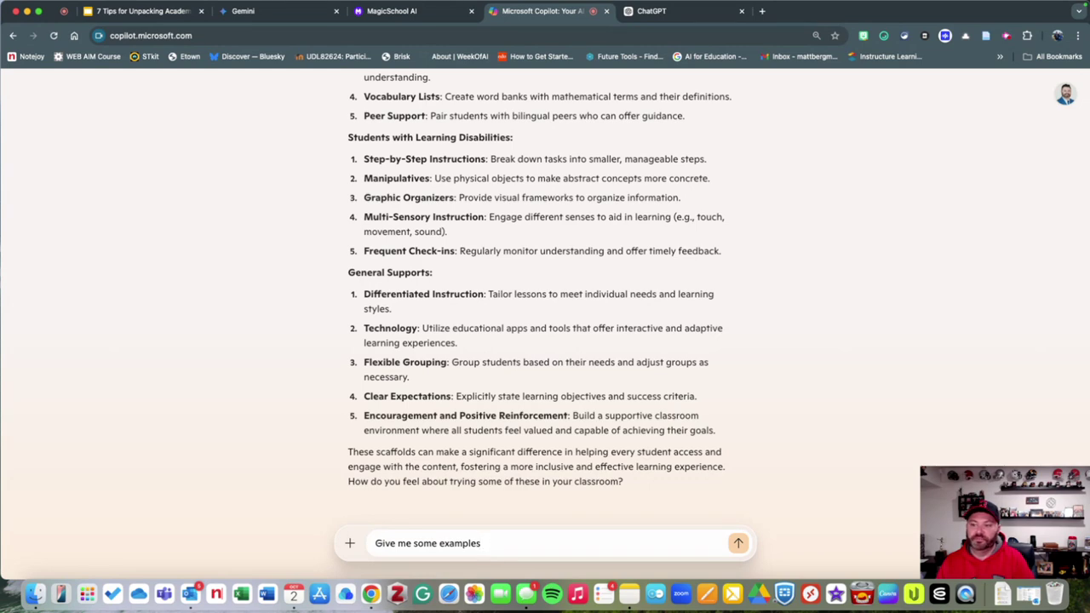
{"action": "type", "text": "manipulatives in the"}
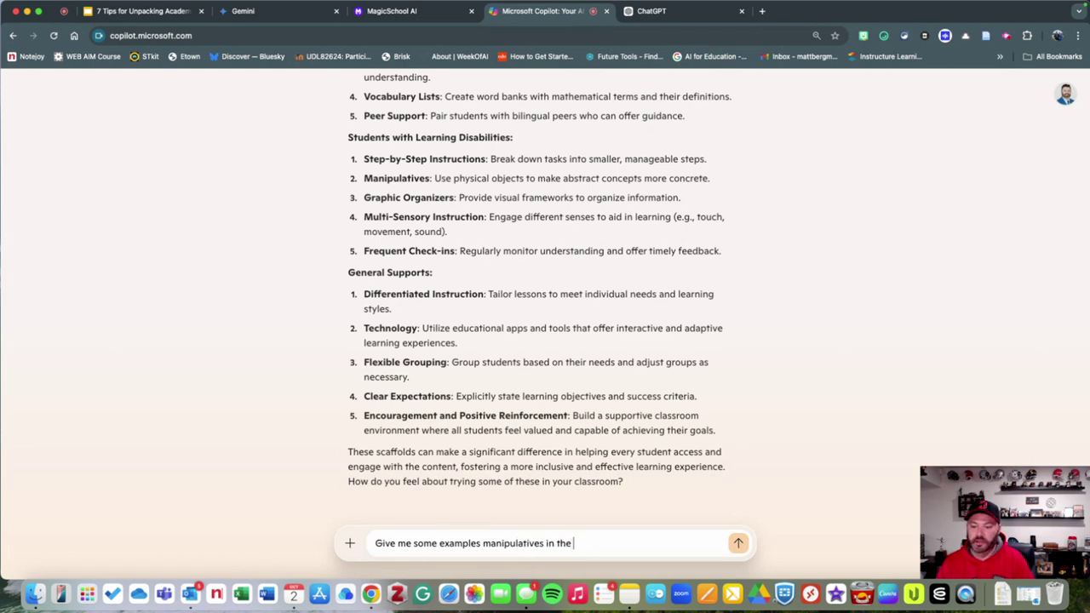
{"action": "type", "text": "for"}
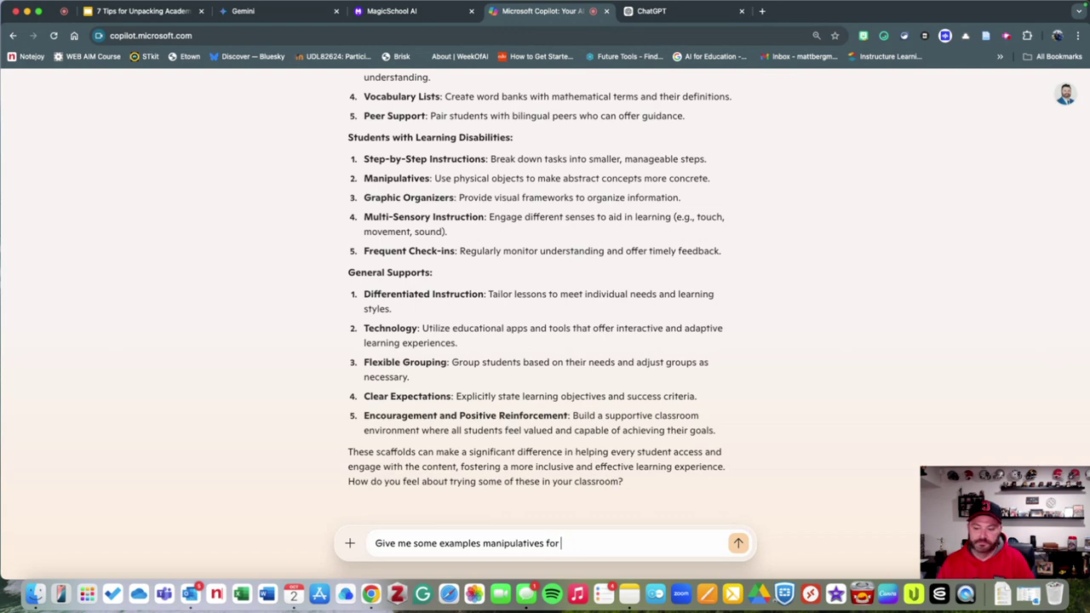
{"action": "left_click", "coordinate": [738, 544]}
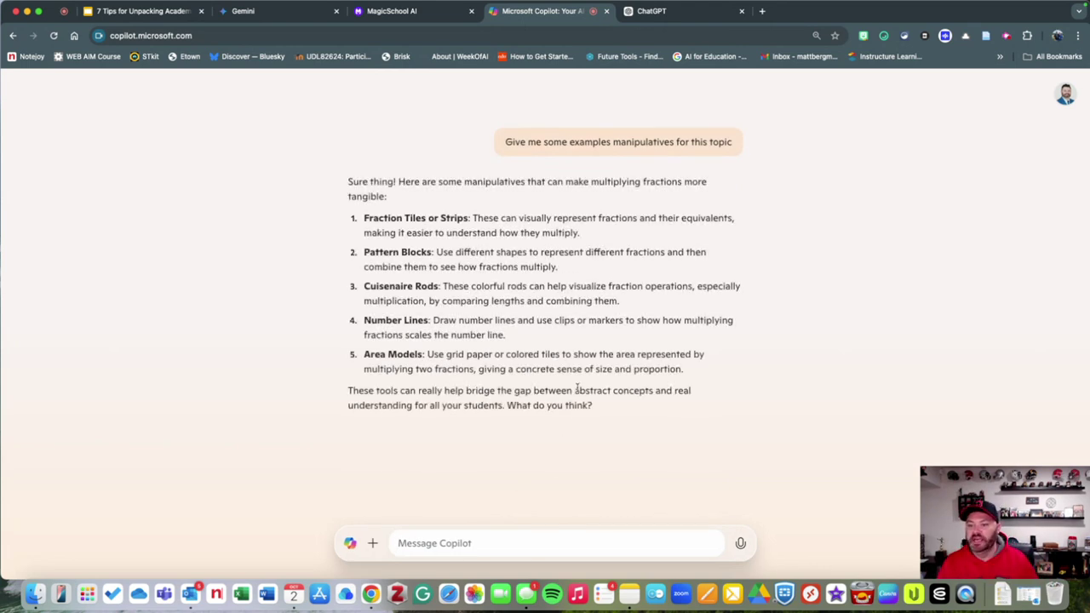
{"action": "mouse_move", "coordinate": [620, 341]}
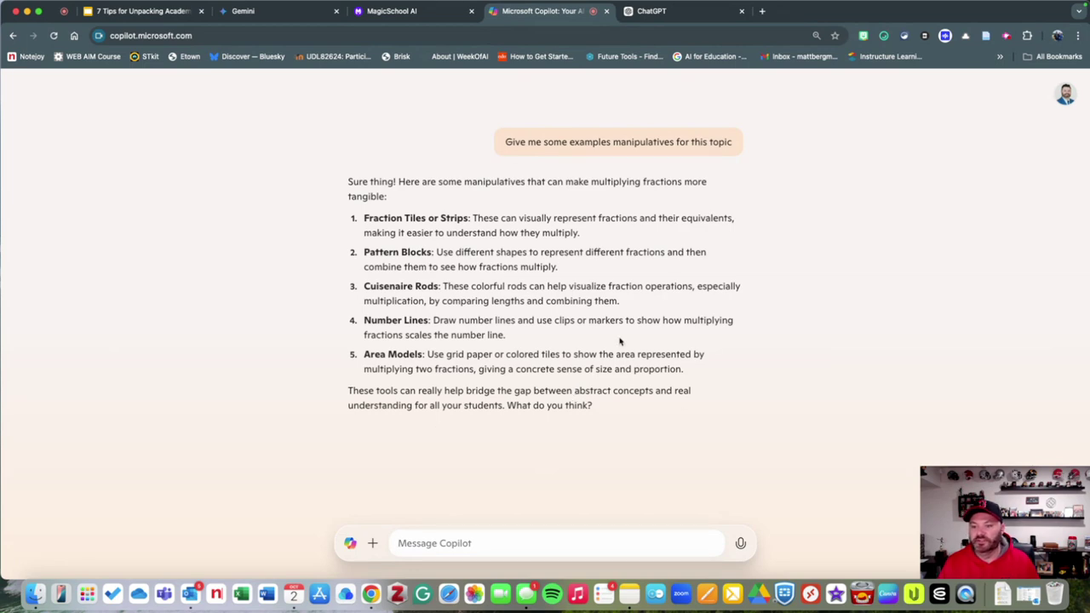
Step: Ask Copilot 'Can you give a website with this info?'
{"action": "type", "text": "Can you give a website"}
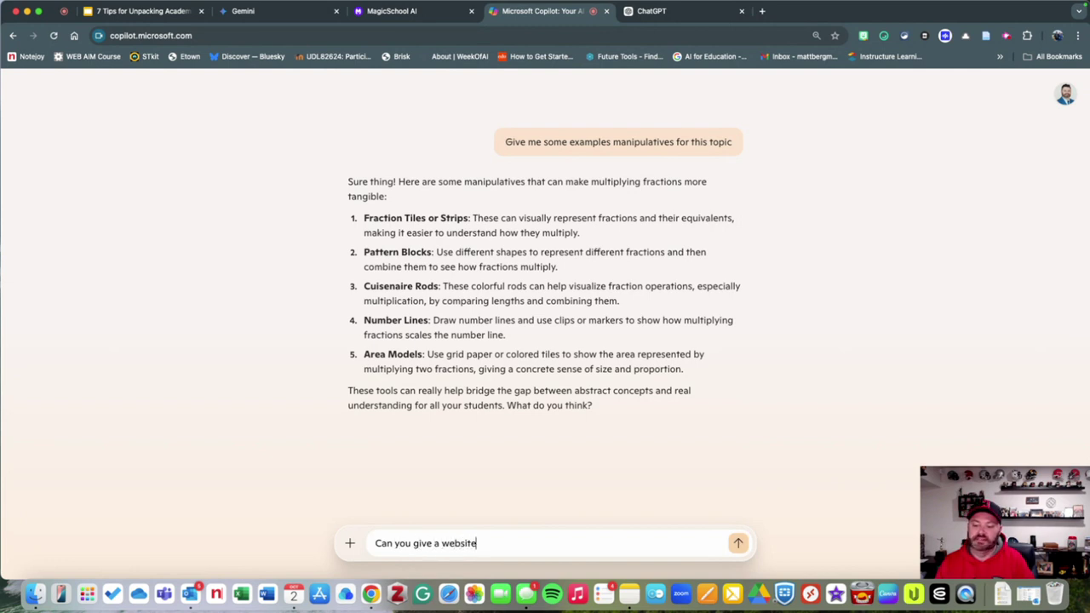
{"action": "type", "text": "with this"}
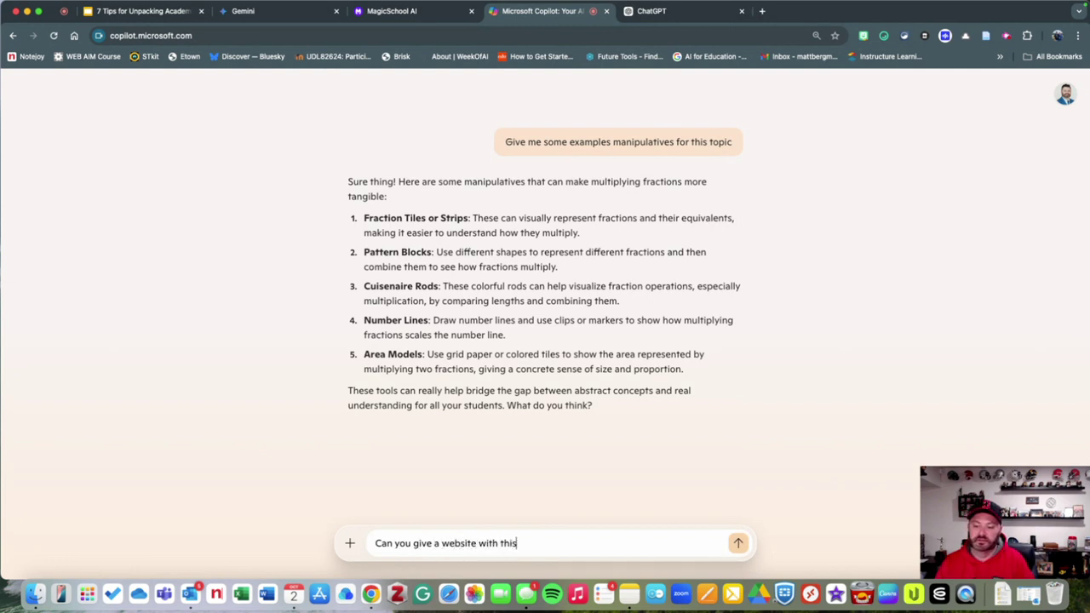
{"action": "left_click", "coordinate": [738, 543]}
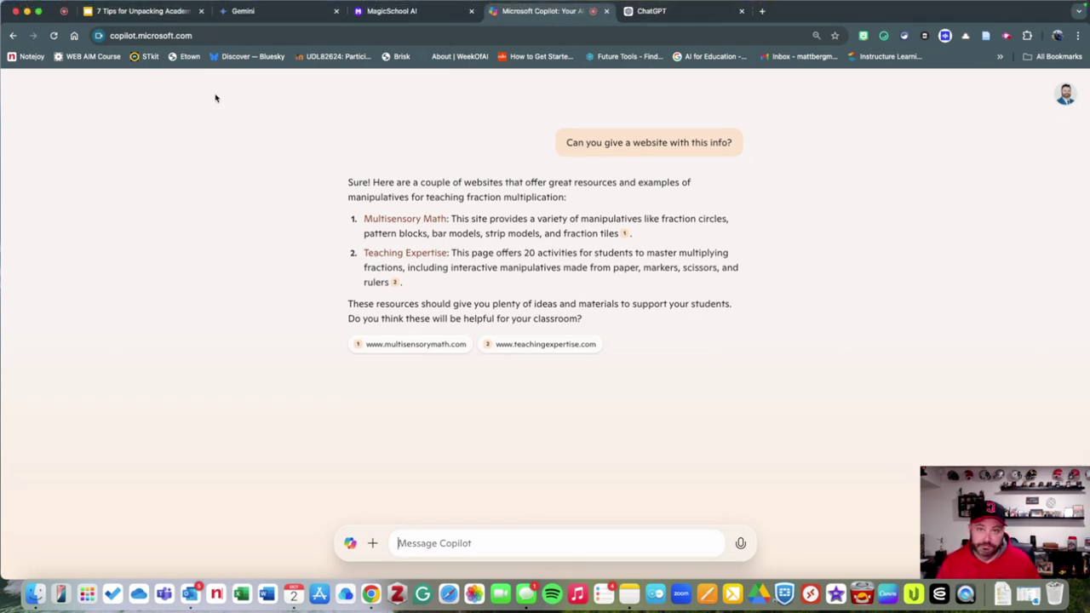
Step: Change the Tip # 7 title from Assessment "for" Learning to "of" Learning
{"action": "left_click", "coordinate": [136, 11]}
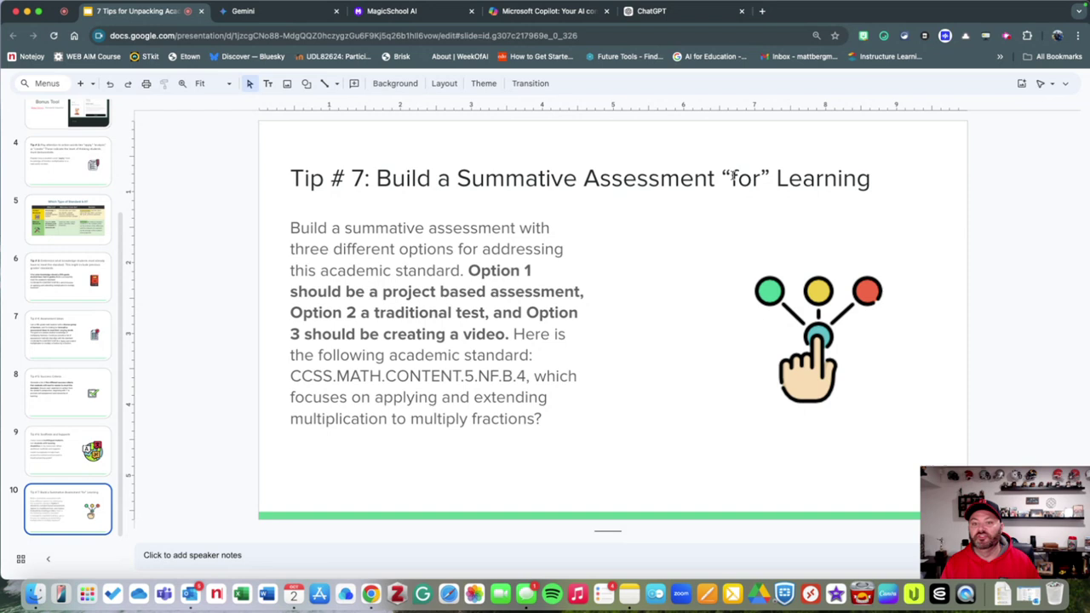
{"action": "double_click", "coordinate": [742, 178]}
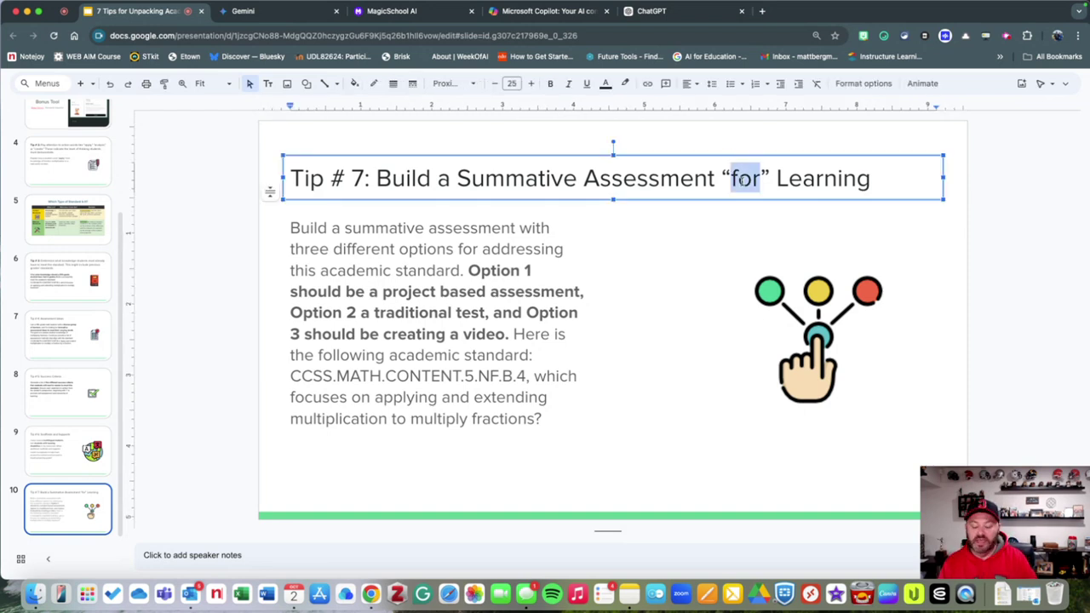
{"action": "type", "text": "of"}
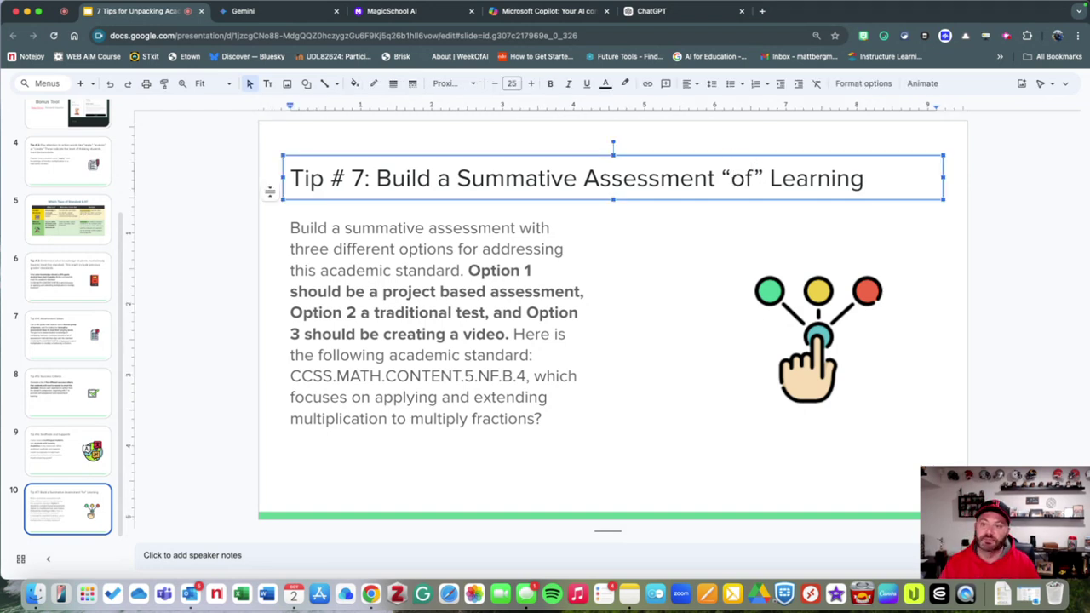
{"action": "left_click", "coordinate": [889, 138]}
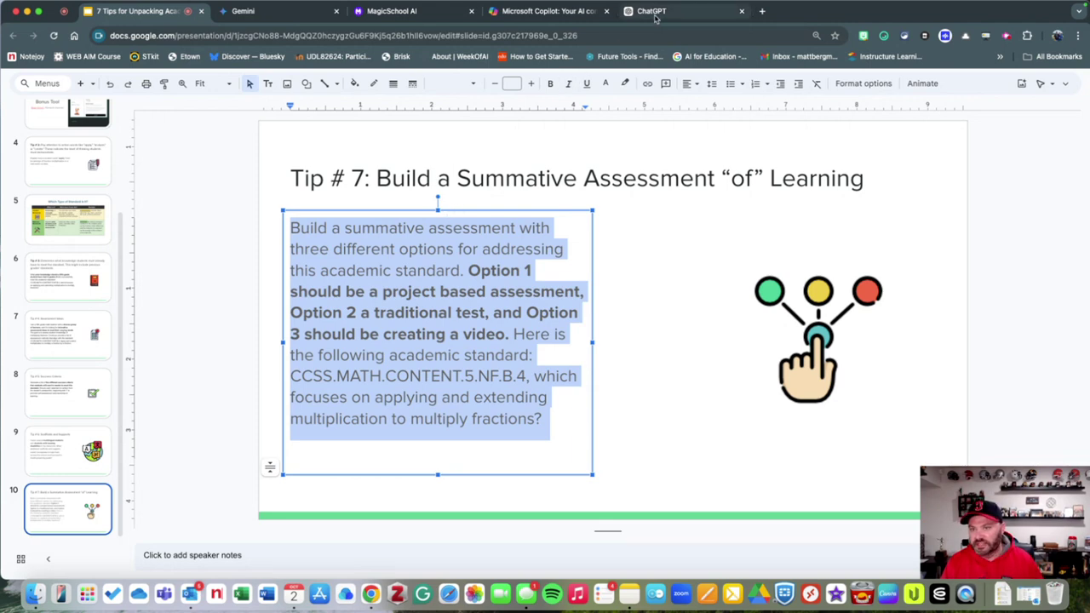
Step: Submit the Tip 7 summative assessment prompt in ChatGPT and scroll through the options
{"action": "left_click", "coordinate": [650, 11]}
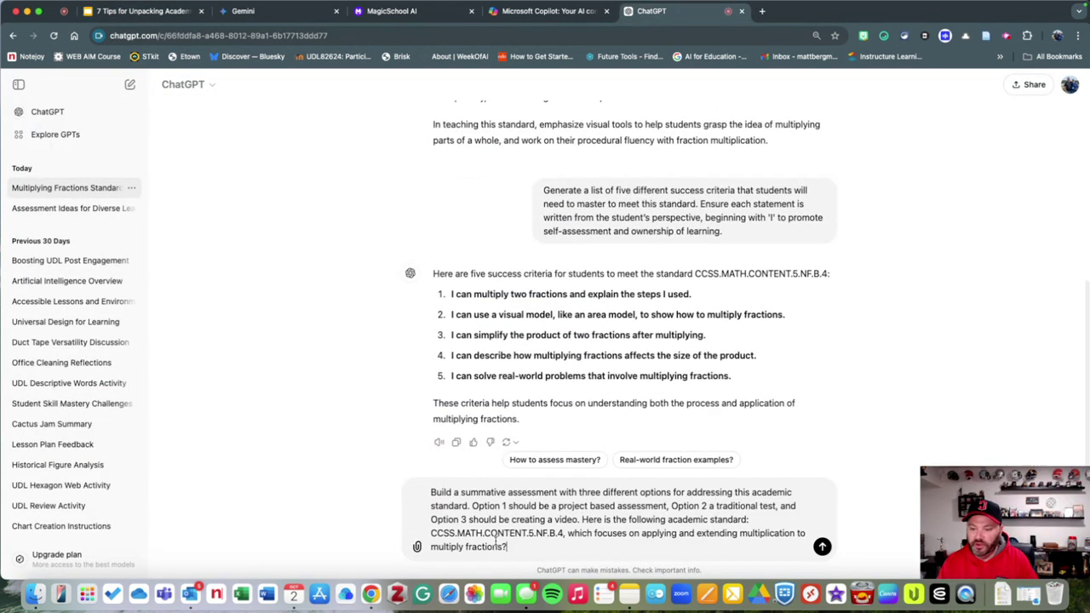
{"action": "scroll", "scroll_direction": "down", "scroll_amount": 3}
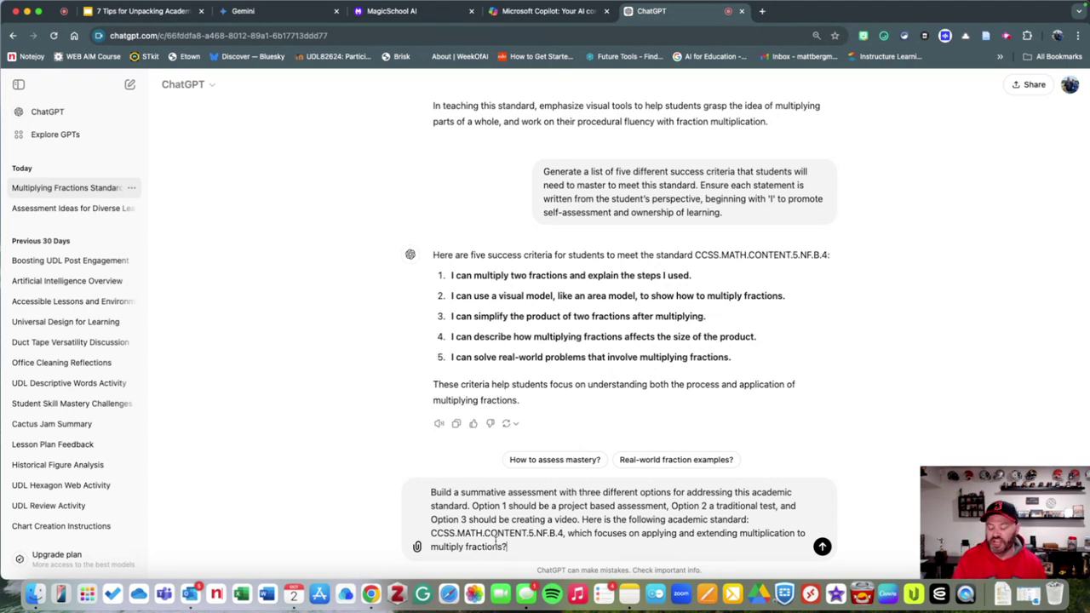
{"action": "left_click", "coordinate": [822, 546]}
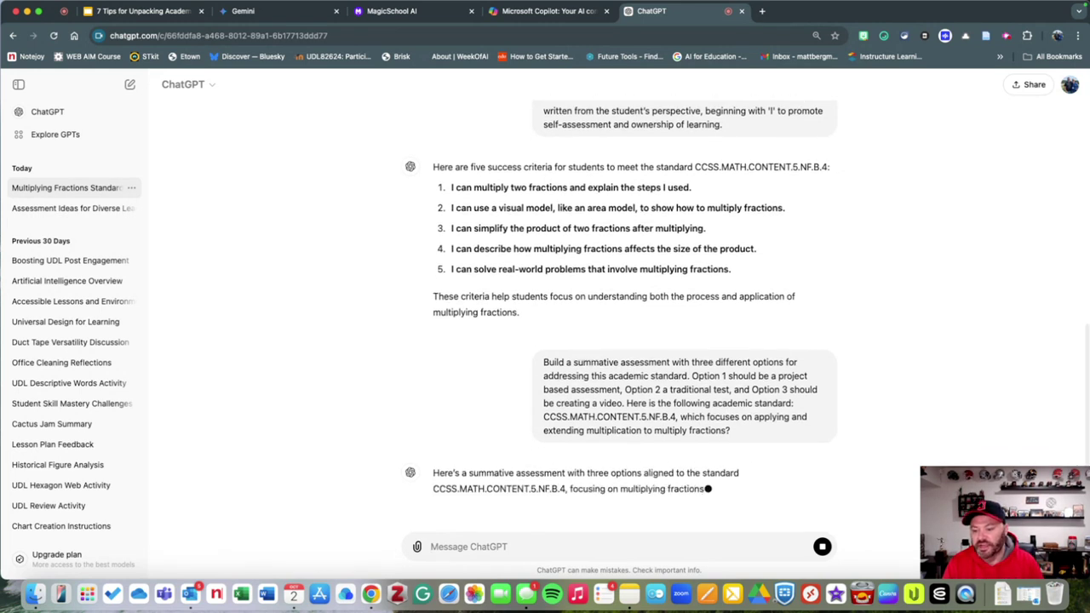
{"action": "scroll", "scroll_direction": "down", "scroll_amount": 3}
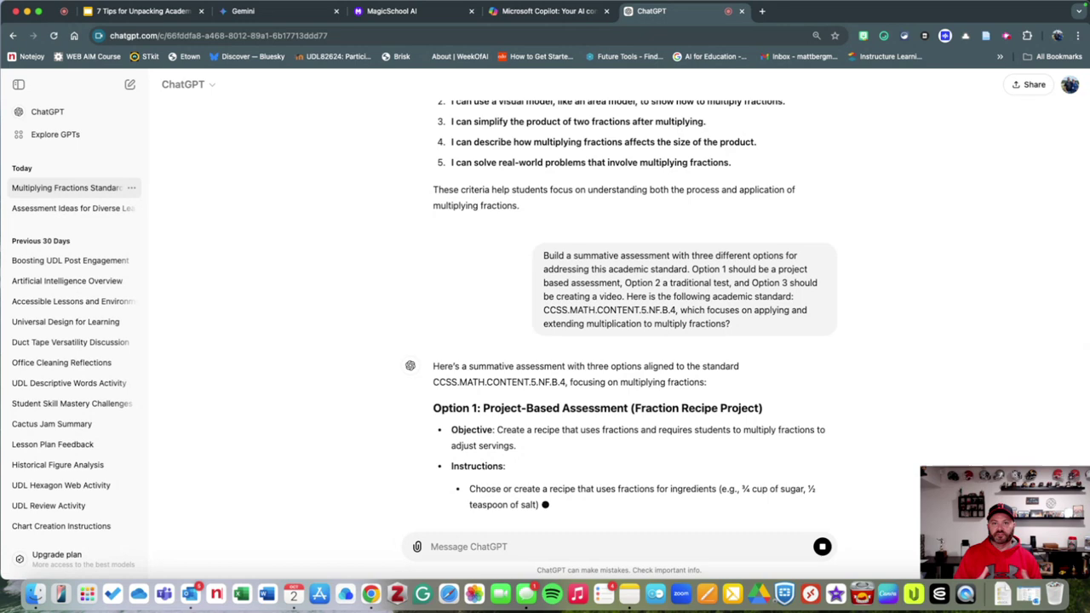
{"action": "scroll", "scroll_direction": "down", "scroll_amount": 3}
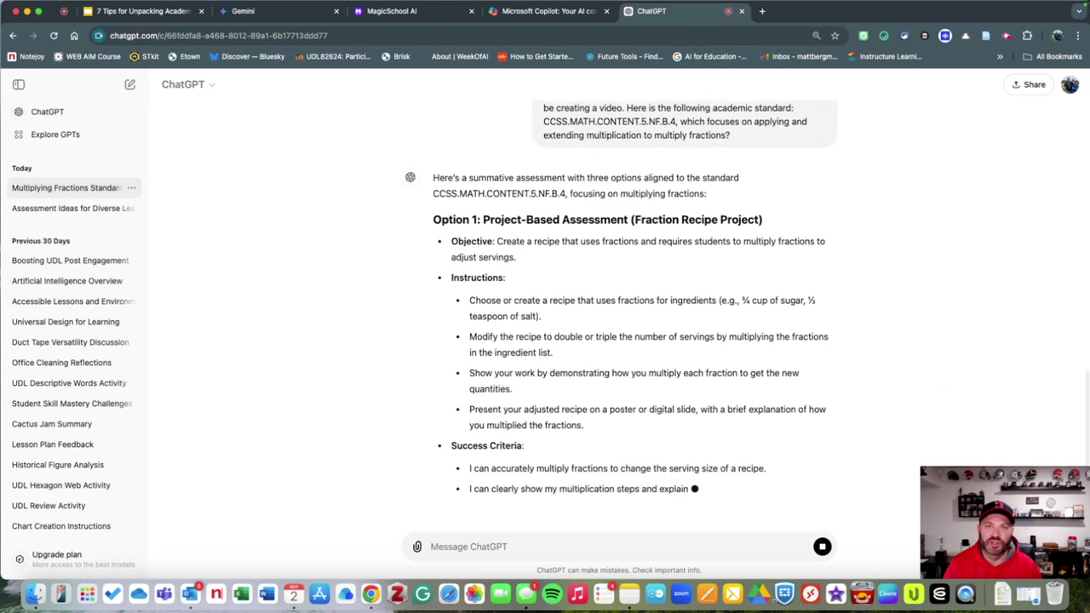
{"action": "scroll", "scroll_direction": "down", "scroll_amount": 3}
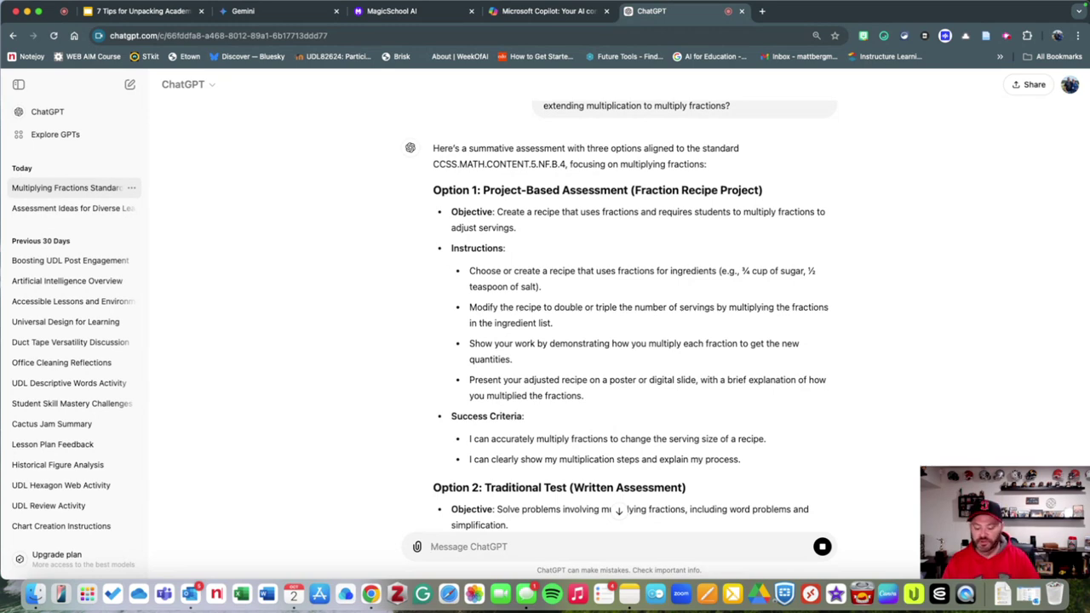
Step: Ask ChatGPT to 'Put this in a table' and scroll through the reply
{"action": "type", "text": "Put this in a"}
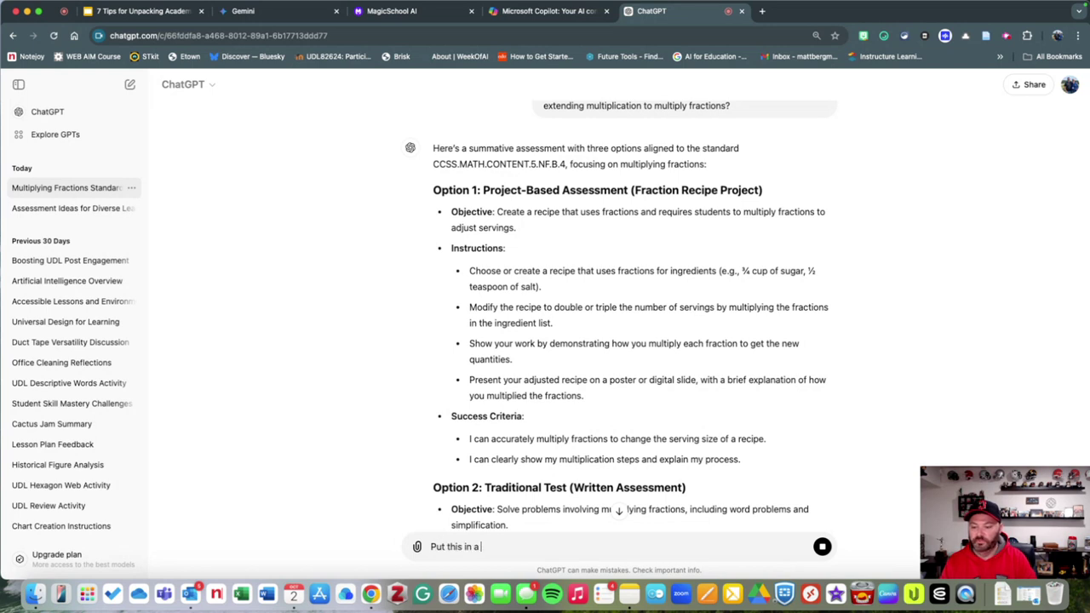
{"action": "type", "text": "table"}
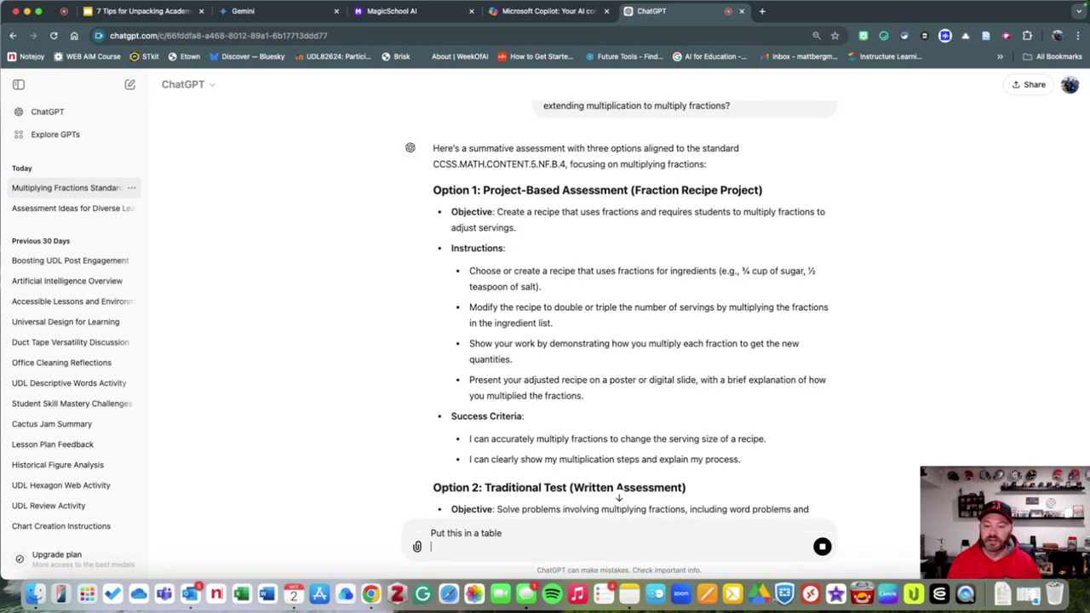
{"action": "scroll", "scroll_direction": "down", "scroll_amount": 3}
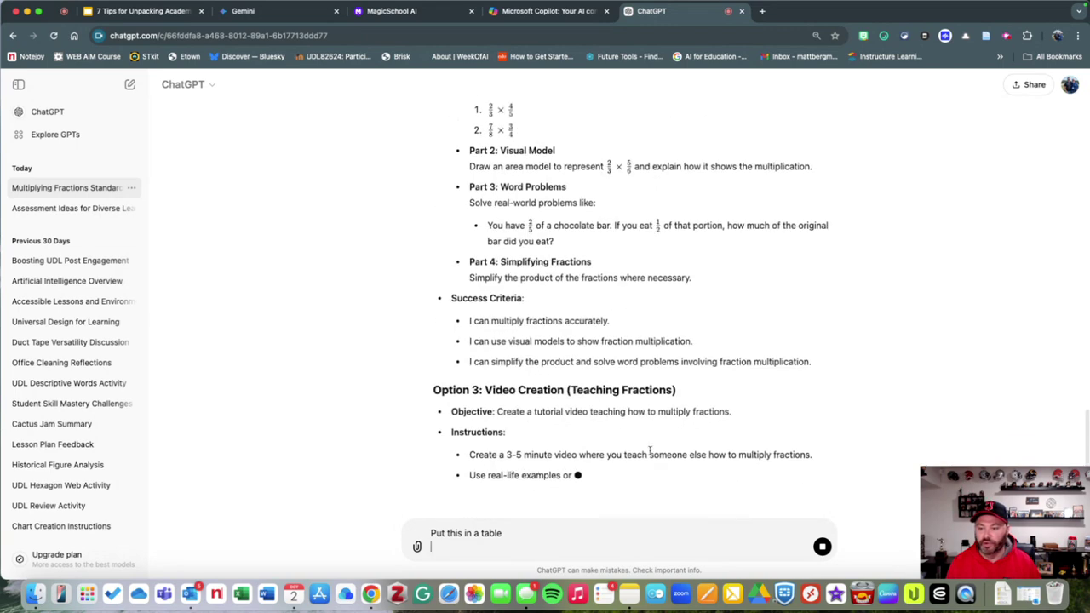
{"action": "scroll", "scroll_direction": "down", "scroll_amount": 3}
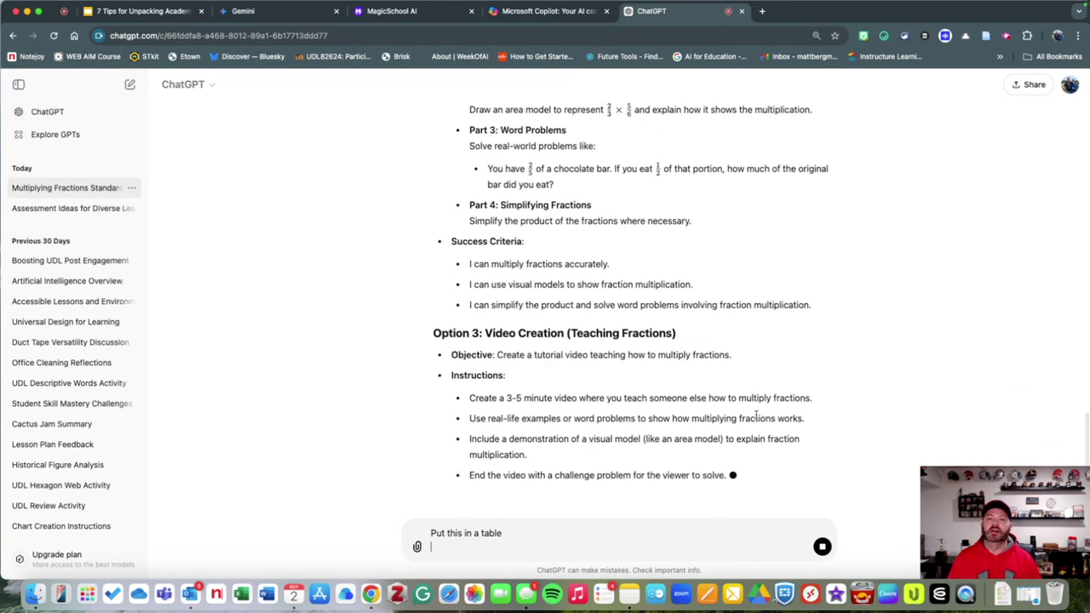
{"action": "scroll", "scroll_direction": "down", "scroll_amount": 3}
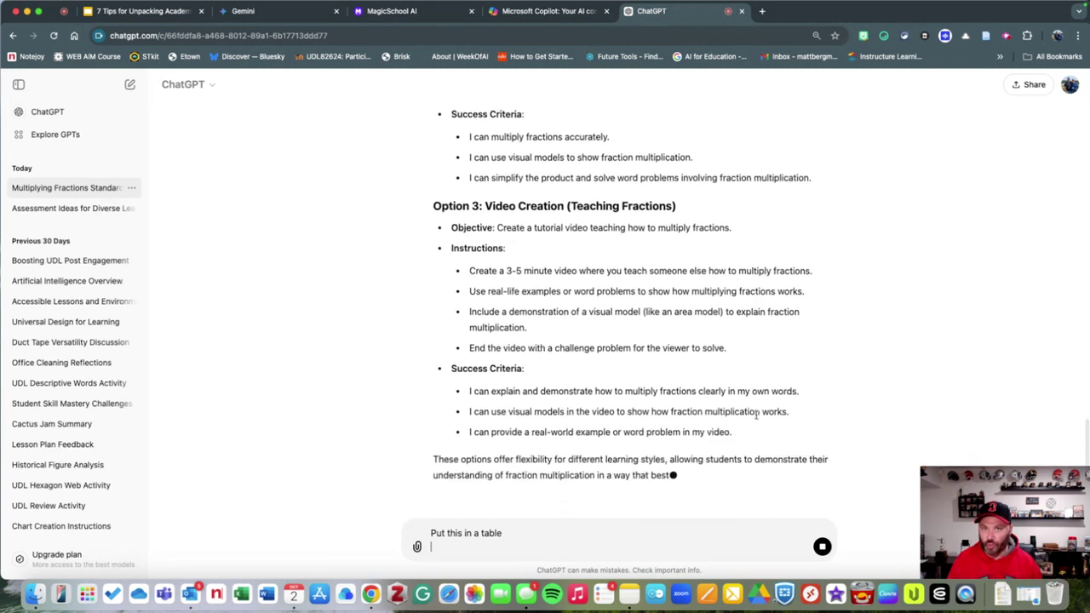
{"action": "scroll", "scroll_direction": "down", "scroll_amount": 3}
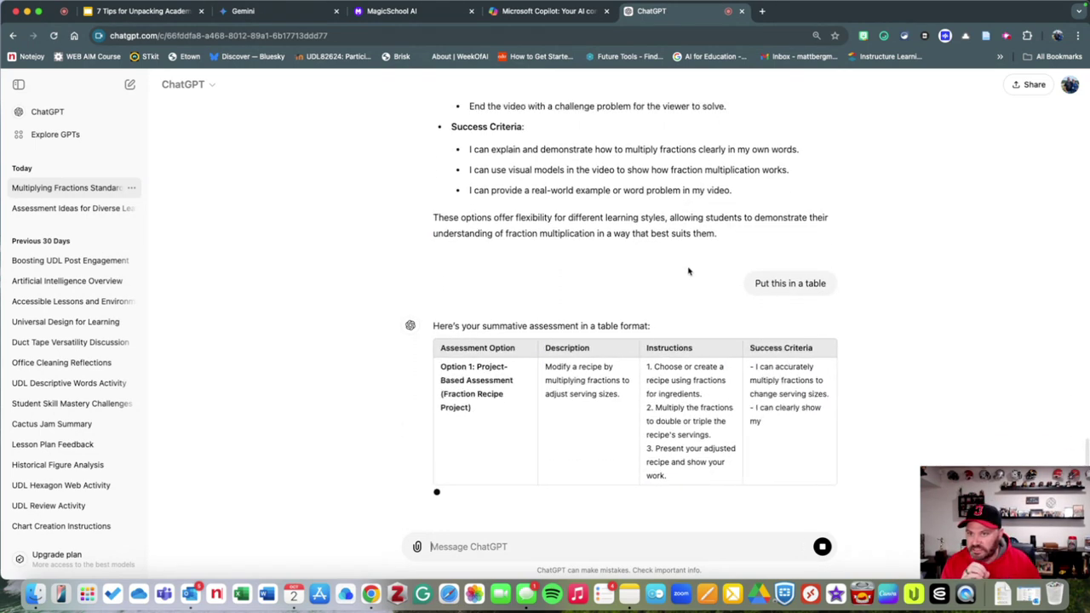
{"action": "scroll", "scroll_direction": "down", "scroll_amount": 3}
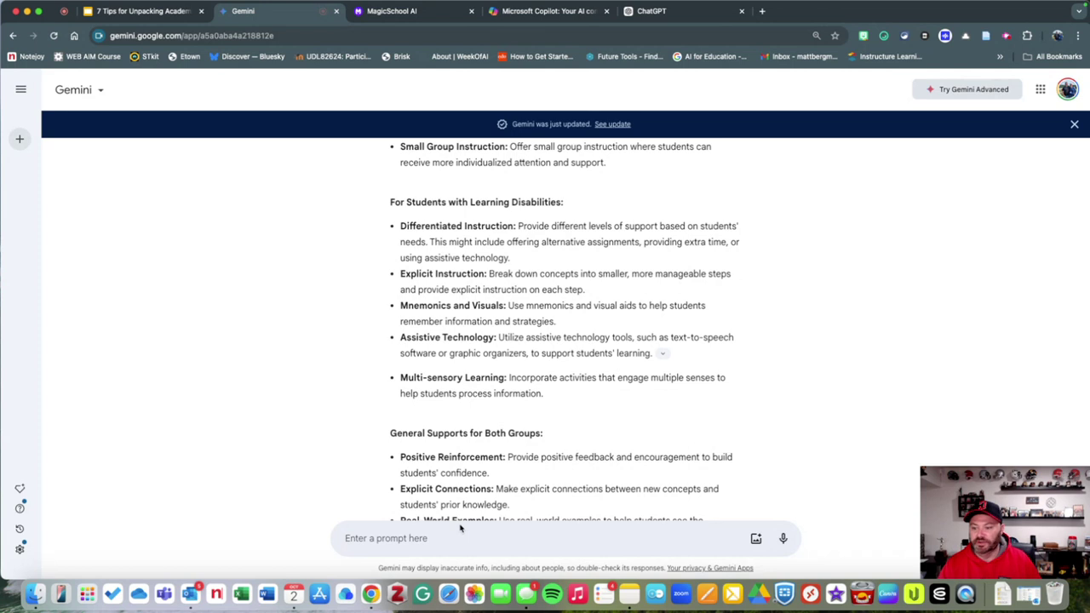
Step: Ask Gemini: 'Build me a rubric to meet the following academic standard'
{"action": "type", "text": "B"}
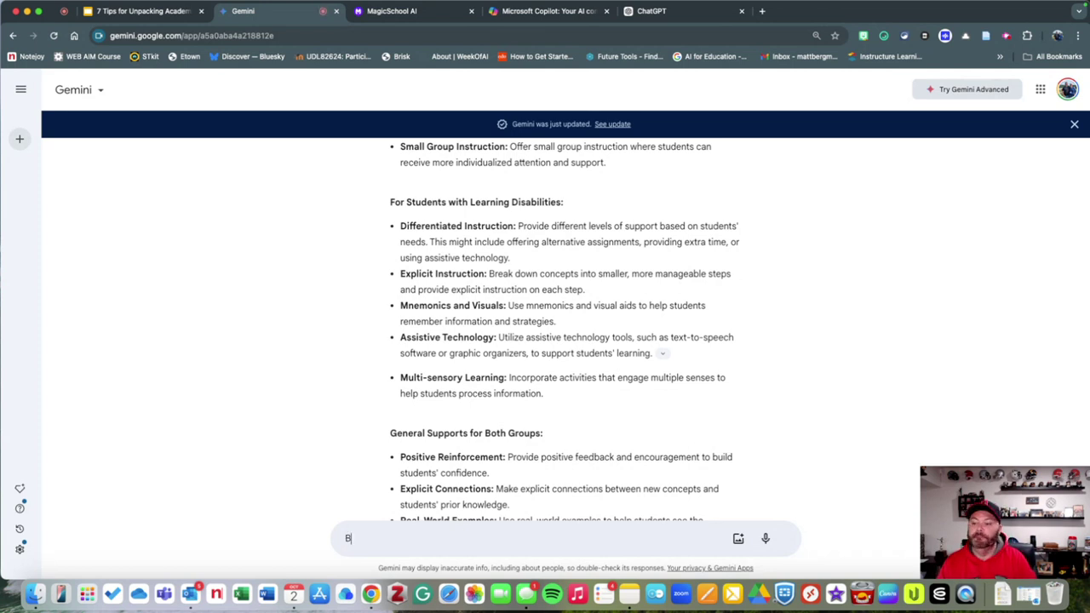
{"action": "type", "text": "uild me a rubric"}
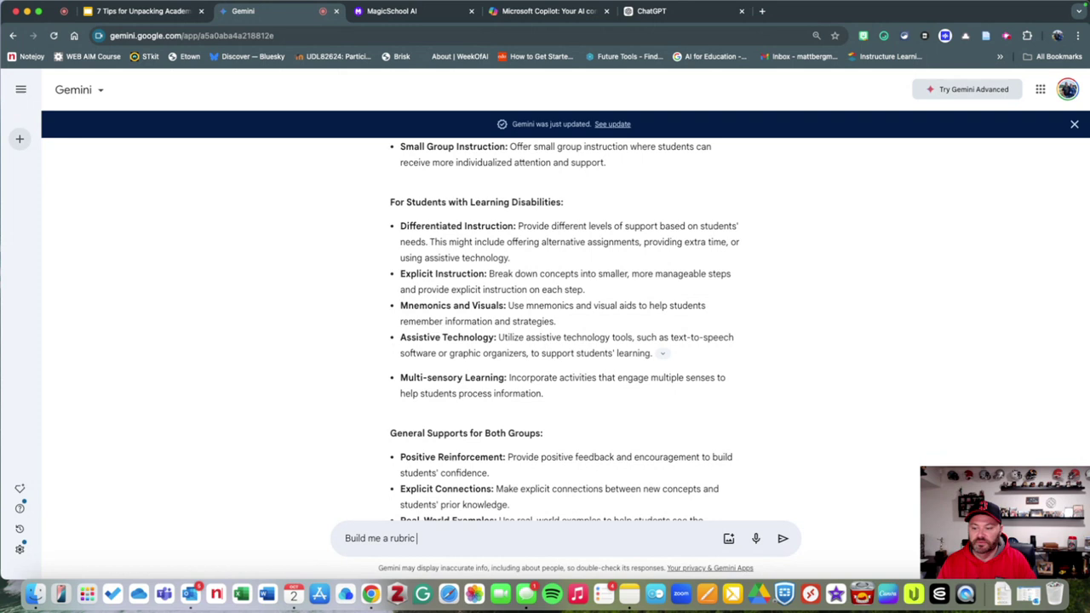
{"action": "type", "text": "to meet the following academ"}
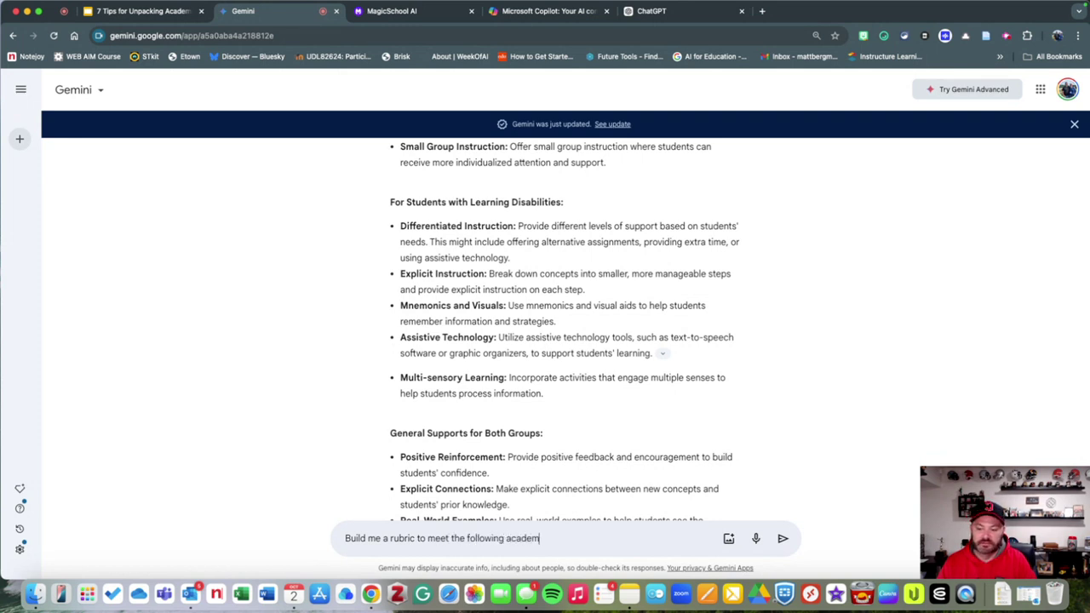
{"action": "left_click", "coordinate": [782, 537]}
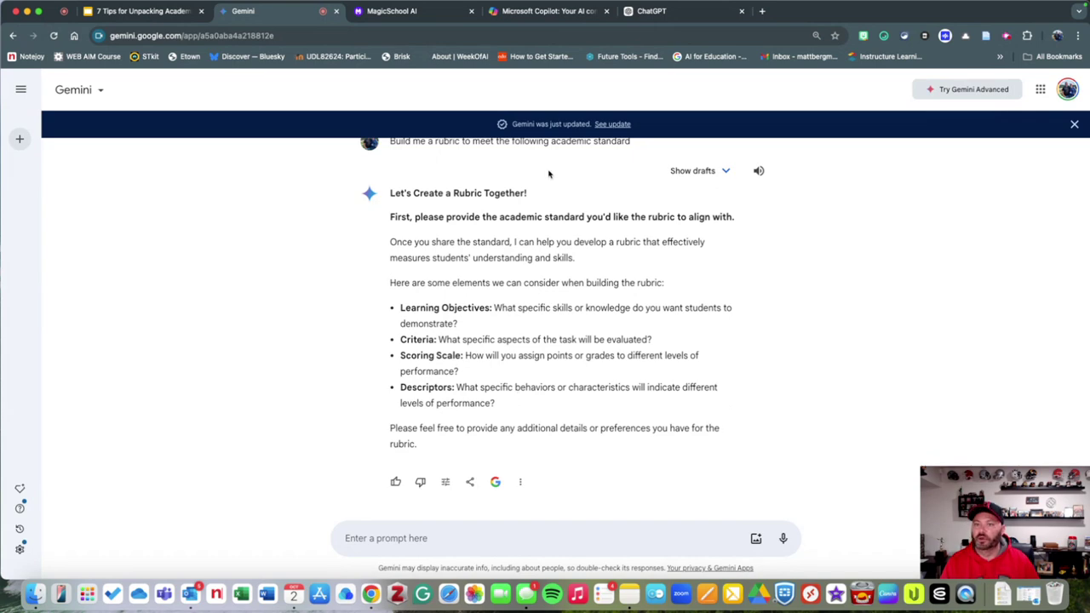
{"action": "left_click", "coordinate": [652, 11]}
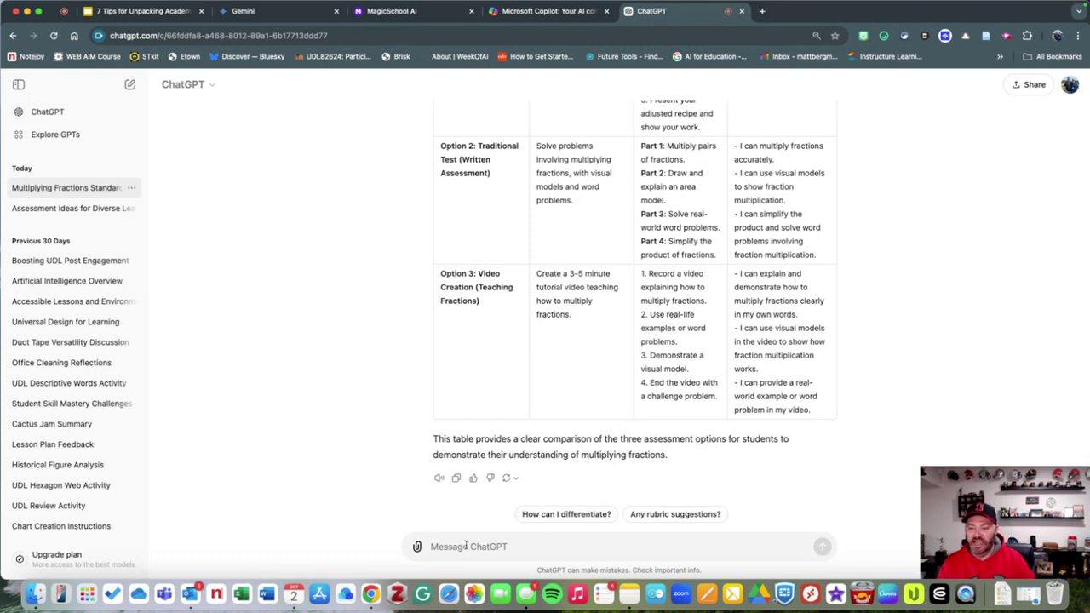
Step: Ask ChatGPT 'Can you build a grading rubric to grade all three projects?' and review the reply
{"action": "type", "text": "Can you build"}
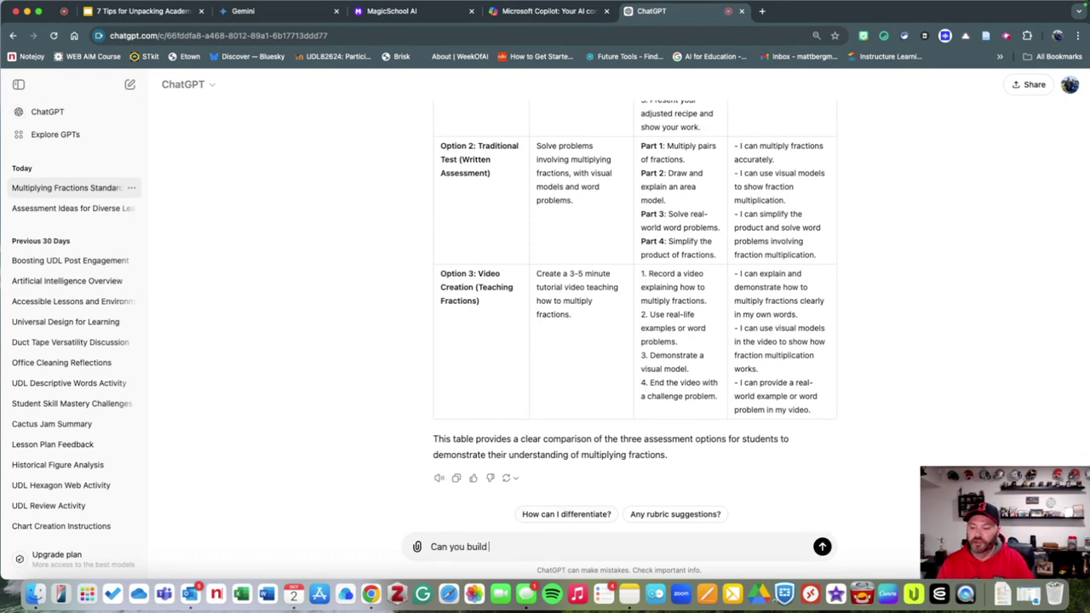
{"action": "type", "text": "a grading rubric"}
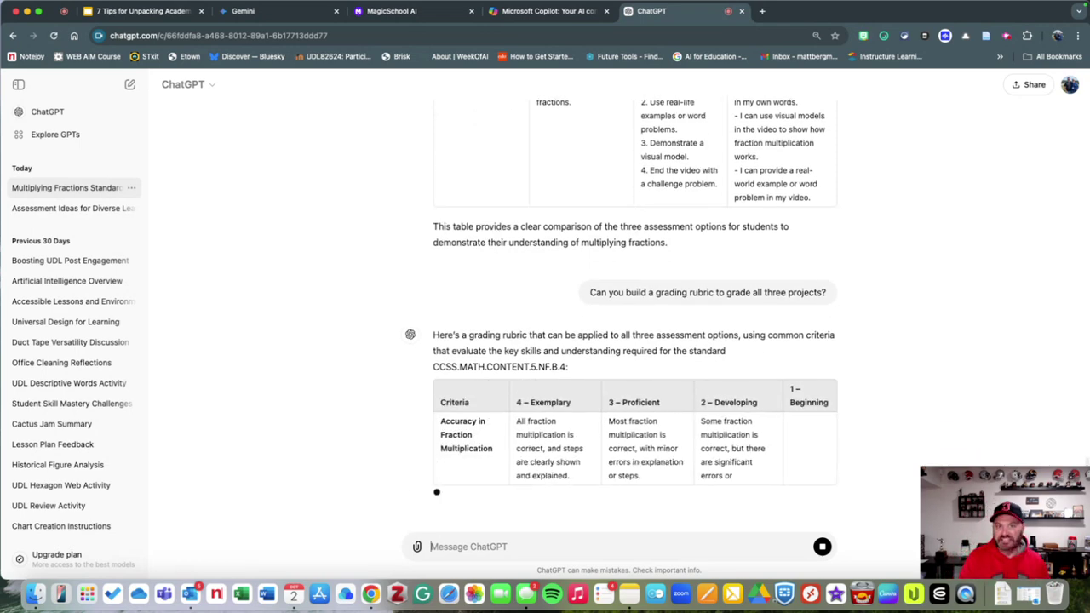
{"action": "scroll", "scroll_direction": "down", "scroll_amount": 3}
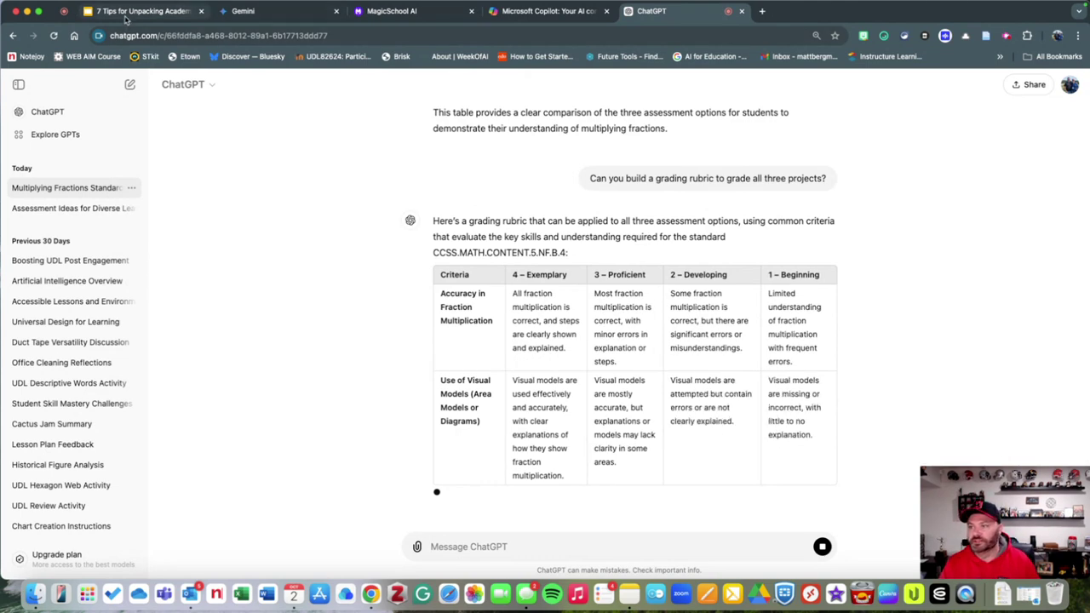
{"action": "left_click", "coordinate": [136, 11]}
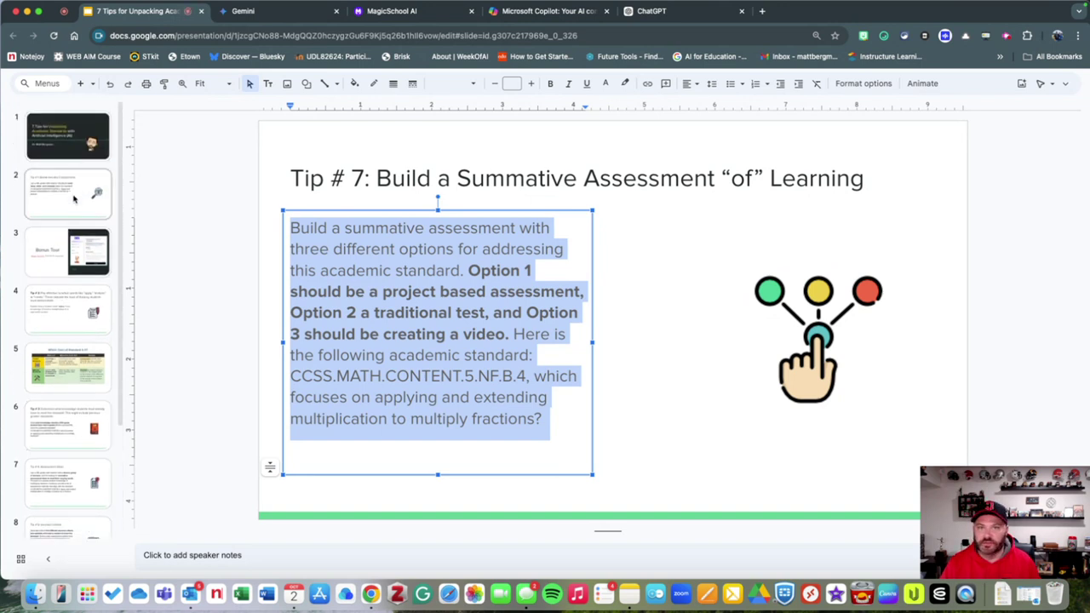
{"action": "left_click", "coordinate": [68, 189]}
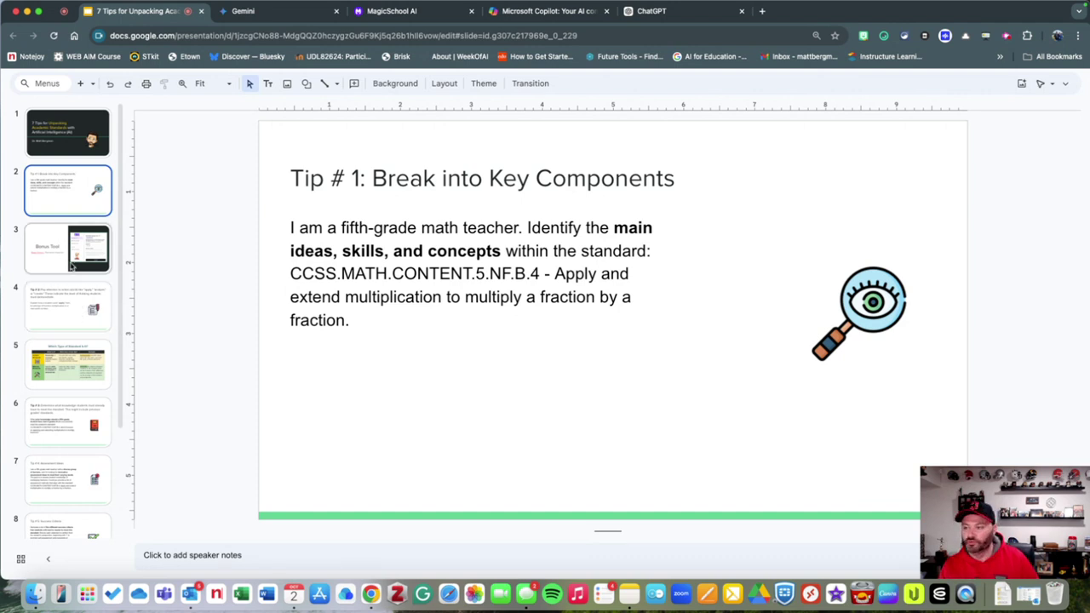
{"action": "left_click", "coordinate": [68, 247]}
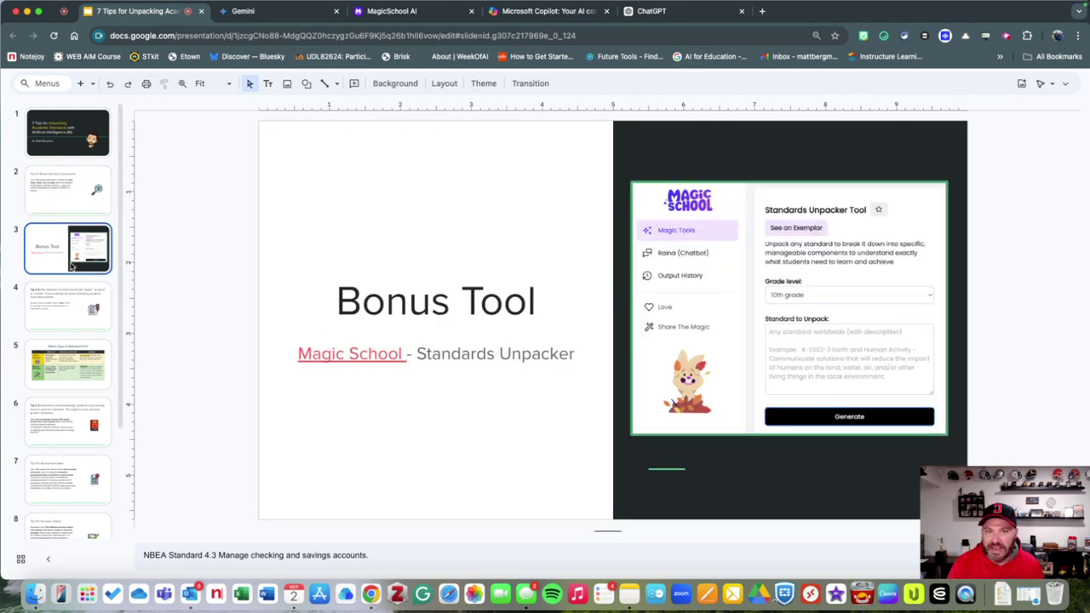
{"action": "mouse_move", "coordinate": [76, 266]}
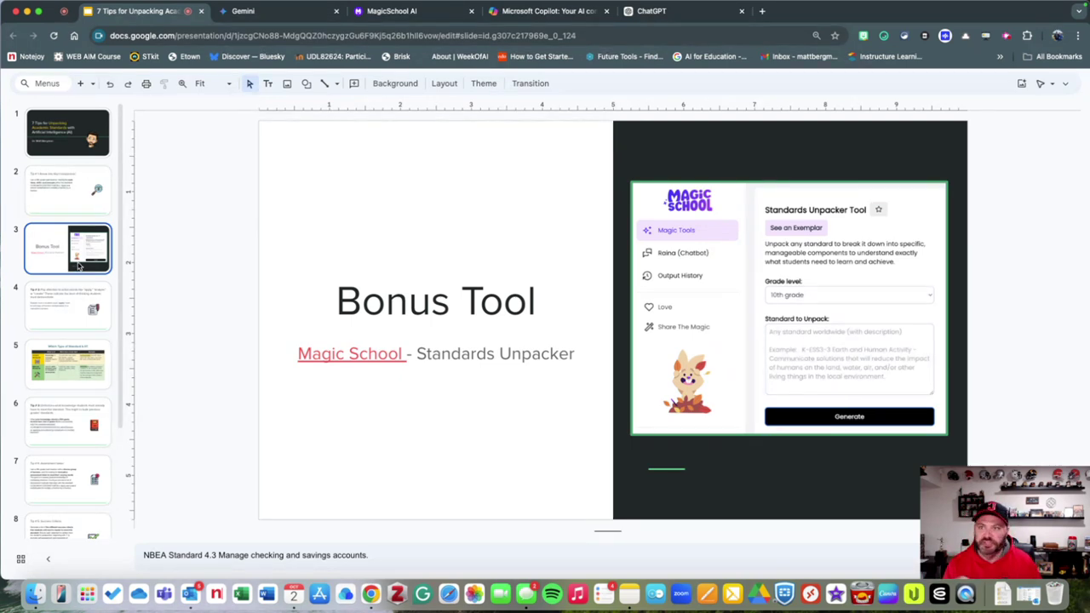
{"action": "left_click", "coordinate": [68, 305]}
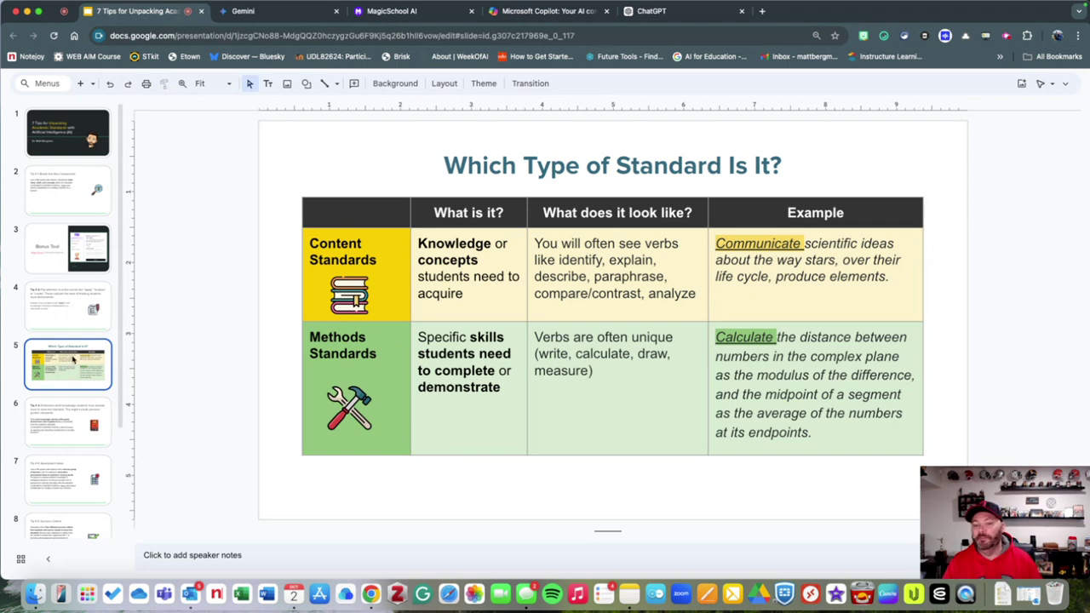
{"action": "left_click", "coordinate": [68, 421]}
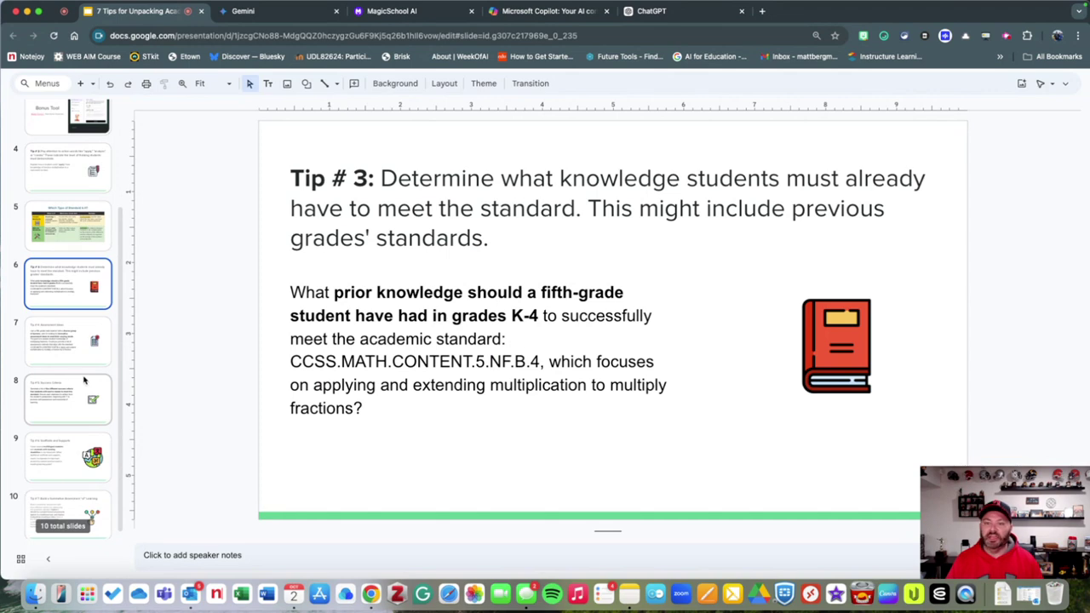
{"action": "mouse_move", "coordinate": [76, 350]}
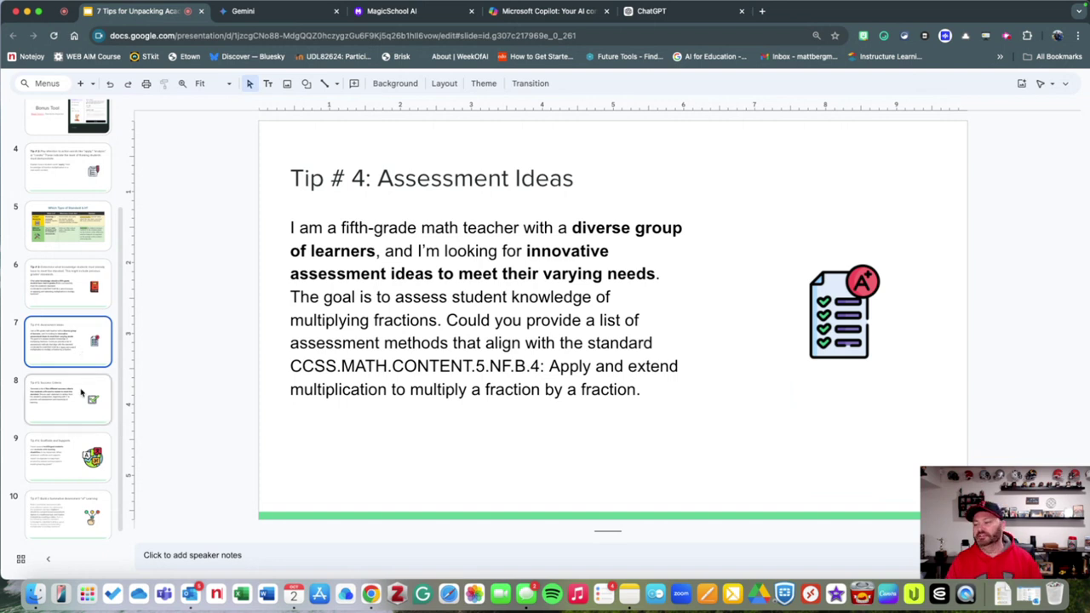
{"action": "left_click", "coordinate": [68, 399]}
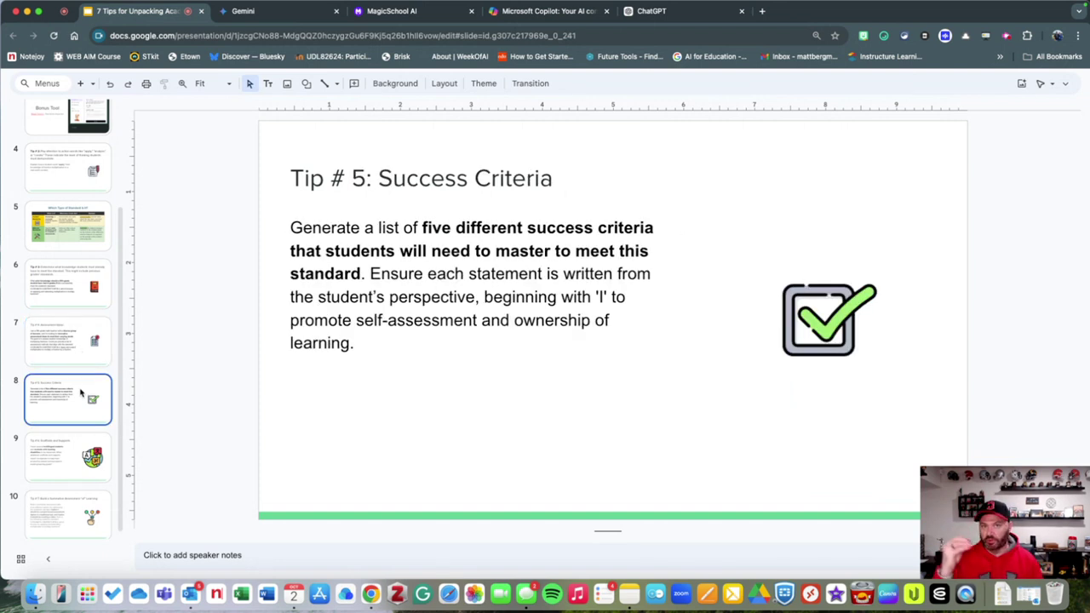
{"action": "left_click", "coordinate": [67, 457]}
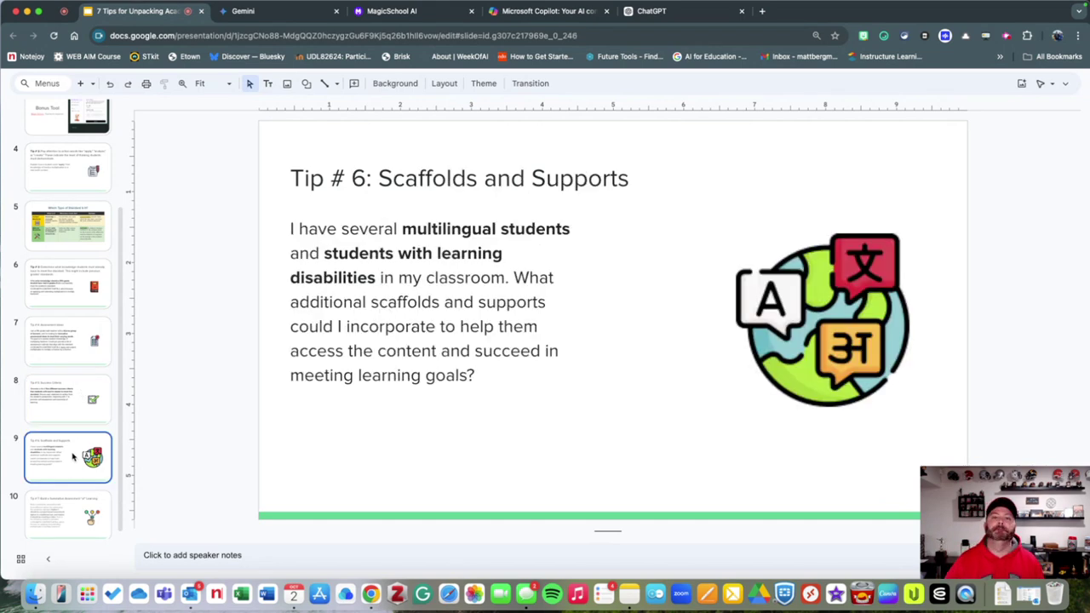
{"action": "left_click", "coordinate": [68, 508]}
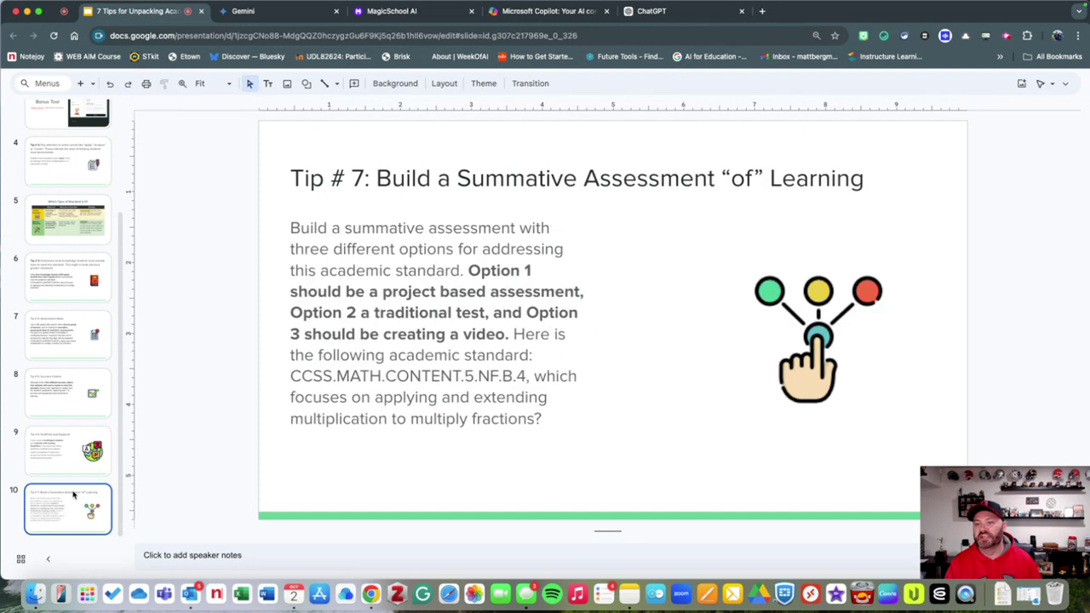
{"action": "mouse_move", "coordinate": [136, 453]}
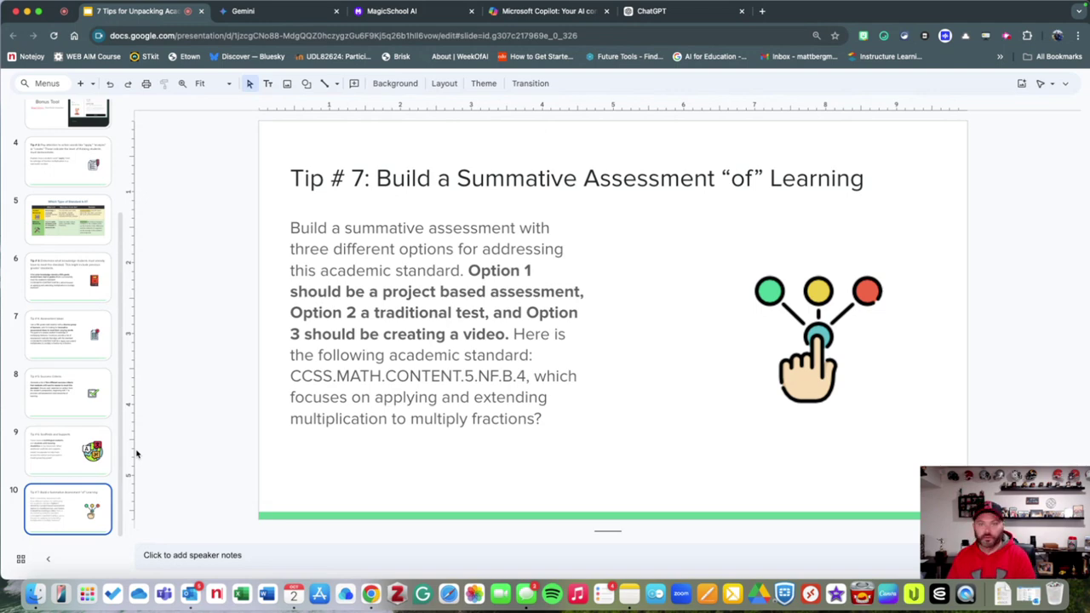
{"action": "mouse_move", "coordinate": [667, 358]}
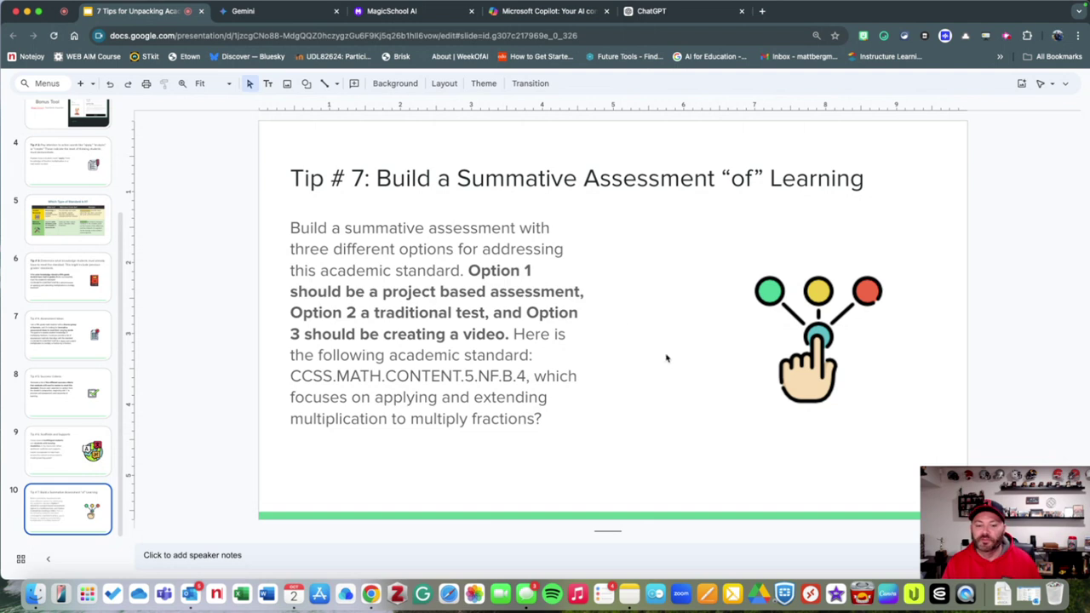